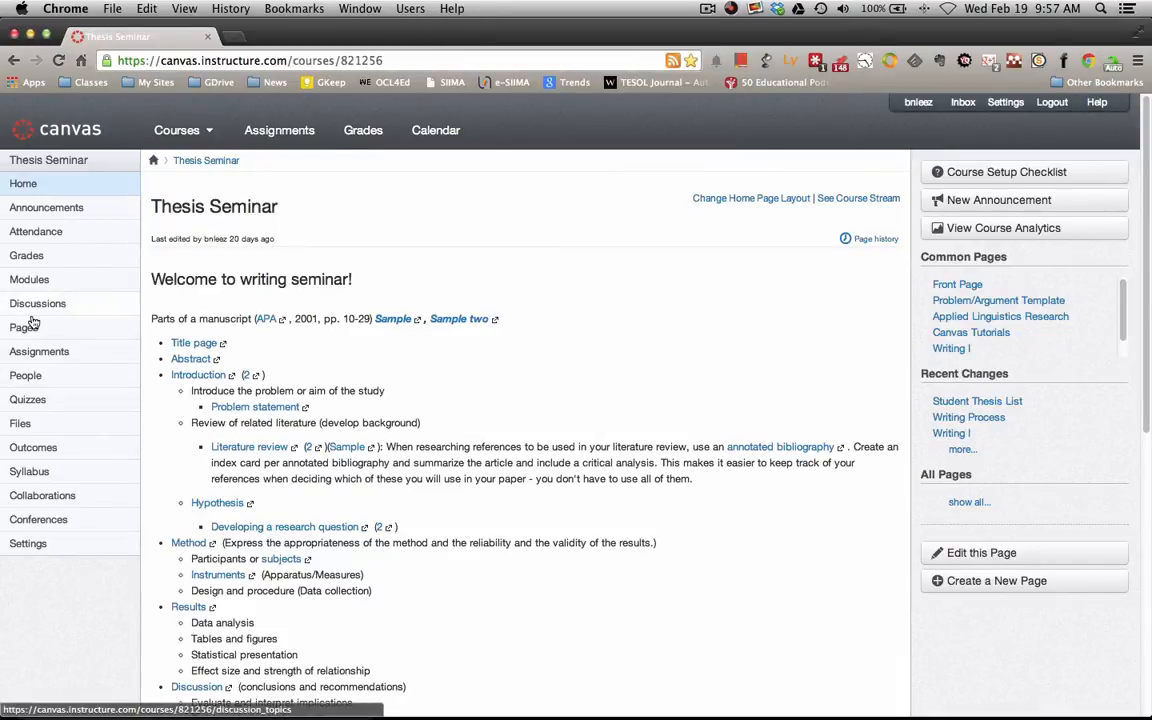
Open the Student Thesis List: Thesis Seminar page from the Classes bookmark folder
{"action": "left_click", "coordinate": [29, 279]}
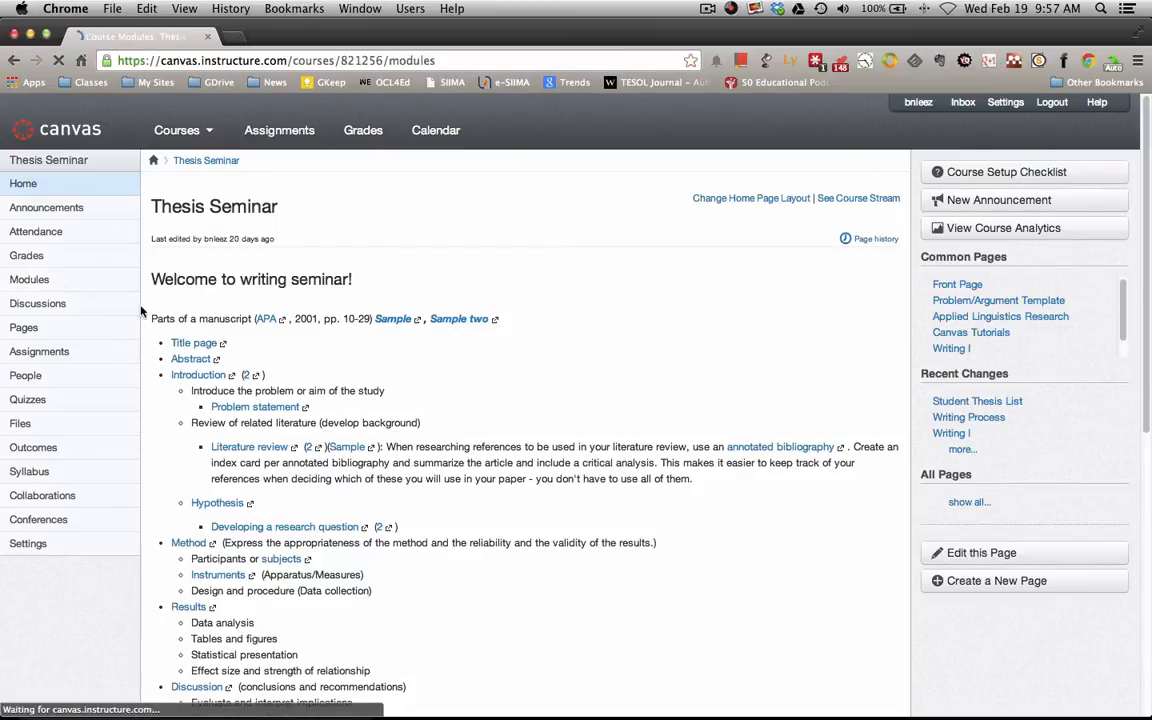
{"action": "left_click", "coordinate": [29, 279]}
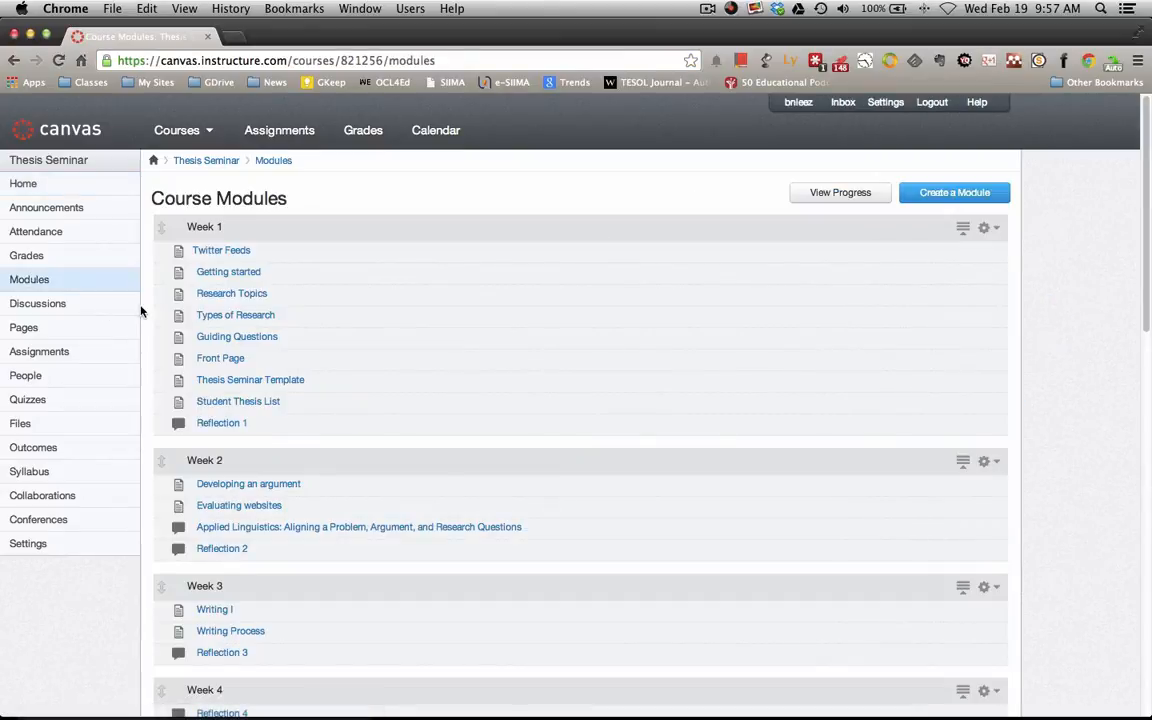
{"action": "left_click", "coordinate": [91, 82]}
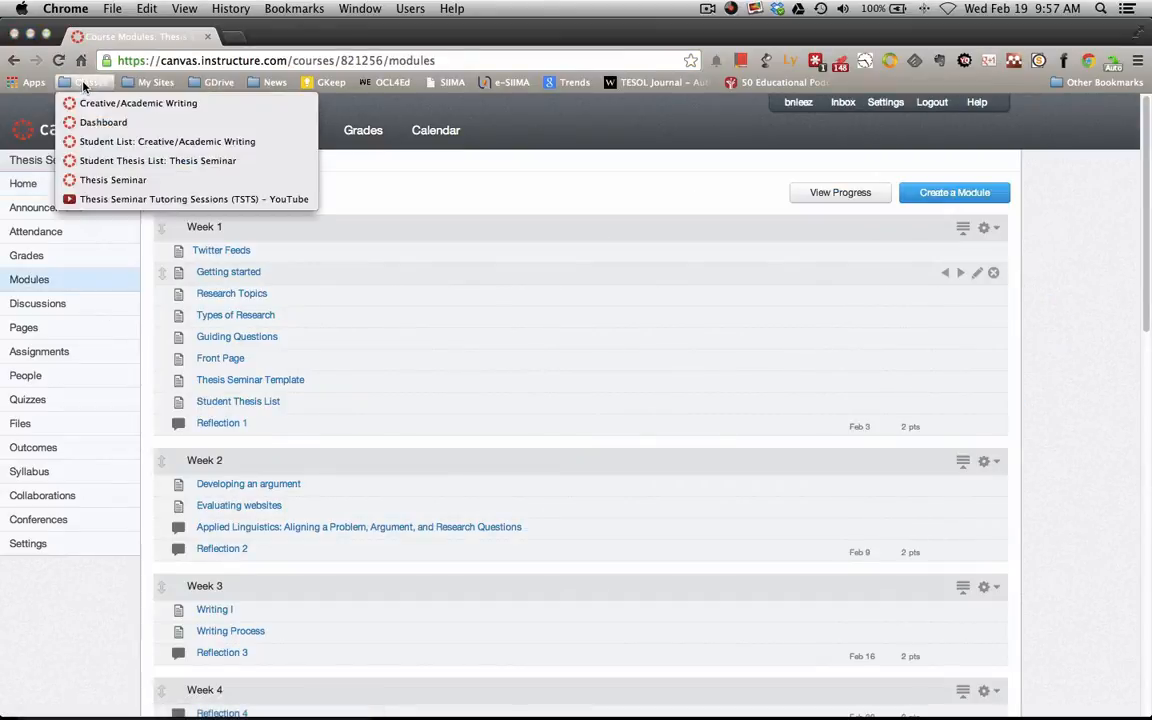
{"action": "left_click", "coordinate": [157, 160]}
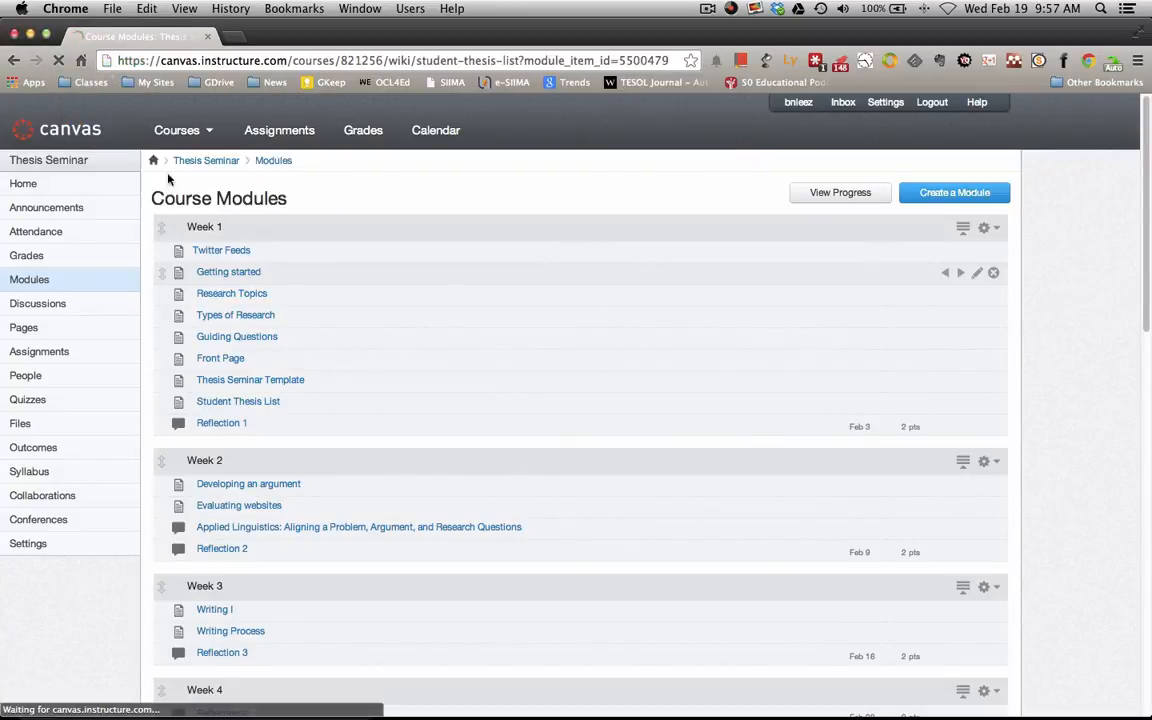
Scroll the thesis list and open a student's linked thesis document
{"action": "left_click", "coordinate": [238, 401]}
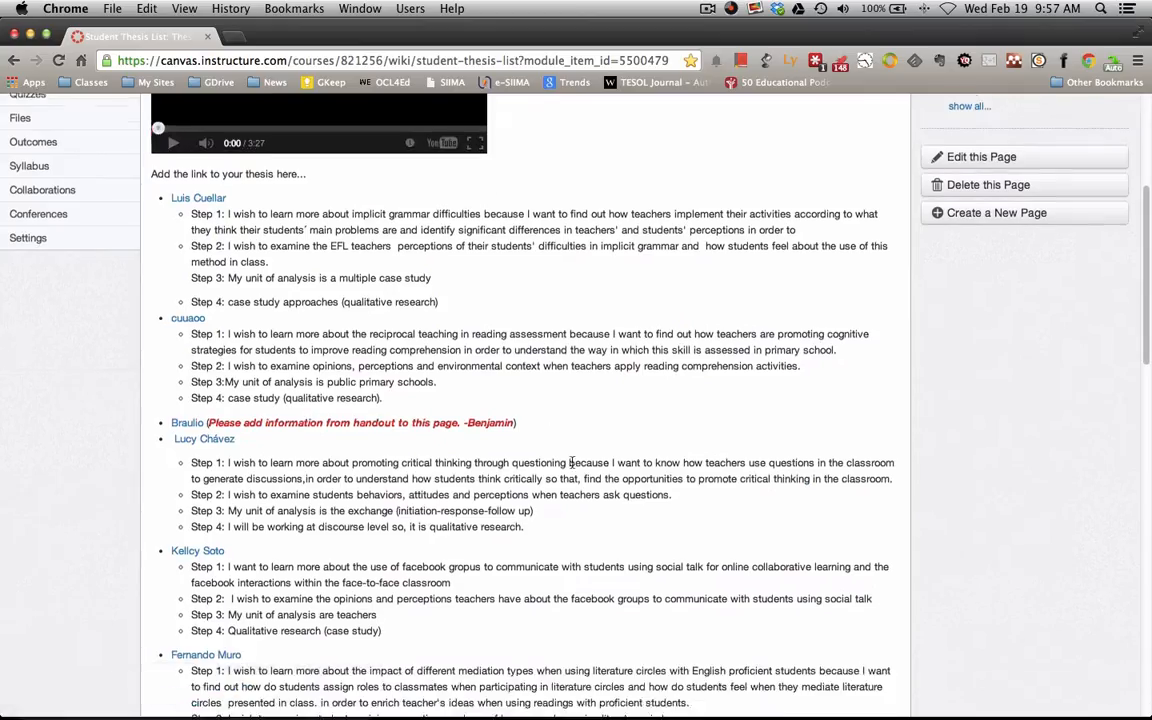
{"action": "scroll", "scroll_direction": "down", "scroll_amount": 3}
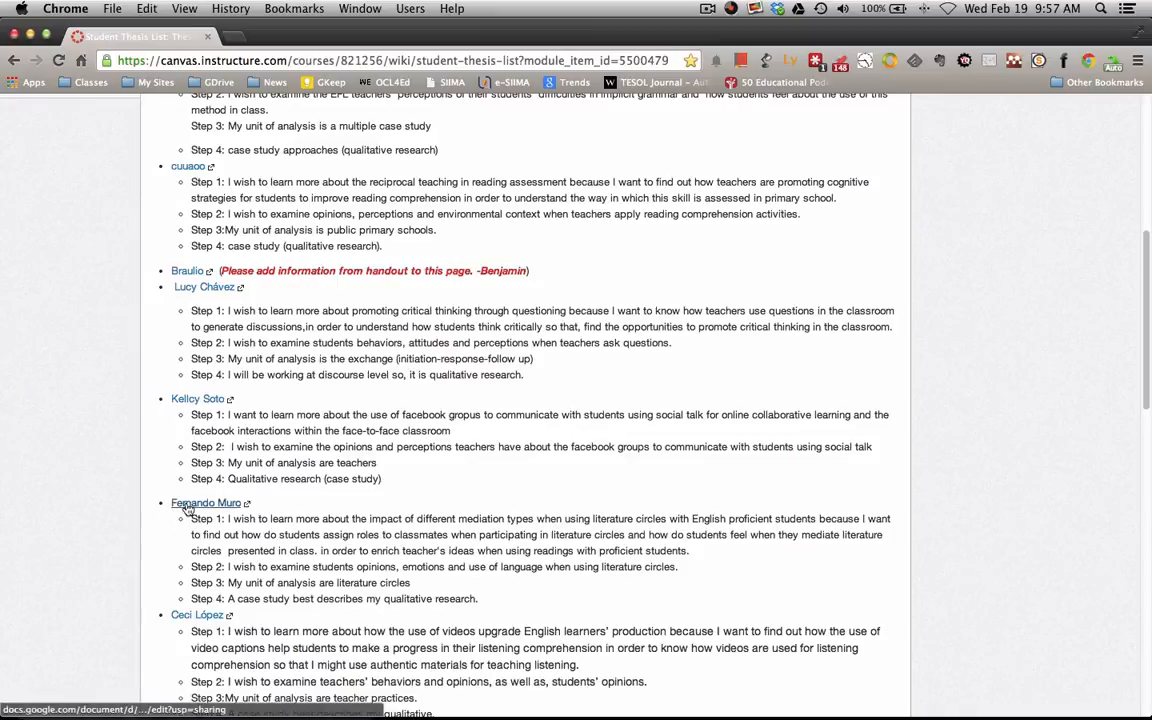
{"action": "left_click", "coordinate": [205, 502]}
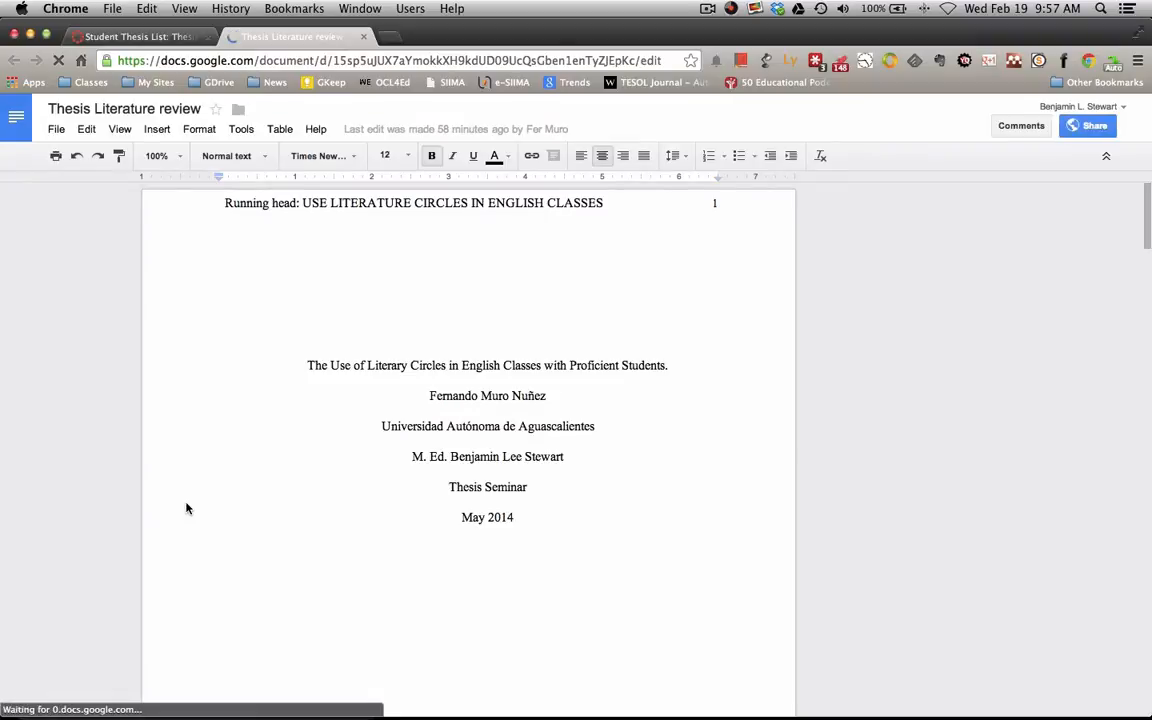
Scroll the thesis past the title page and abstract to the Behaviour Theory heading
{"action": "left_click", "coordinate": [469, 273]}
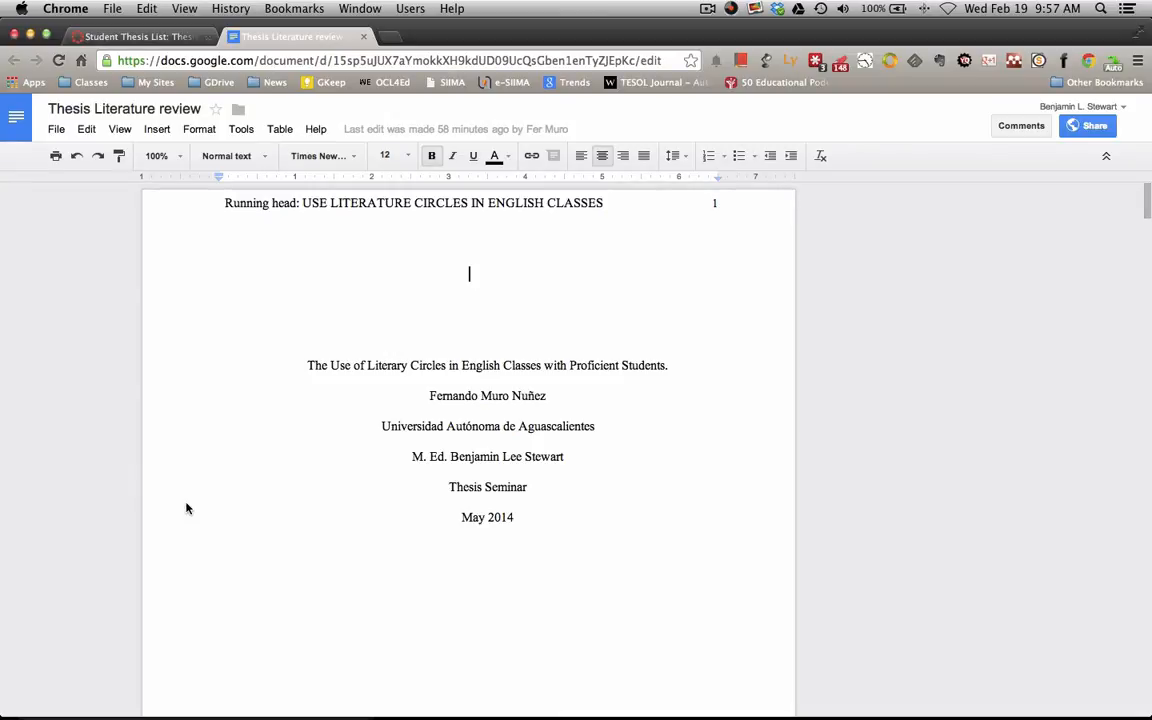
{"action": "scroll", "scroll_direction": "down", "scroll_amount": 3}
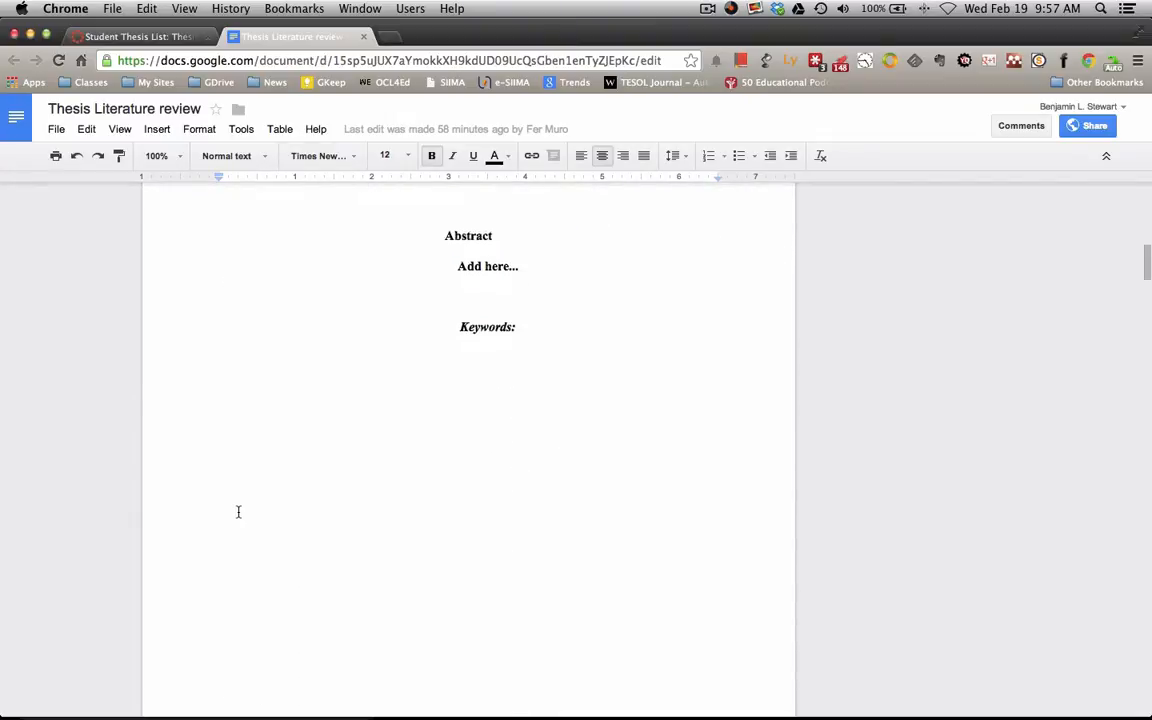
{"action": "scroll", "scroll_direction": "down", "scroll_amount": 3}
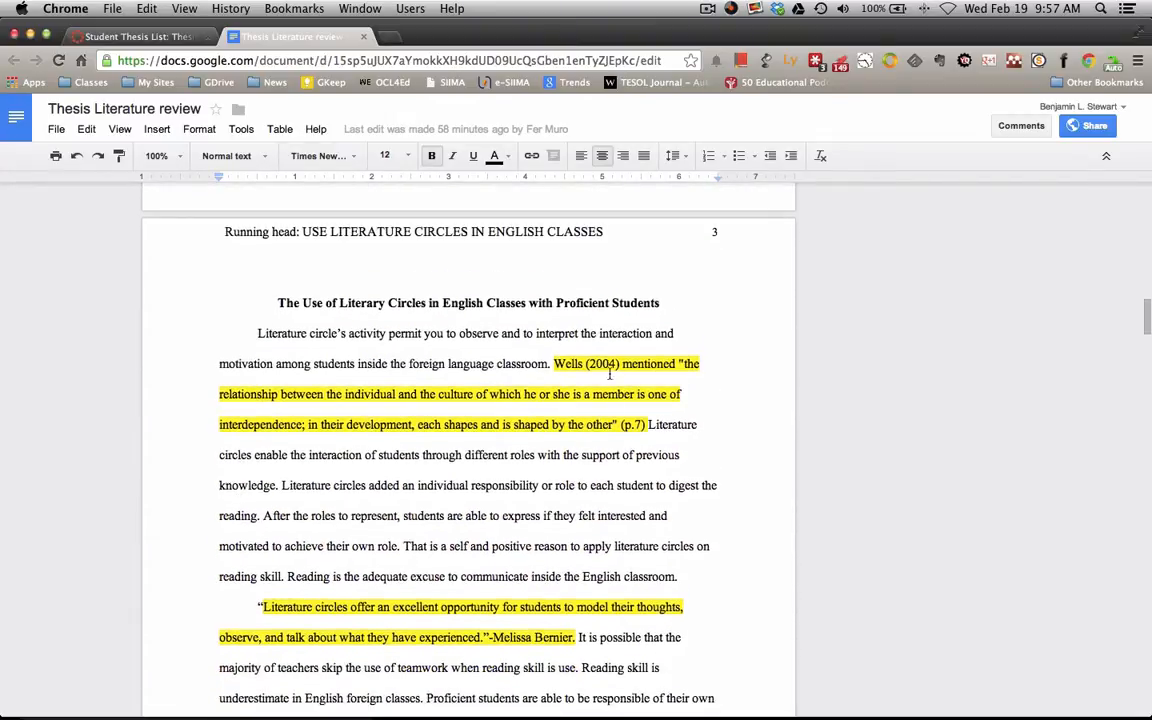
{"action": "scroll", "scroll_direction": "down", "scroll_amount": 3}
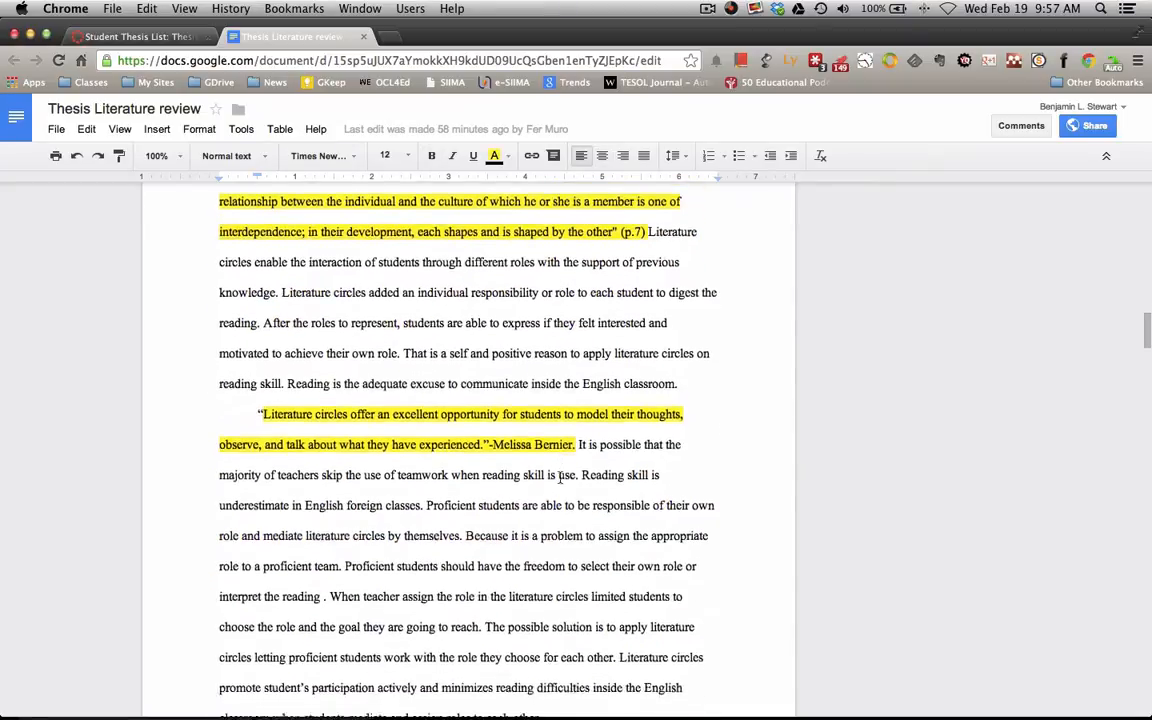
Continue scrolling to the end of the introduction
{"action": "scroll", "scroll_direction": "down", "scroll_amount": 3}
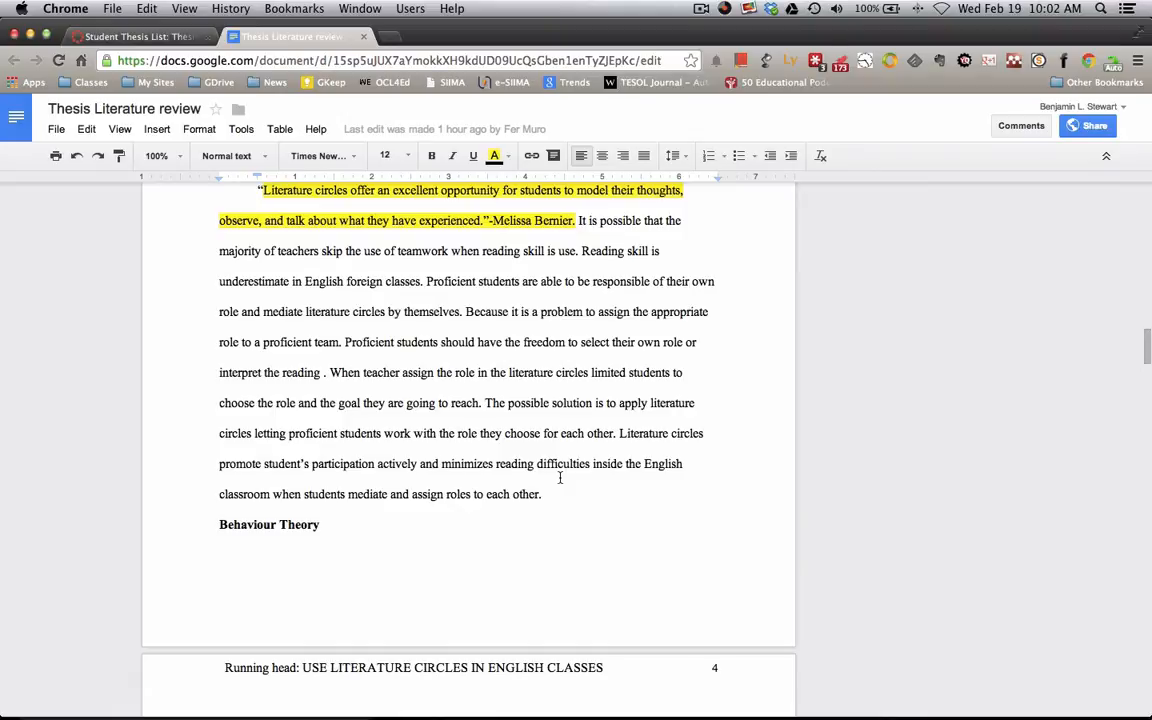
{"action": "scroll", "scroll_direction": "up", "scroll_amount": 3}
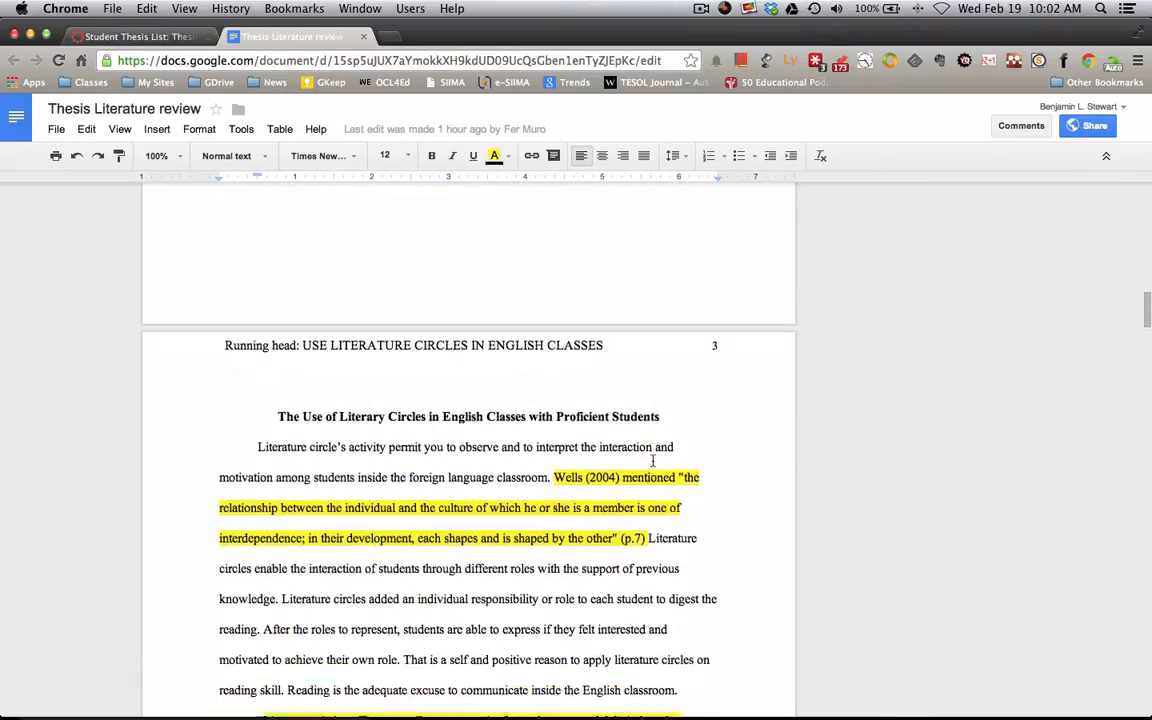
{"action": "scroll", "scroll_direction": "down", "scroll_amount": 3}
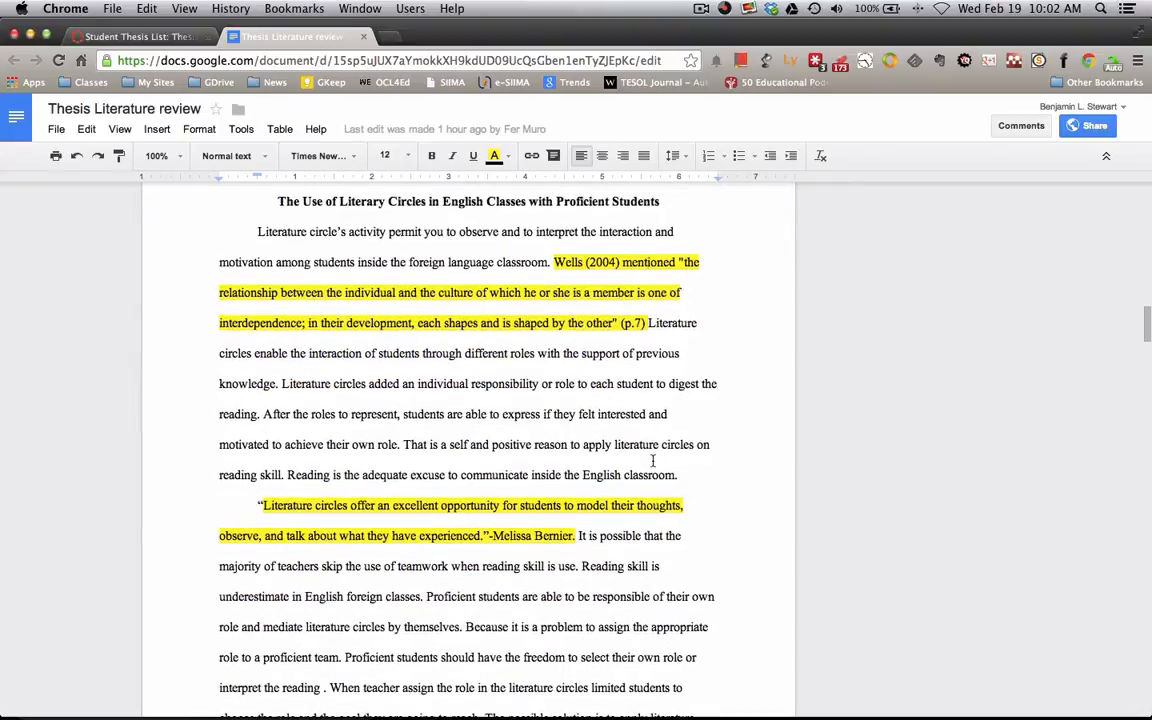
{"action": "scroll", "scroll_direction": "down", "scroll_amount": 3}
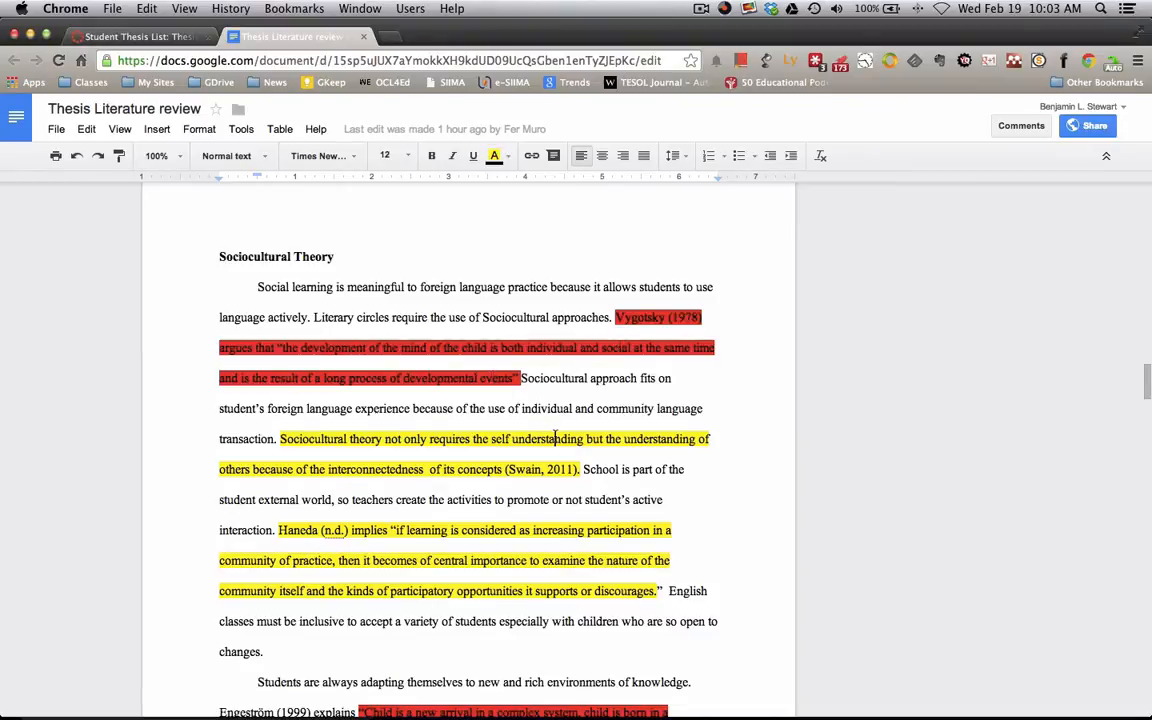
{"action": "scroll", "scroll_direction": "down", "scroll_amount": 3}
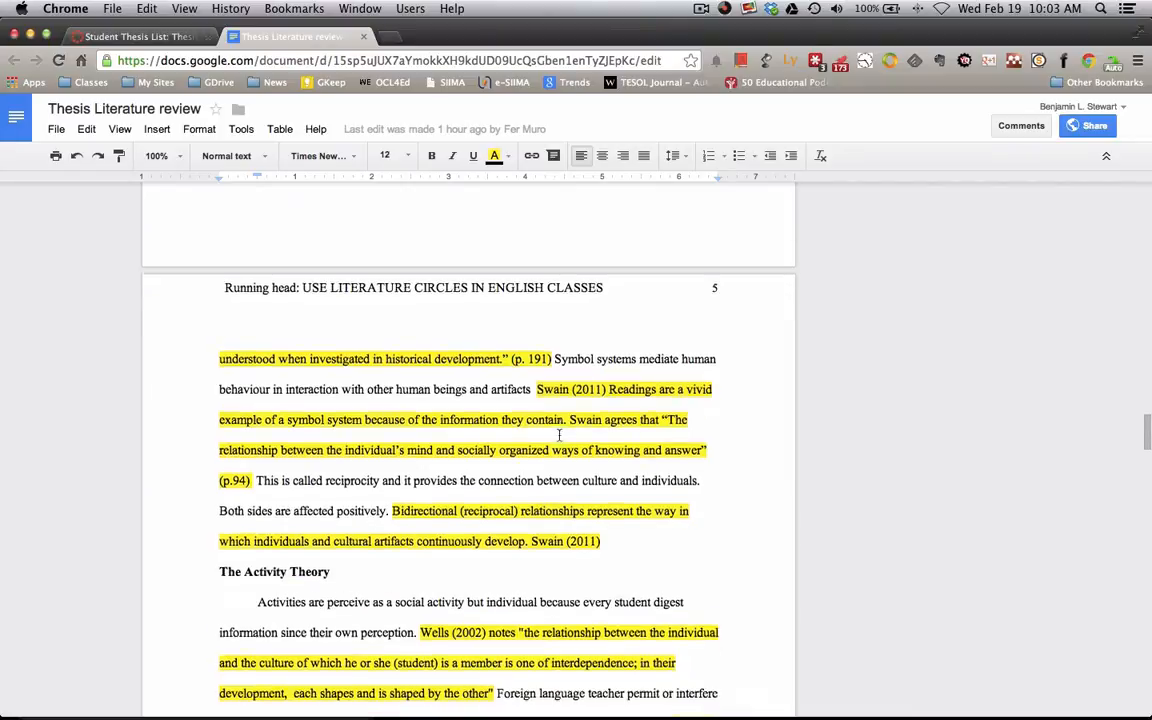
{"action": "scroll", "scroll_direction": "down", "scroll_amount": 3}
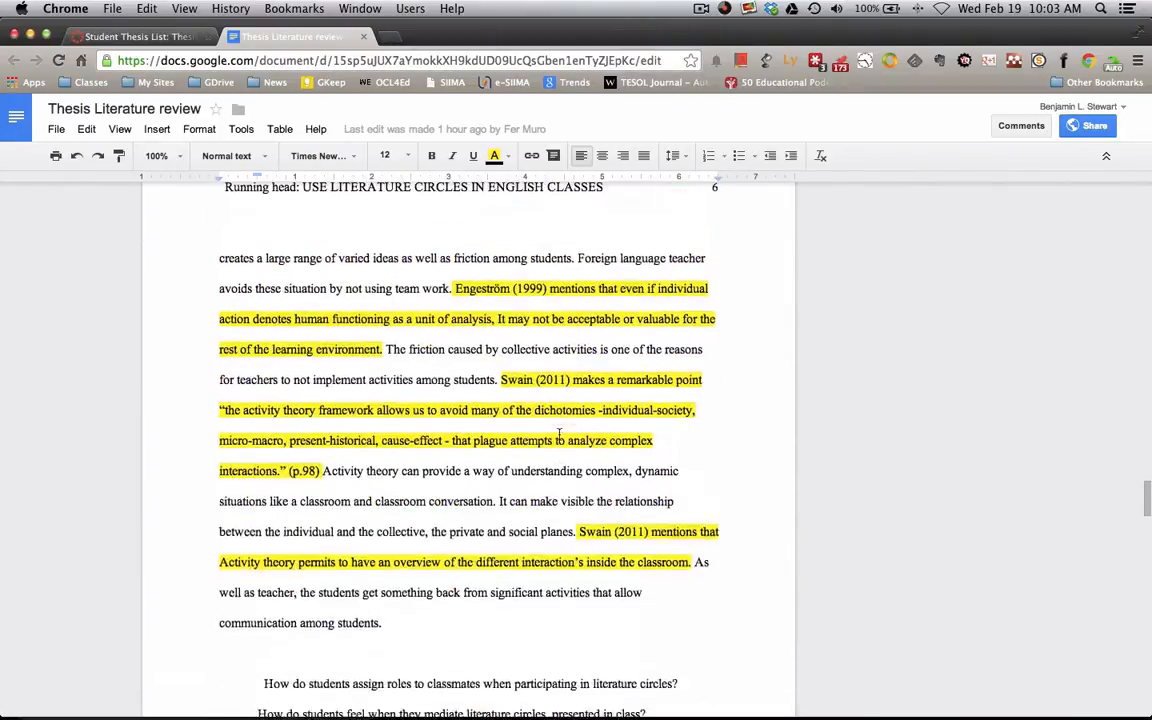
{"action": "scroll", "scroll_direction": "down", "scroll_amount": 3}
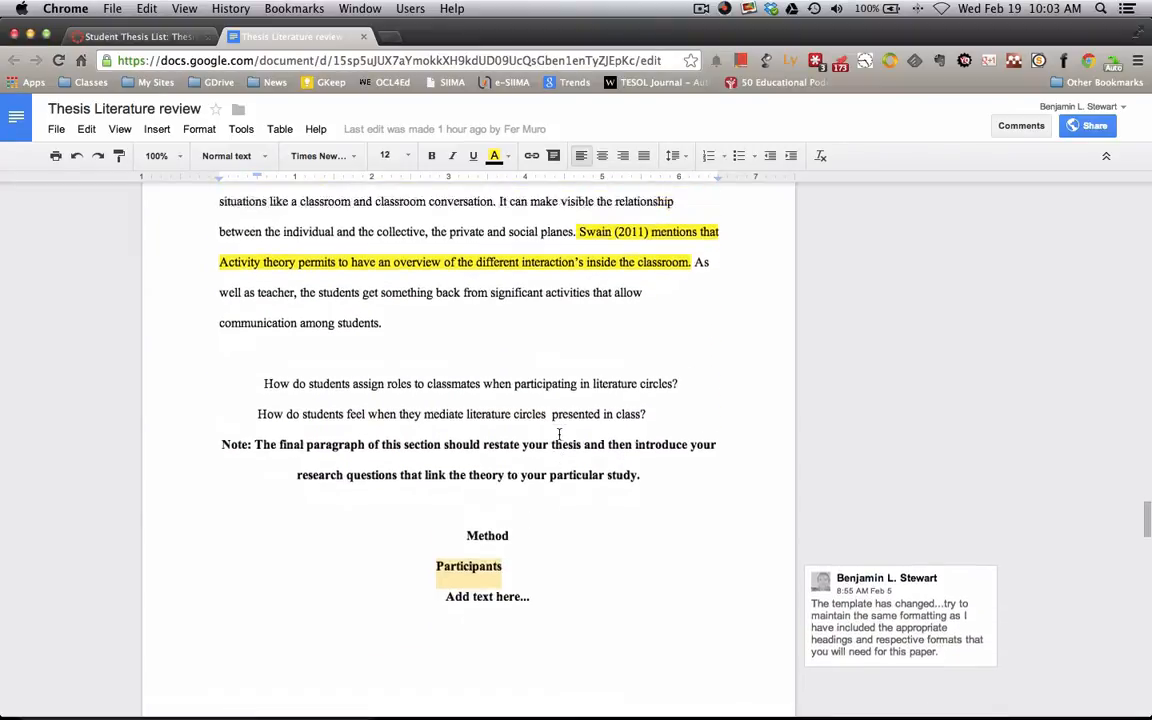
{"action": "scroll", "scroll_direction": "up", "scroll_amount": 3}
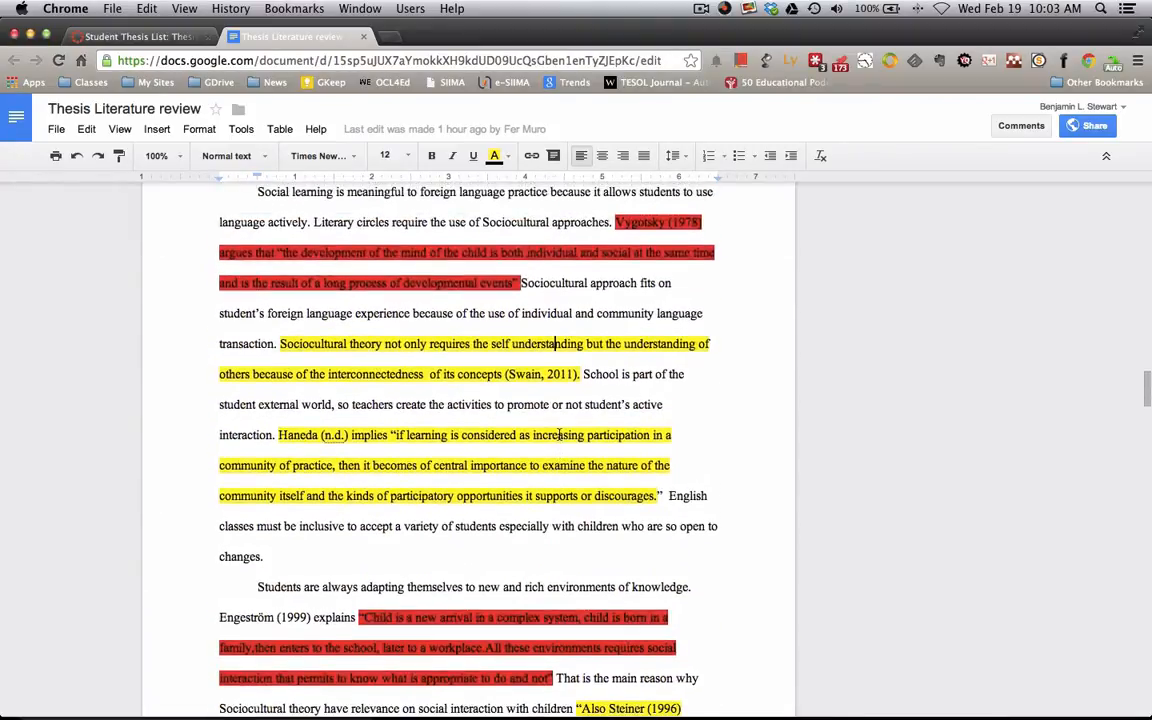
{"action": "scroll", "scroll_direction": "down", "scroll_amount": 3}
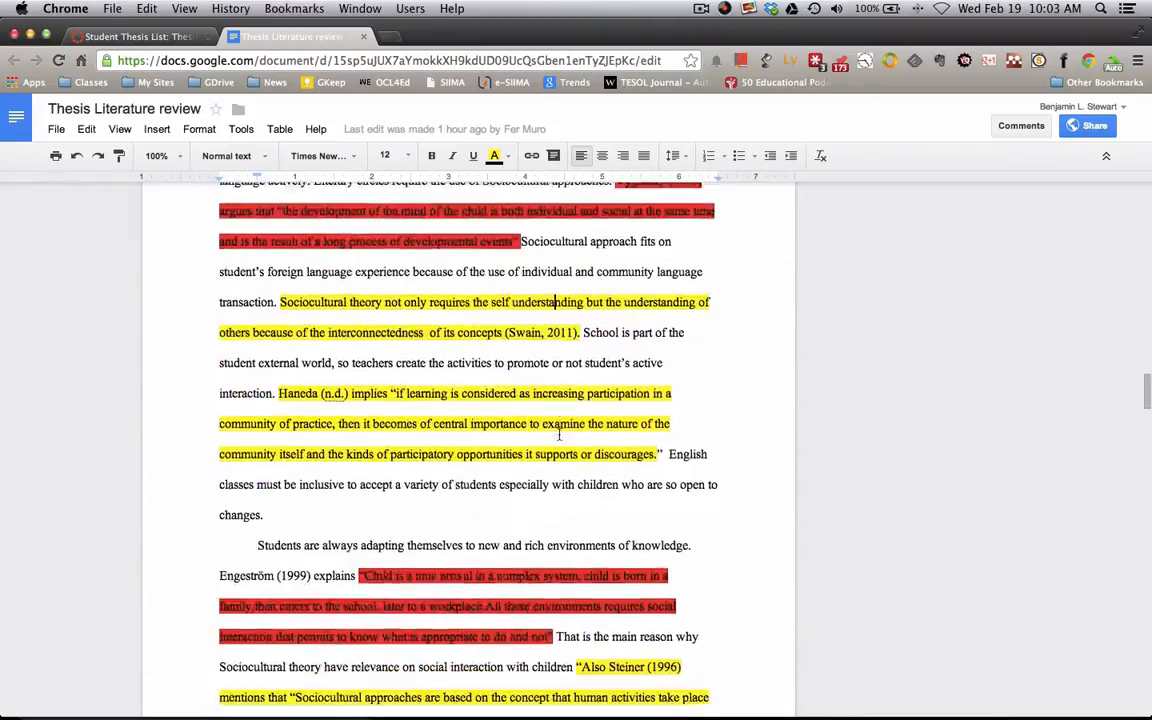
{"action": "scroll", "scroll_direction": "up", "scroll_amount": 3}
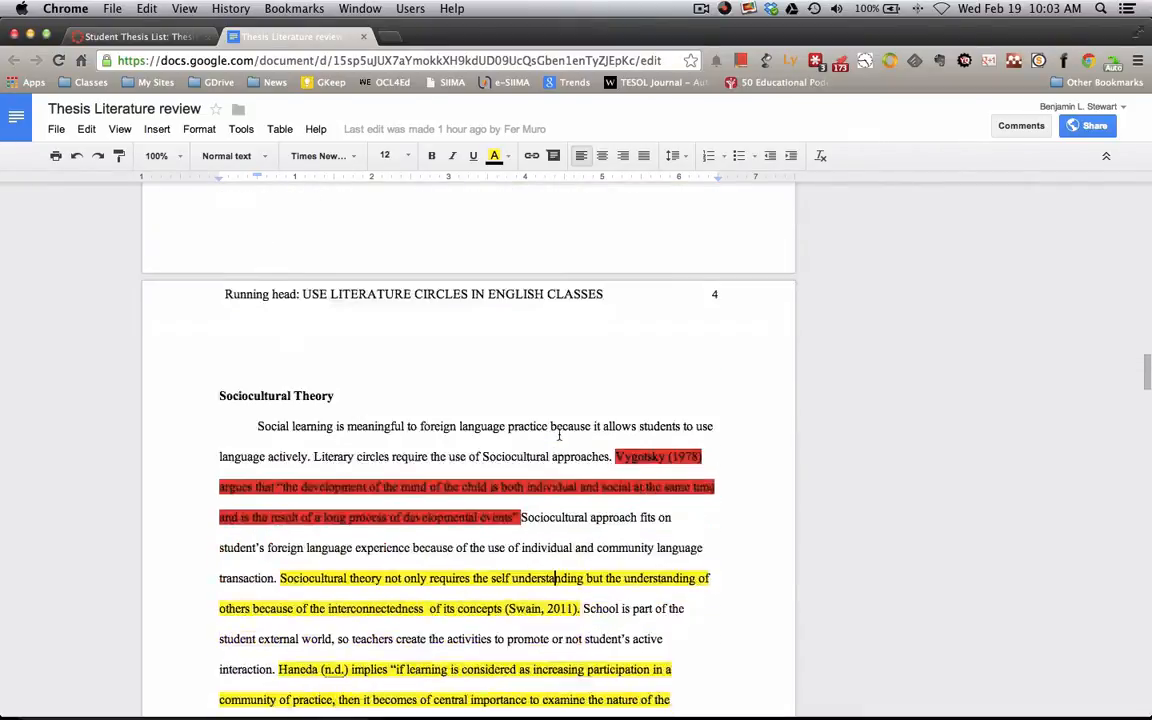
{"action": "scroll", "scroll_direction": "down", "scroll_amount": 3}
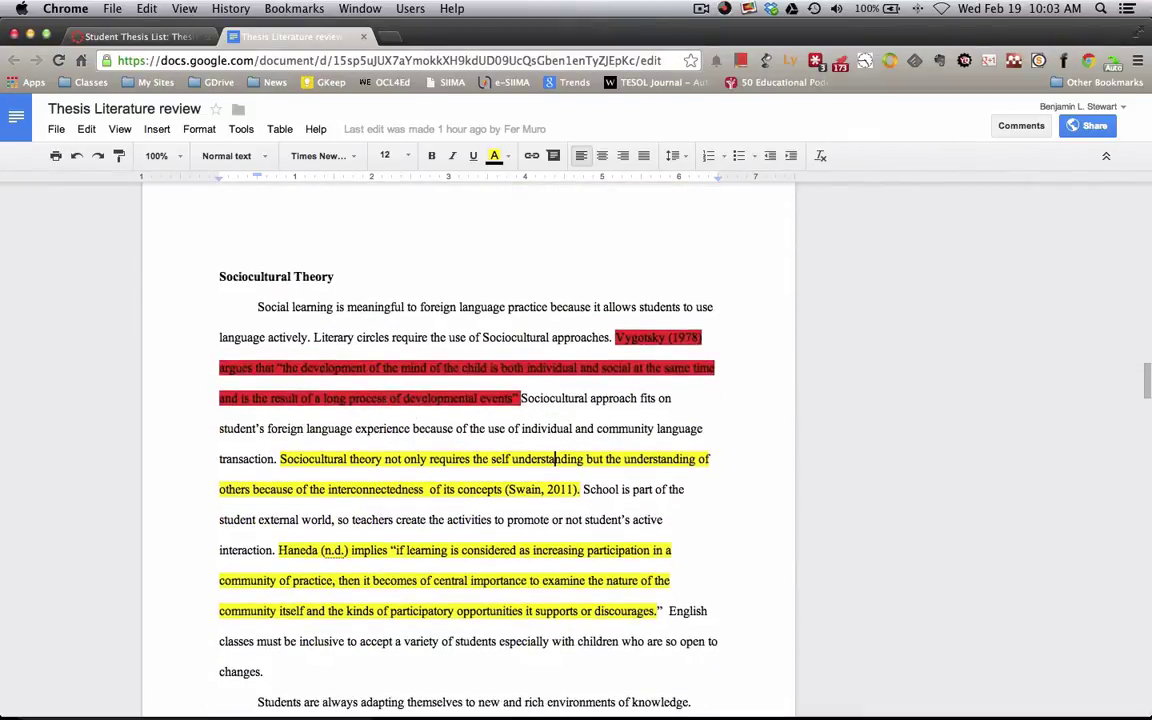
{"action": "scroll", "scroll_direction": "down", "scroll_amount": 3}
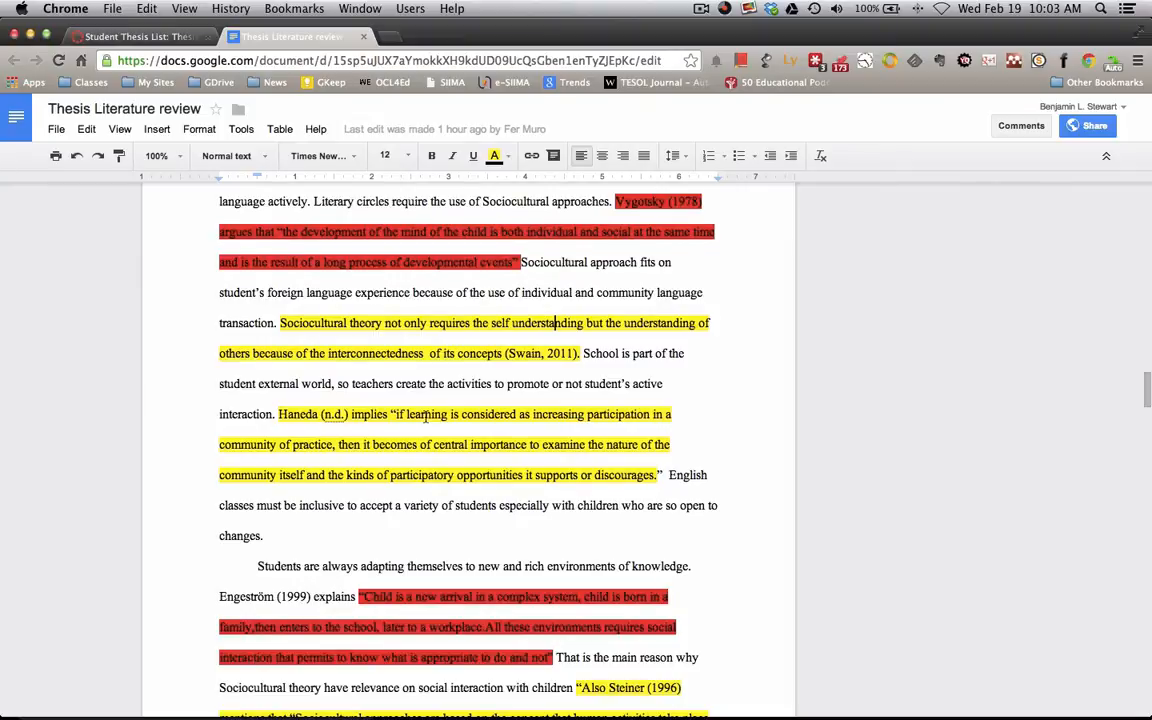
{"action": "scroll", "scroll_direction": "down", "scroll_amount": 3}
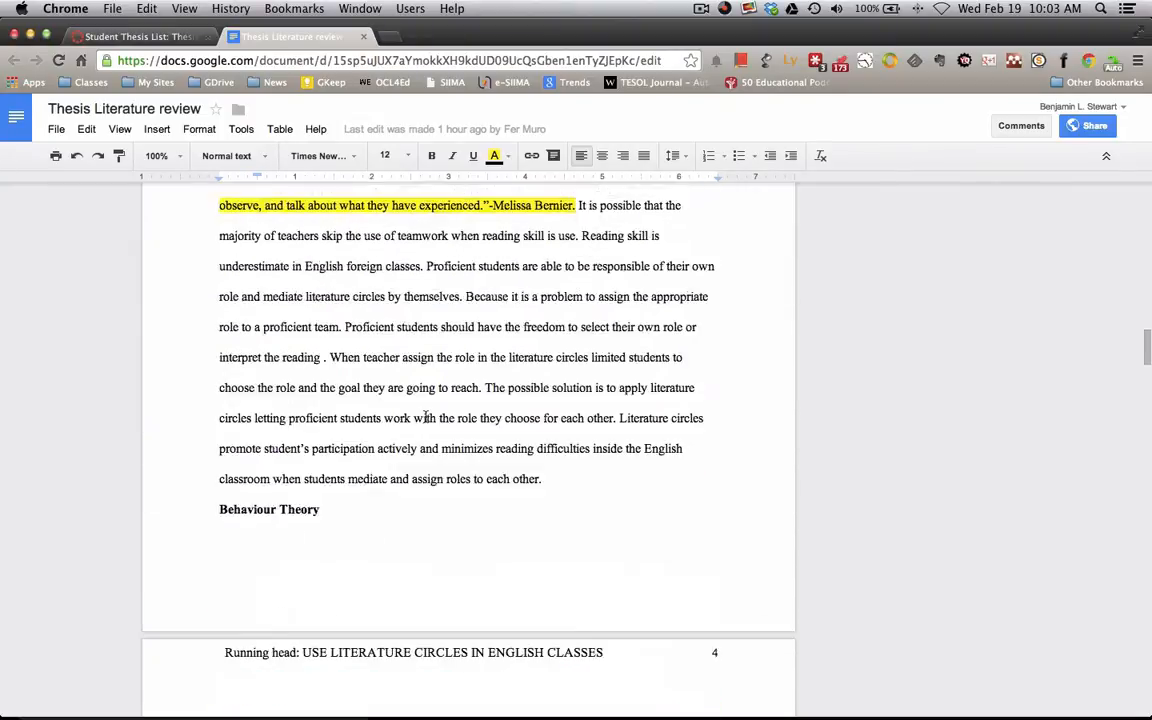
{"action": "scroll", "scroll_direction": "up", "scroll_amount": 3}
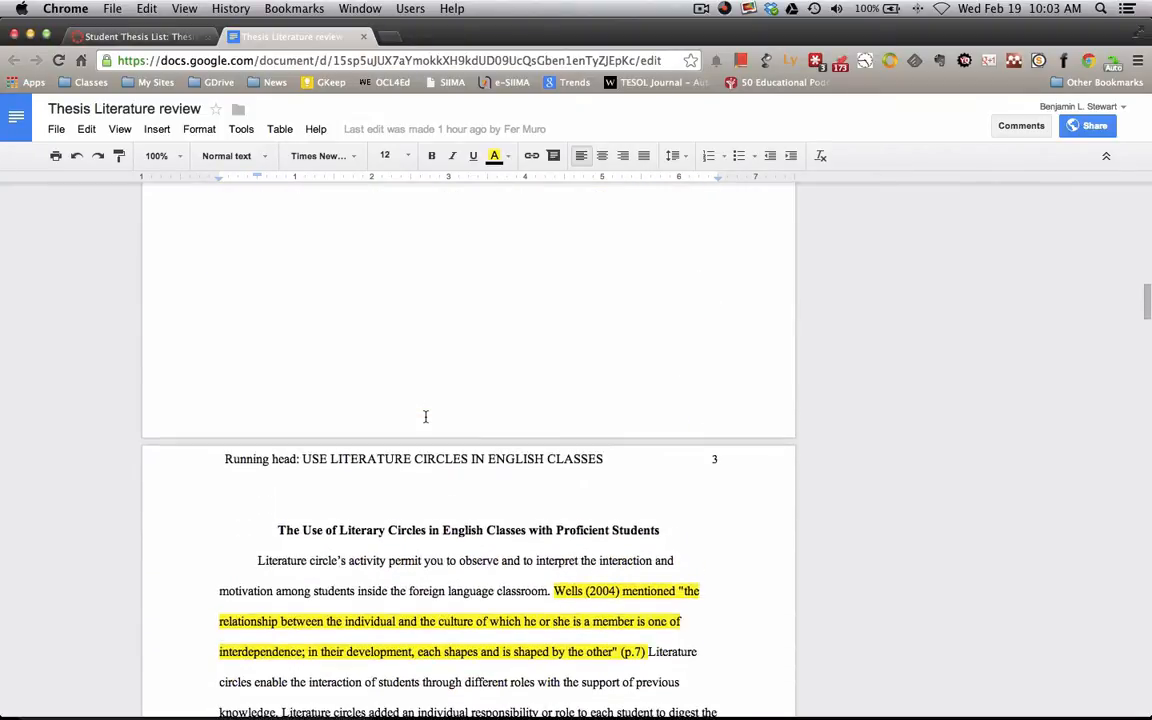
{"action": "scroll", "scroll_direction": "down", "scroll_amount": 3}
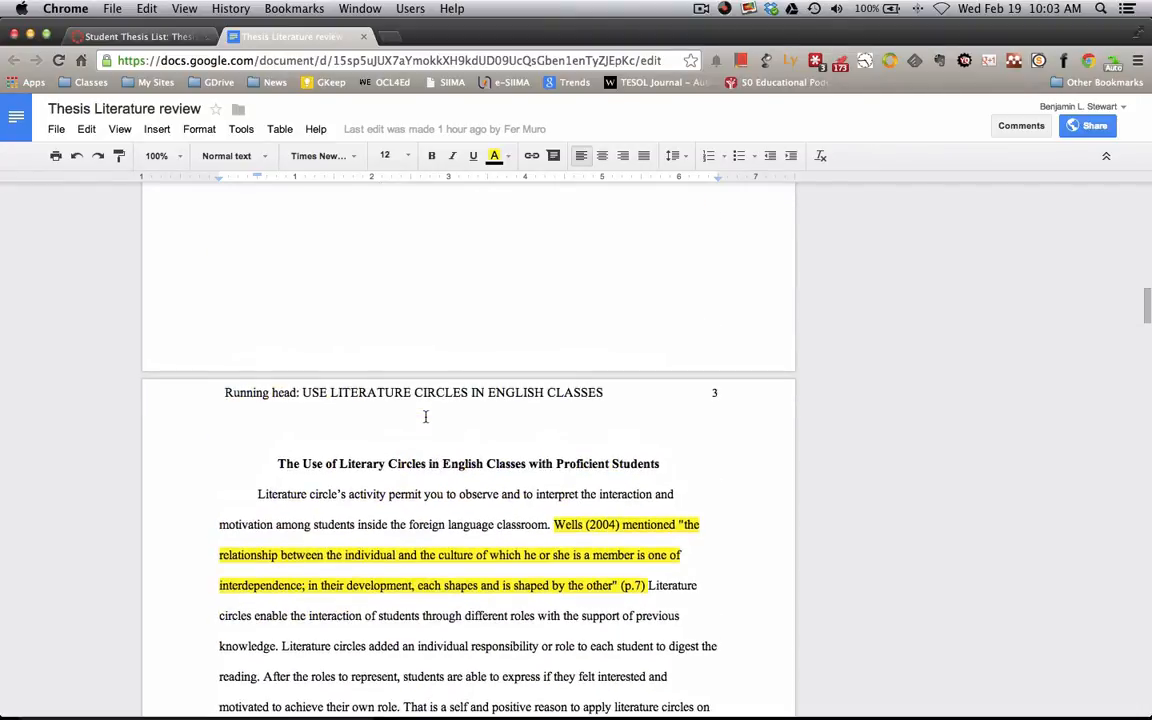
{"action": "scroll", "scroll_direction": "down", "scroll_amount": 3}
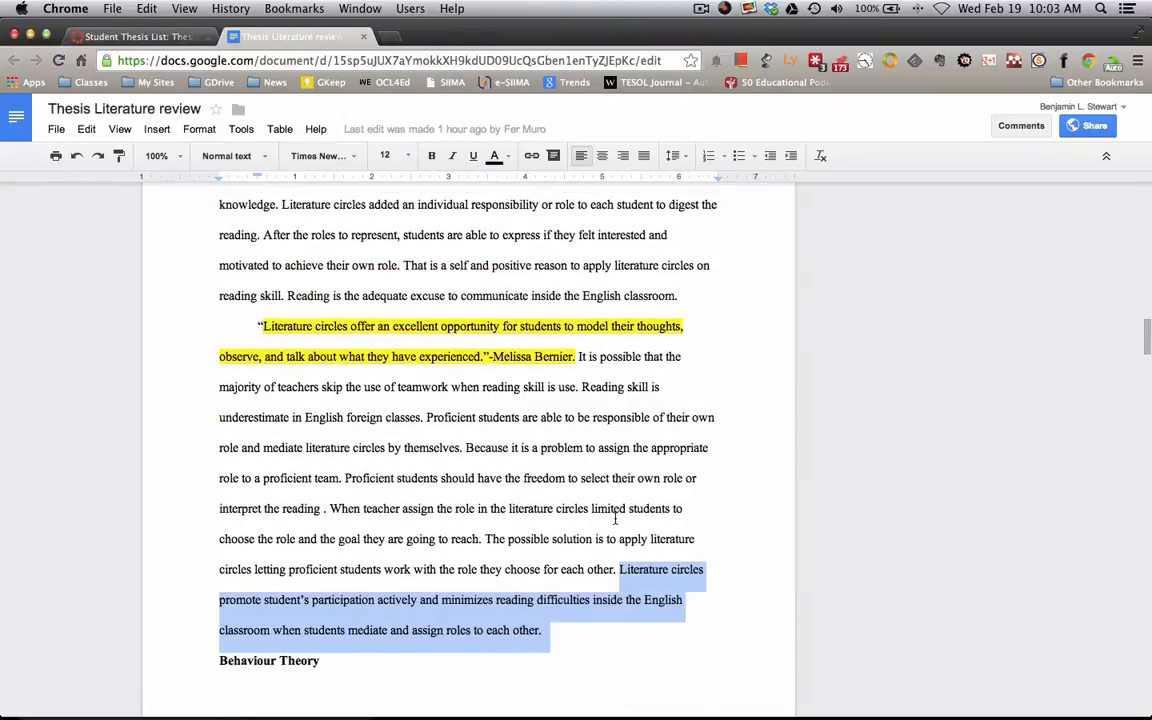
Scroll around the thesis and select the Behaviour Theory heading
{"action": "scroll", "scroll_direction": "down", "scroll_amount": 3}
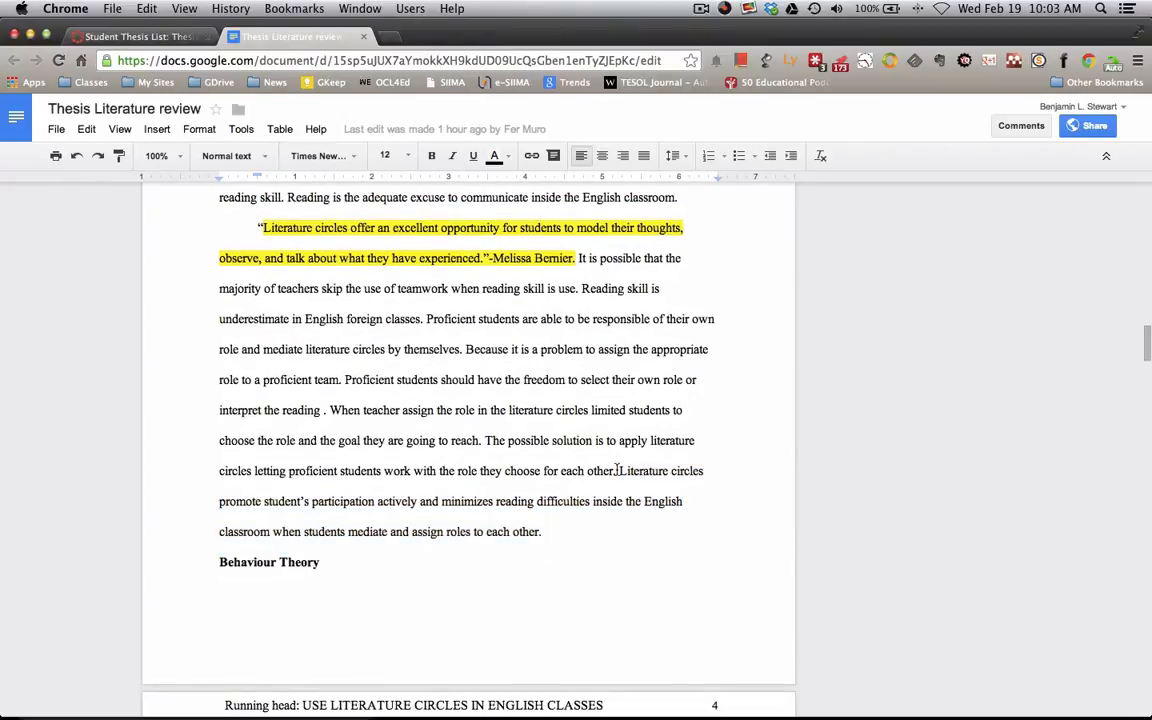
{"action": "scroll", "scroll_direction": "up", "scroll_amount": 3}
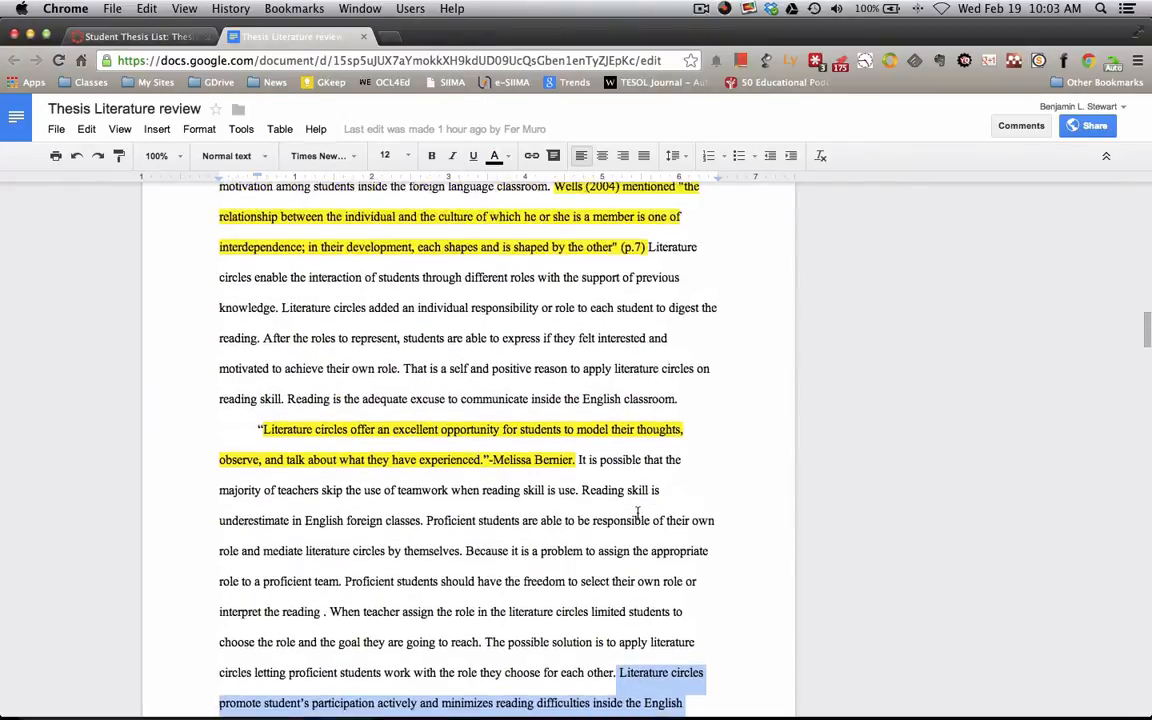
{"action": "scroll", "scroll_direction": "down", "scroll_amount": 3}
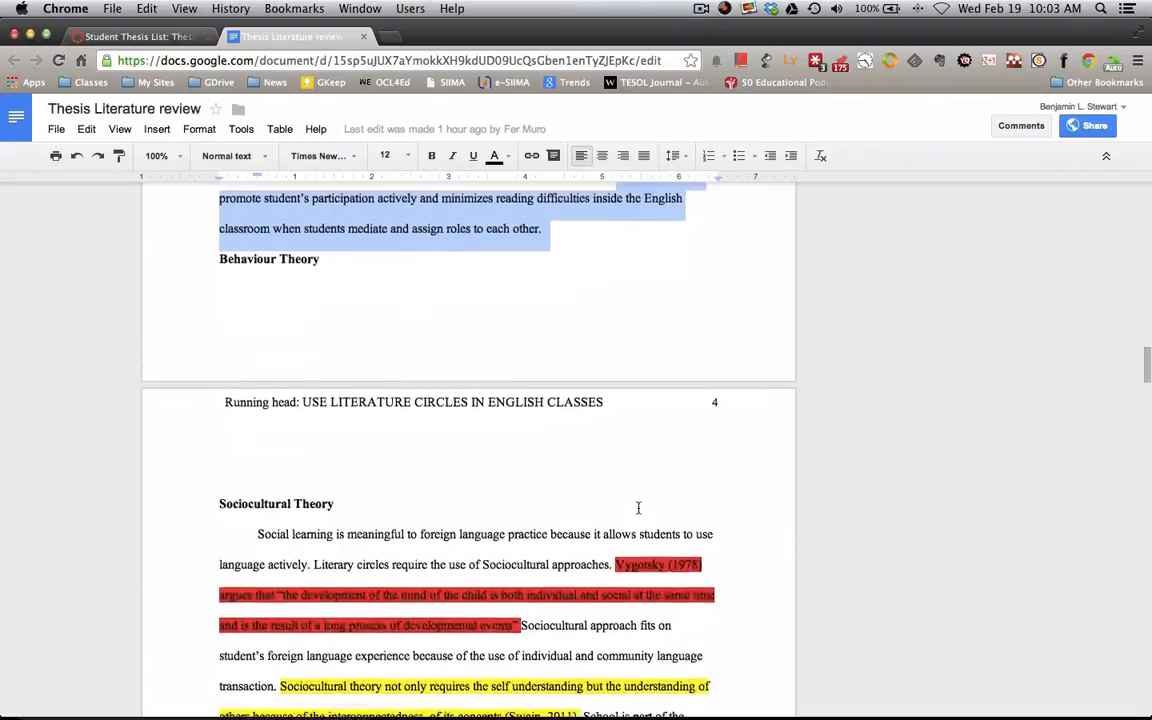
{"action": "scroll", "scroll_direction": "up", "scroll_amount": 3}
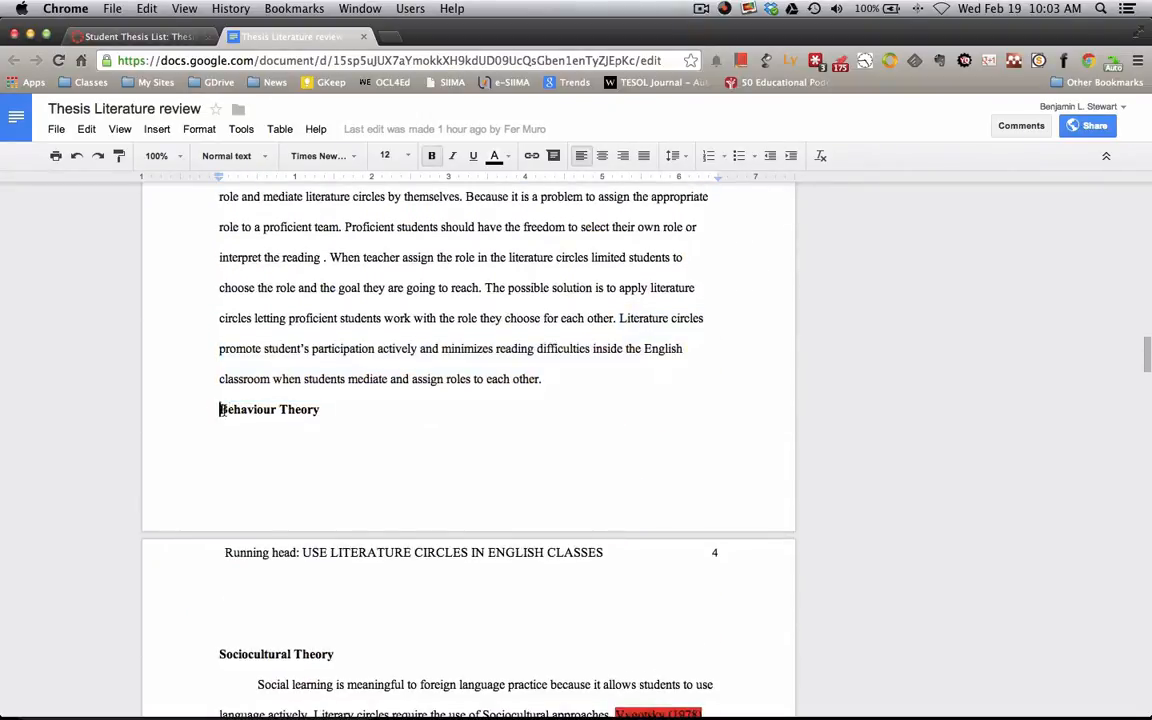
{"action": "double_click", "coordinate": [269, 409]}
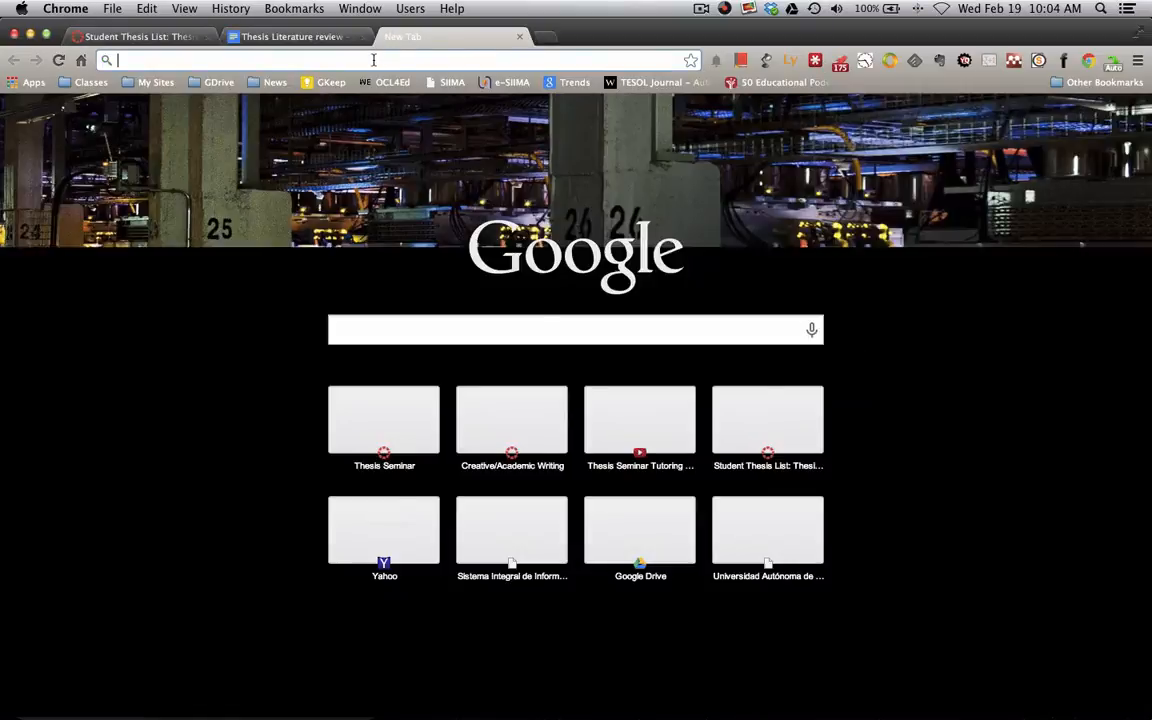
Search Google for 'behaviorism', switching between the results and the thesis document
{"action": "type", "text": "behaviorism&oq=behaviorism&aqs=chrome..69i57j0l5.3433j0j7"}
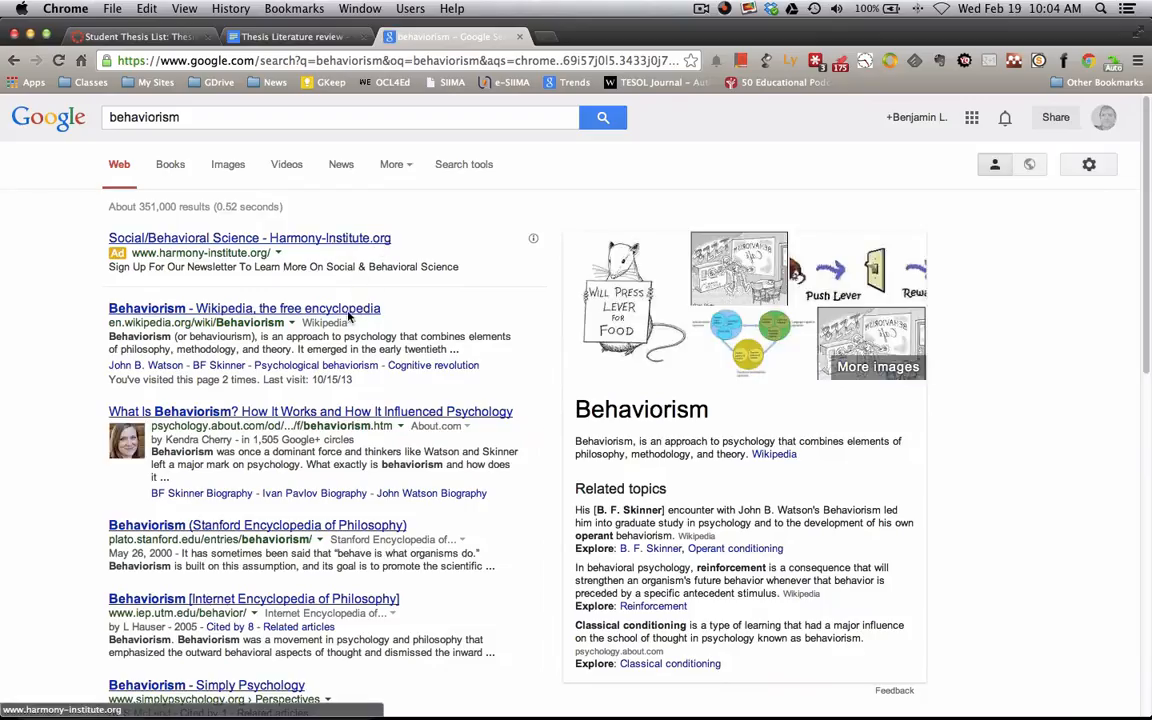
{"action": "left_click", "coordinate": [290, 37]}
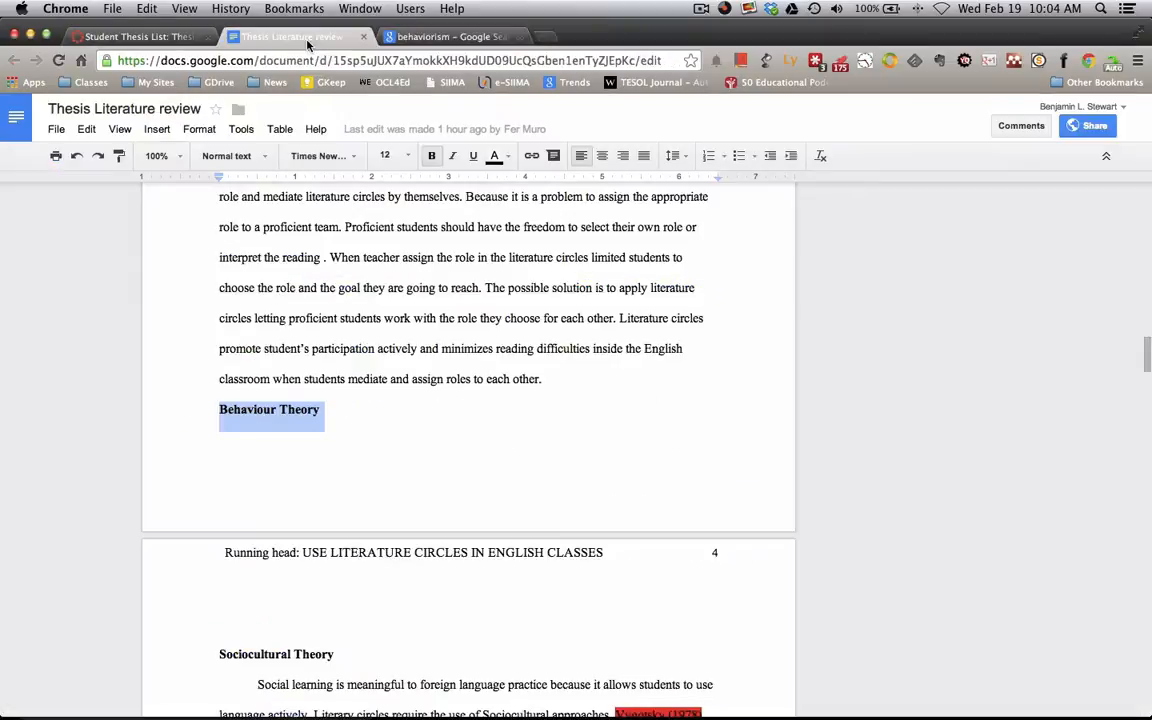
{"action": "scroll", "scroll_direction": "down", "scroll_amount": 3}
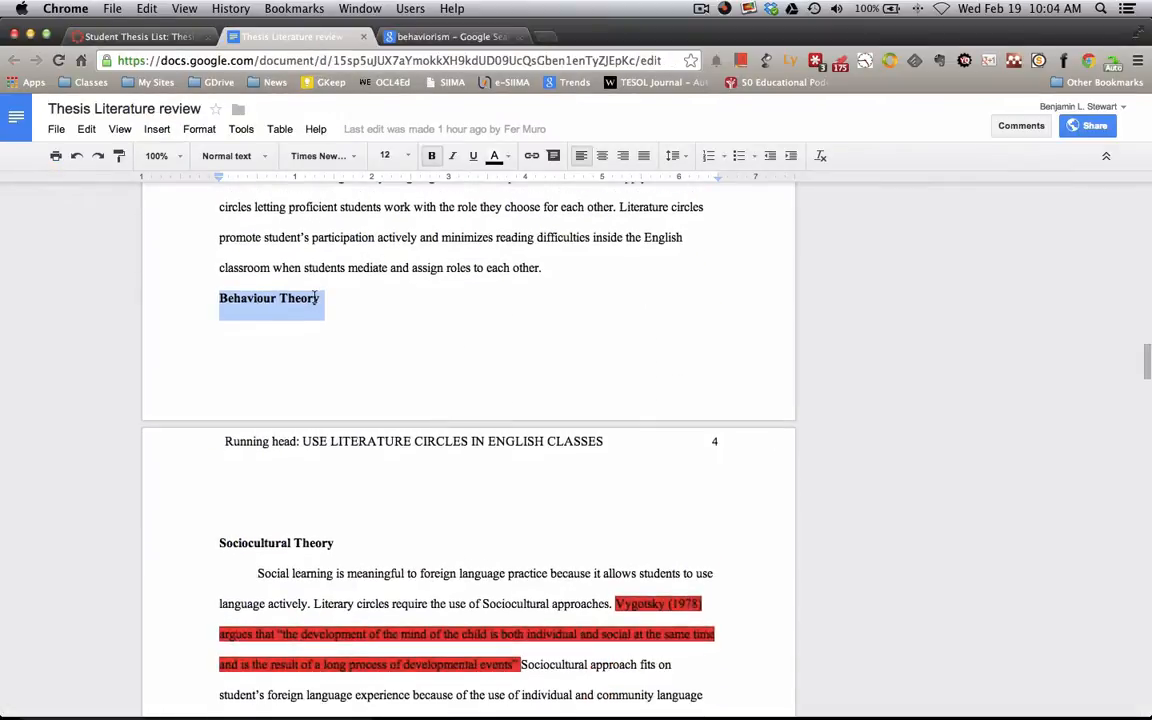
{"action": "scroll", "scroll_direction": "down", "scroll_amount": 3}
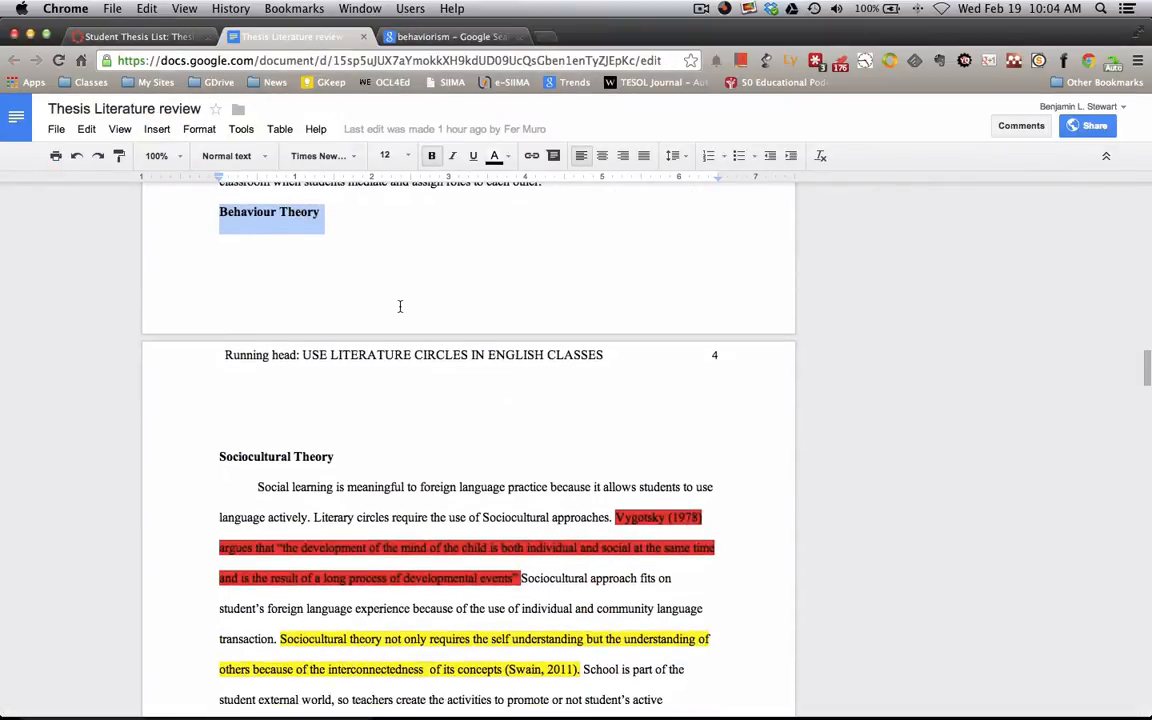
{"action": "left_click", "coordinate": [445, 37]}
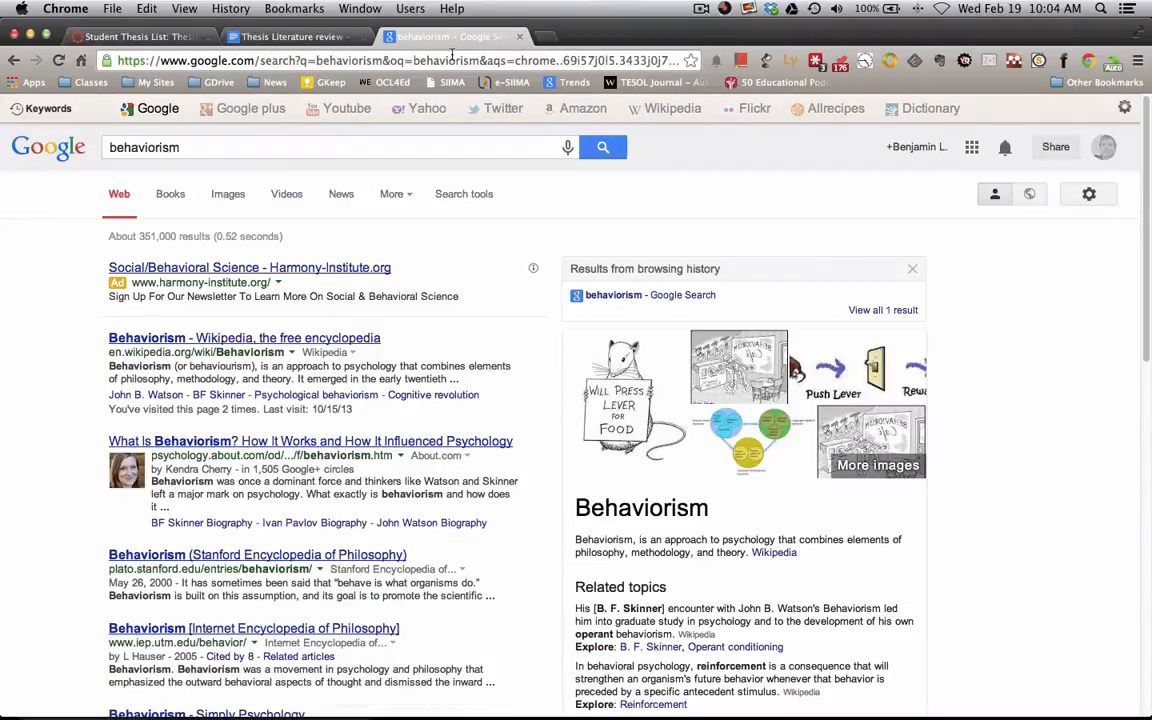
{"action": "left_click", "coordinate": [290, 37]}
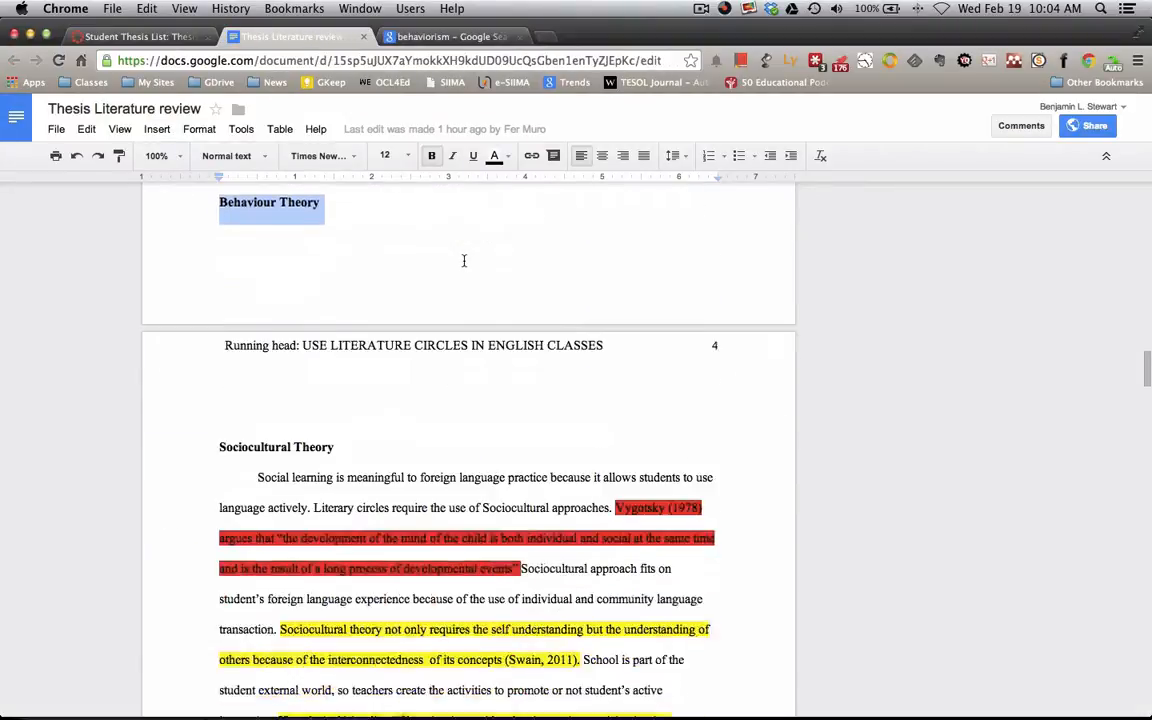
Read the Sociocultural Theory section's highlighted Engeström and Steiner quotations
{"action": "scroll", "scroll_direction": "down", "scroll_amount": 3}
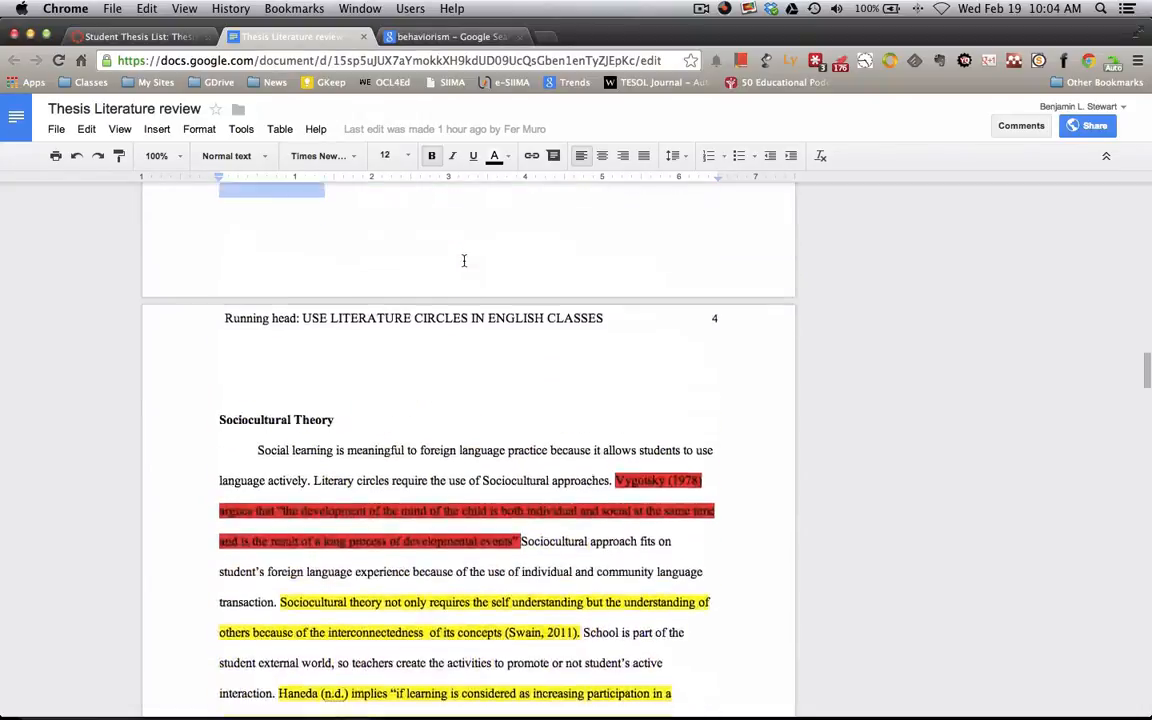
{"action": "scroll", "scroll_direction": "up", "scroll_amount": 3}
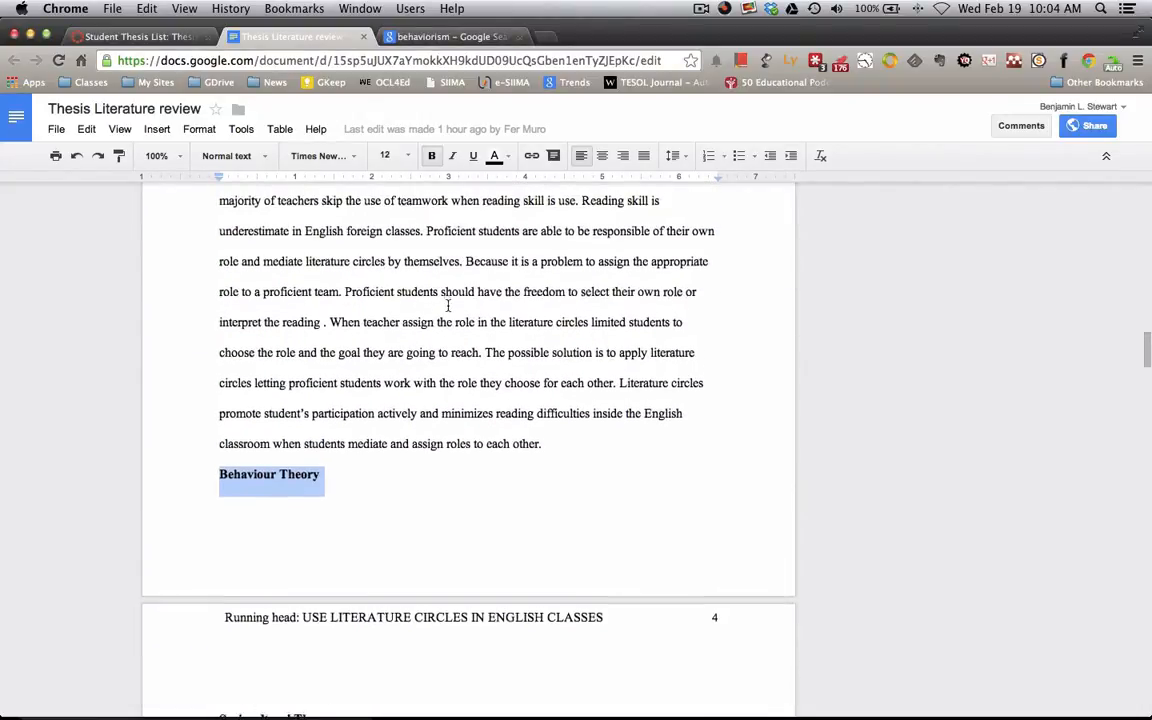
{"action": "scroll", "scroll_direction": "down", "scroll_amount": 3}
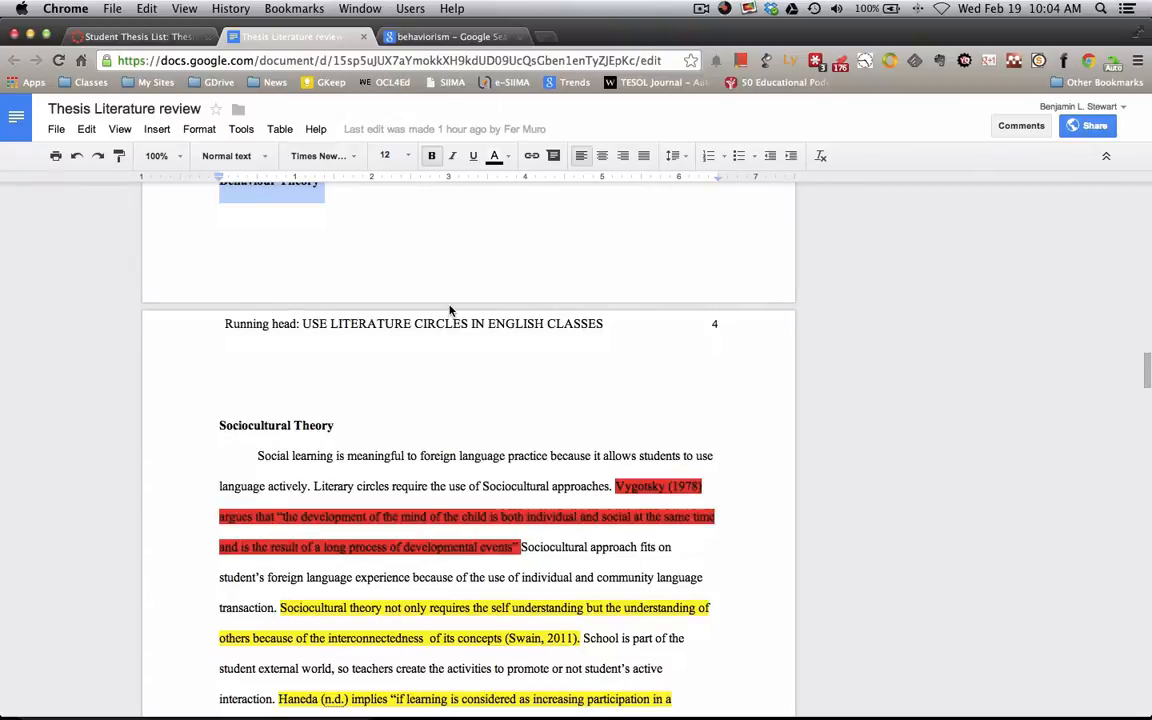
{"action": "scroll", "scroll_direction": "up", "scroll_amount": 3}
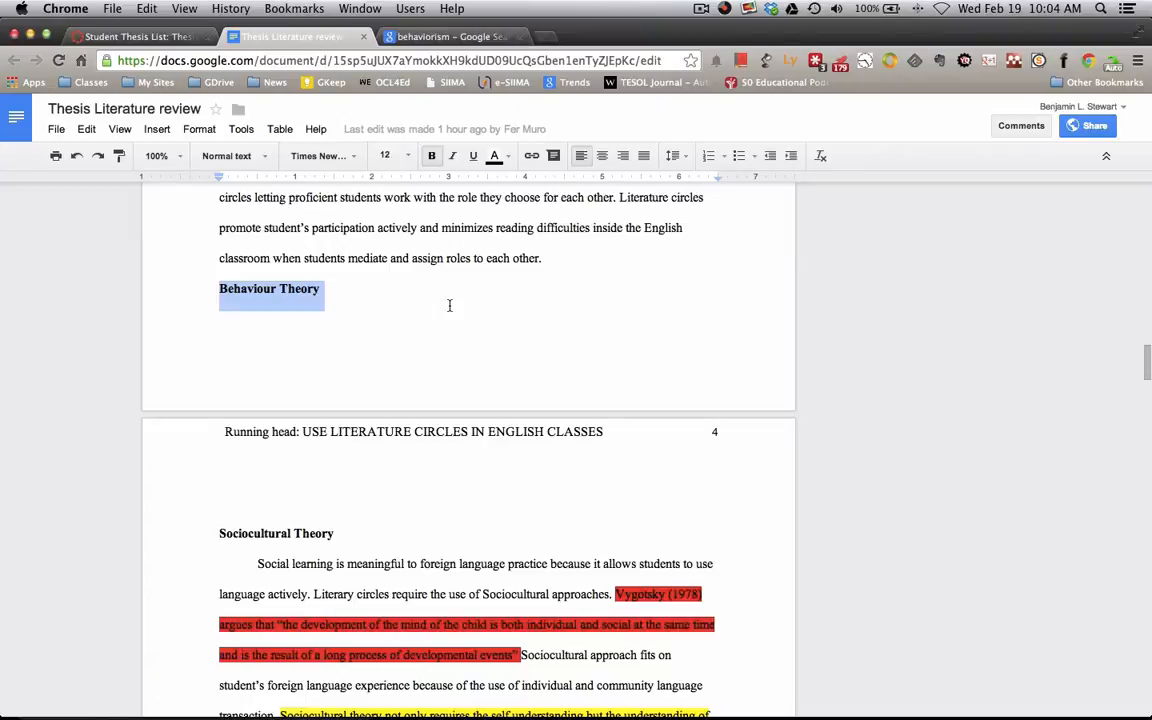
{"action": "scroll", "scroll_direction": "down", "scroll_amount": 3}
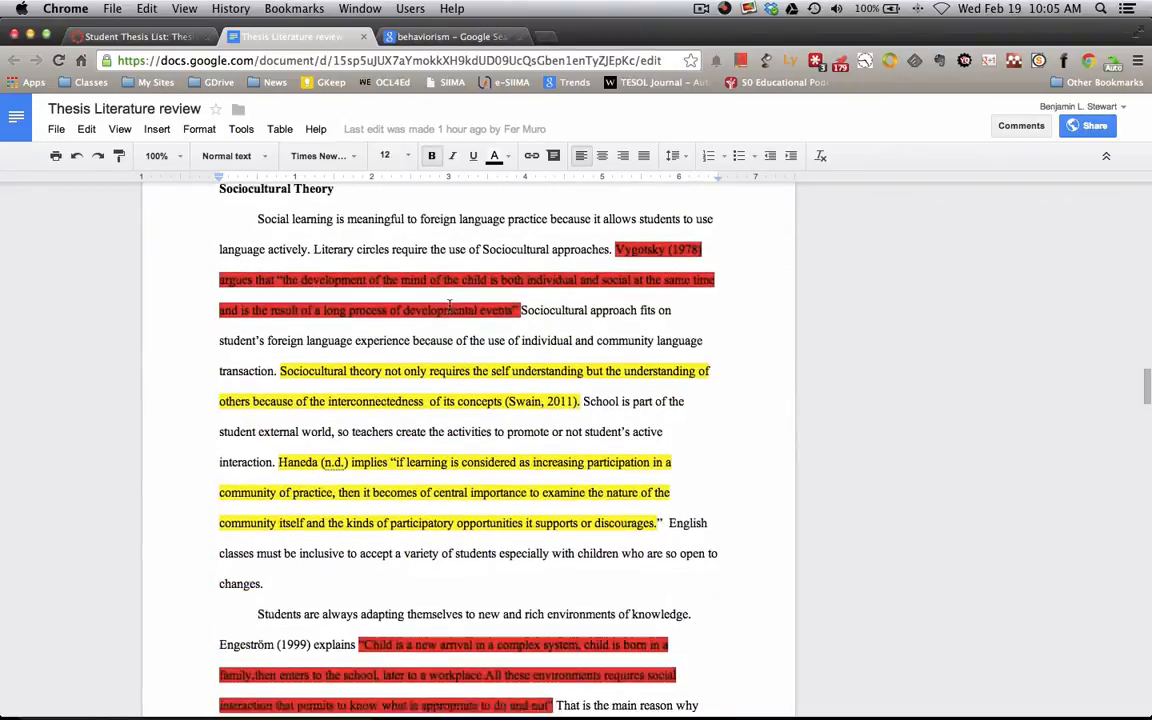
{"action": "scroll", "scroll_direction": "up", "scroll_amount": 3}
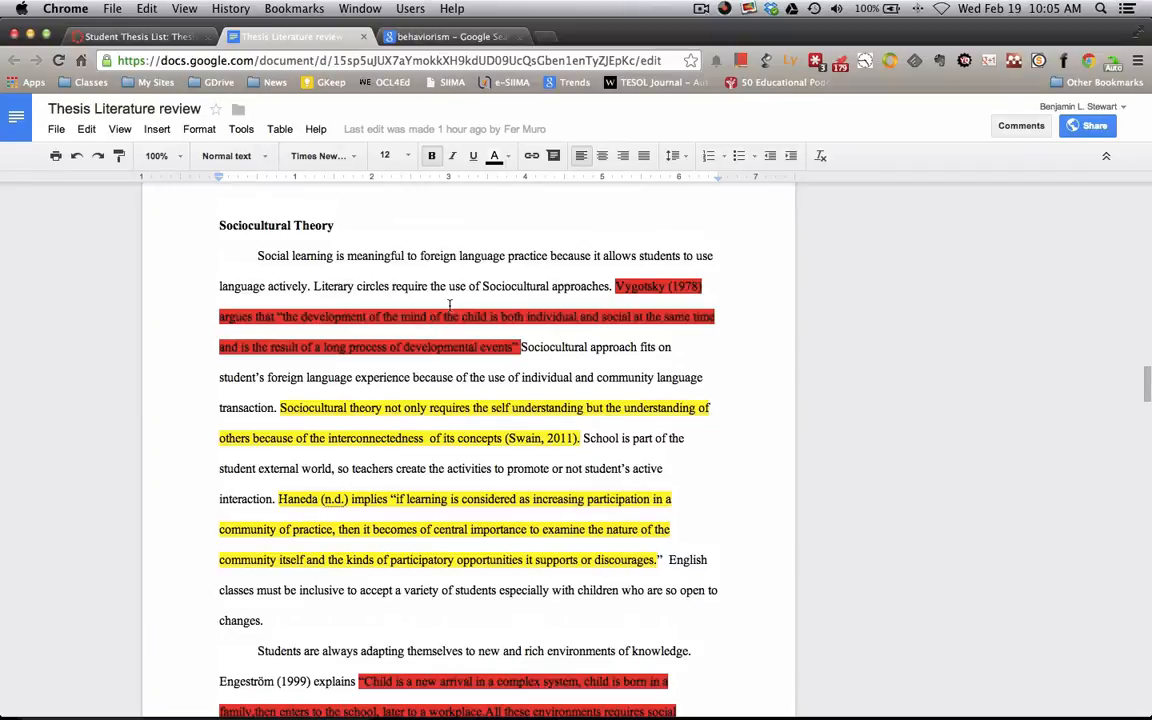
{"action": "scroll", "scroll_direction": "down", "scroll_amount": 3}
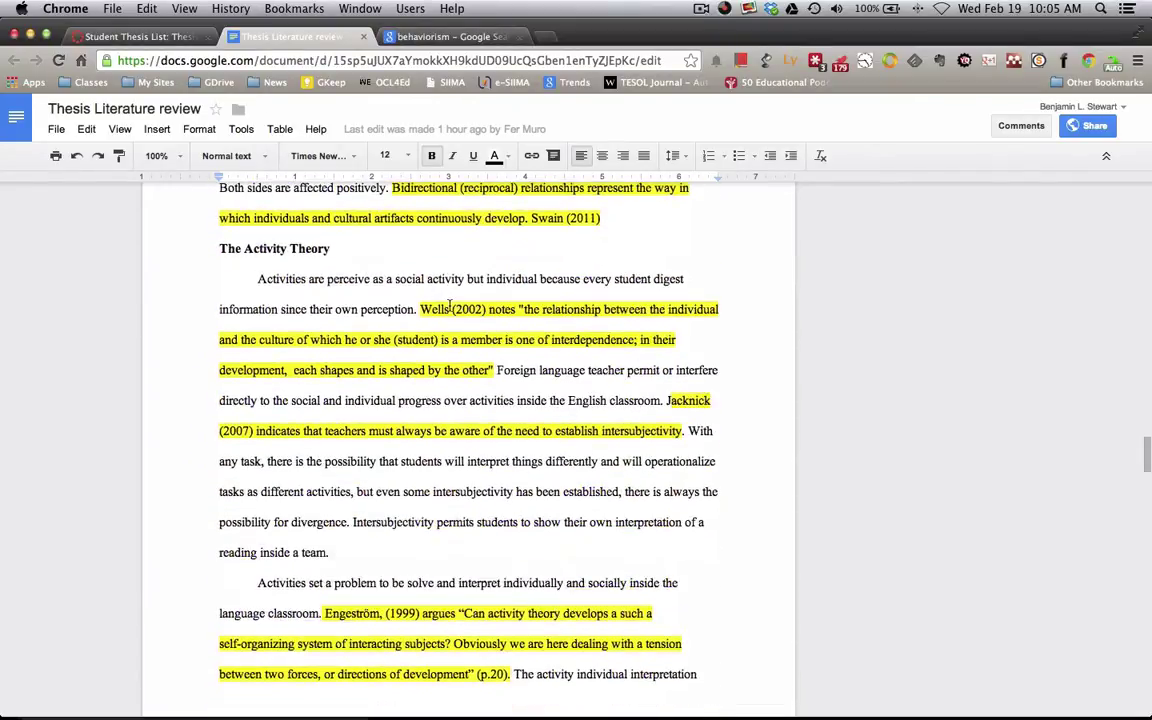
{"action": "scroll", "scroll_direction": "down", "scroll_amount": 3}
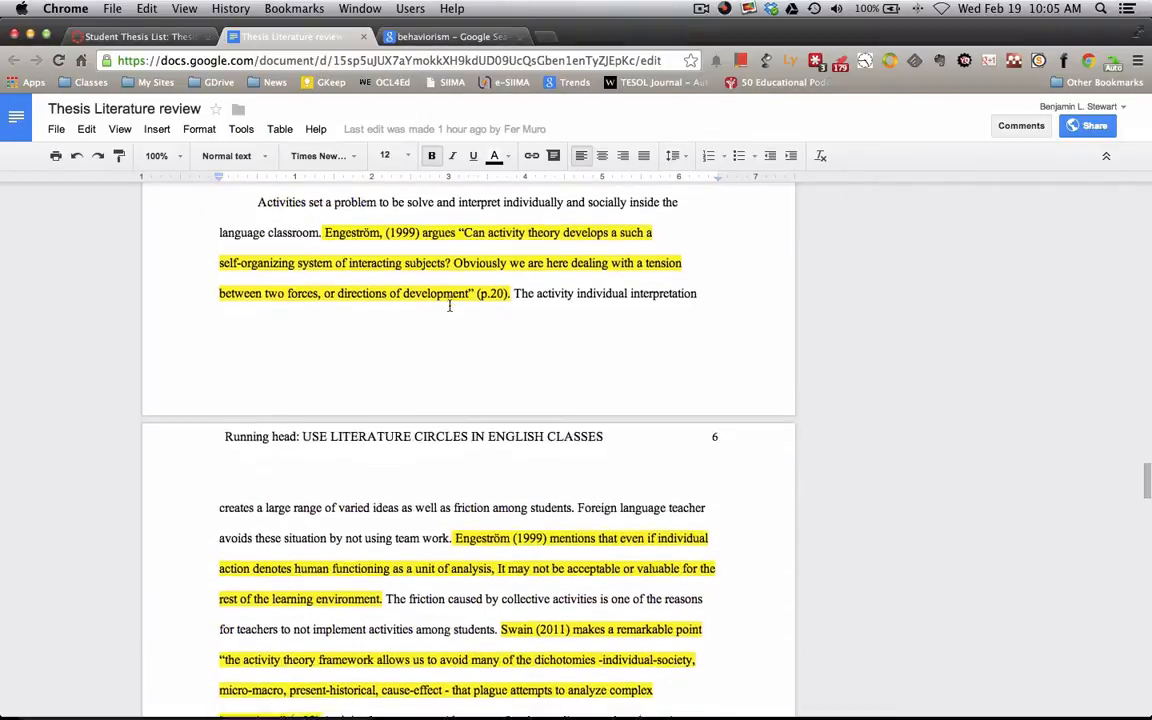
{"action": "scroll", "scroll_direction": "down", "scroll_amount": 3}
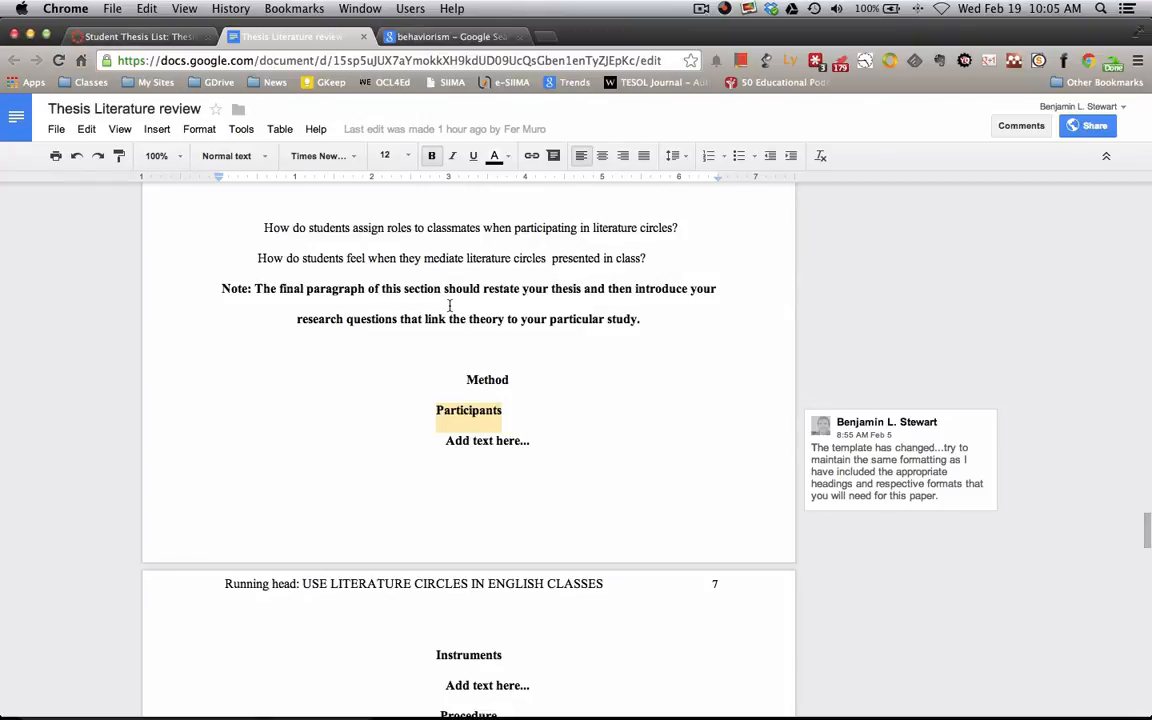
{"action": "scroll", "scroll_direction": "up", "scroll_amount": 3}
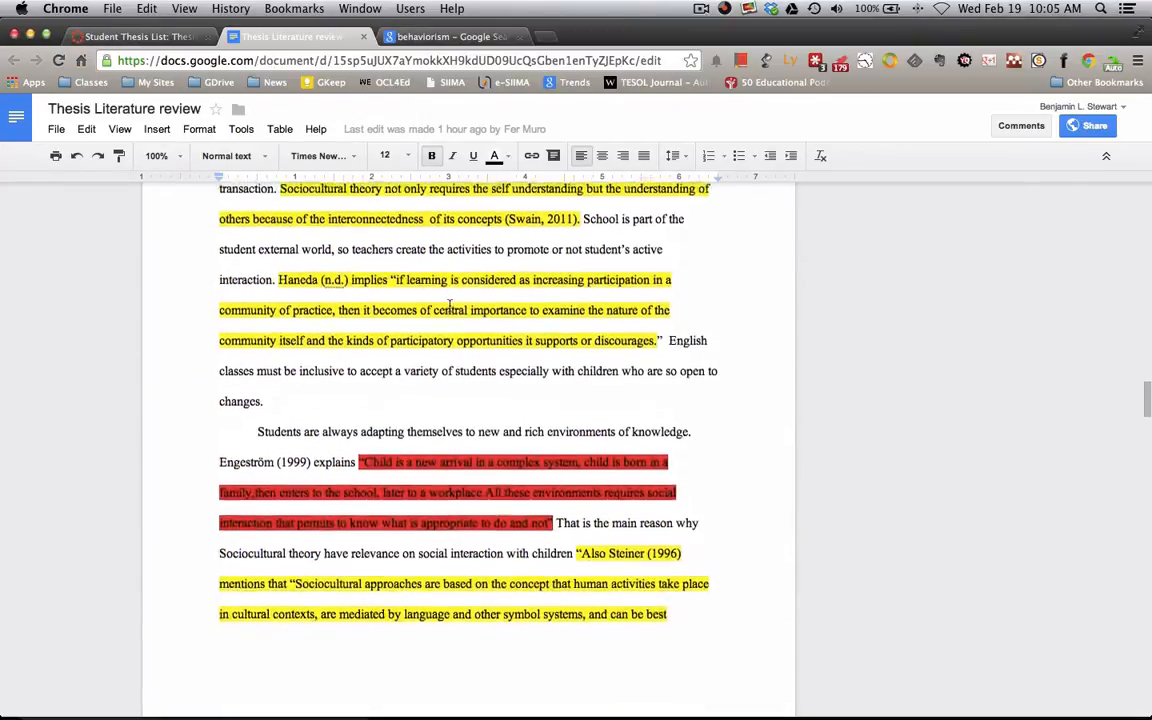
{"action": "scroll", "scroll_direction": "up", "scroll_amount": 3}
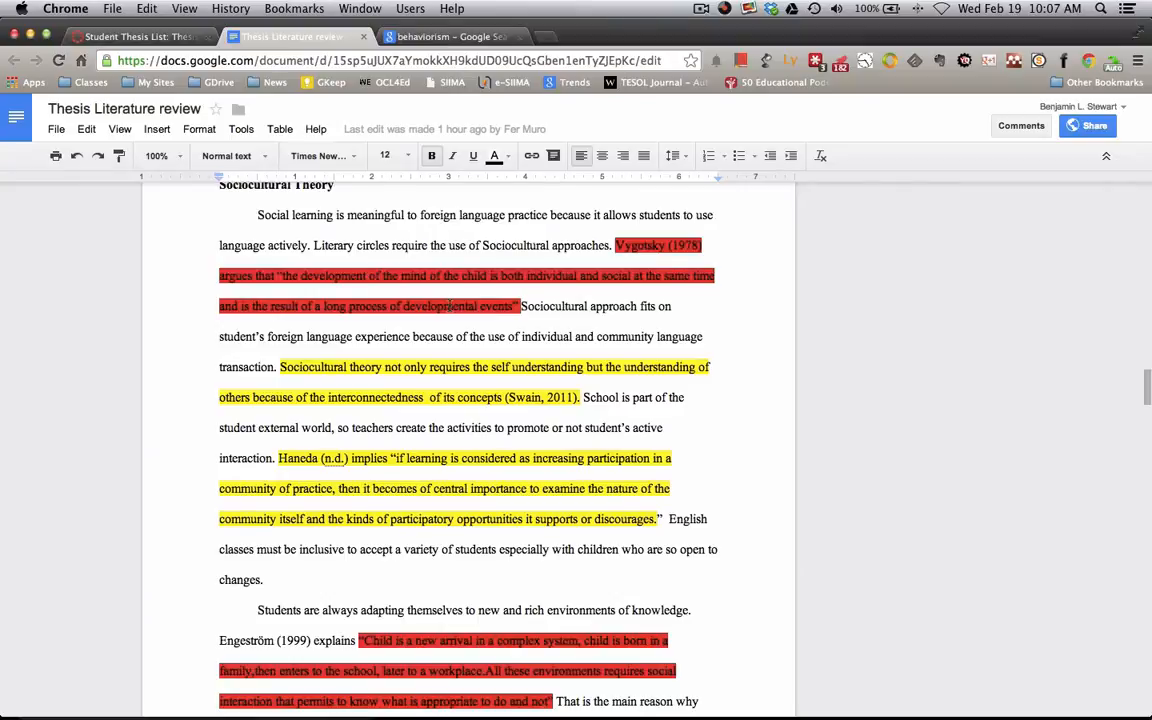
{"action": "mouse_move", "coordinate": [155, 18]}
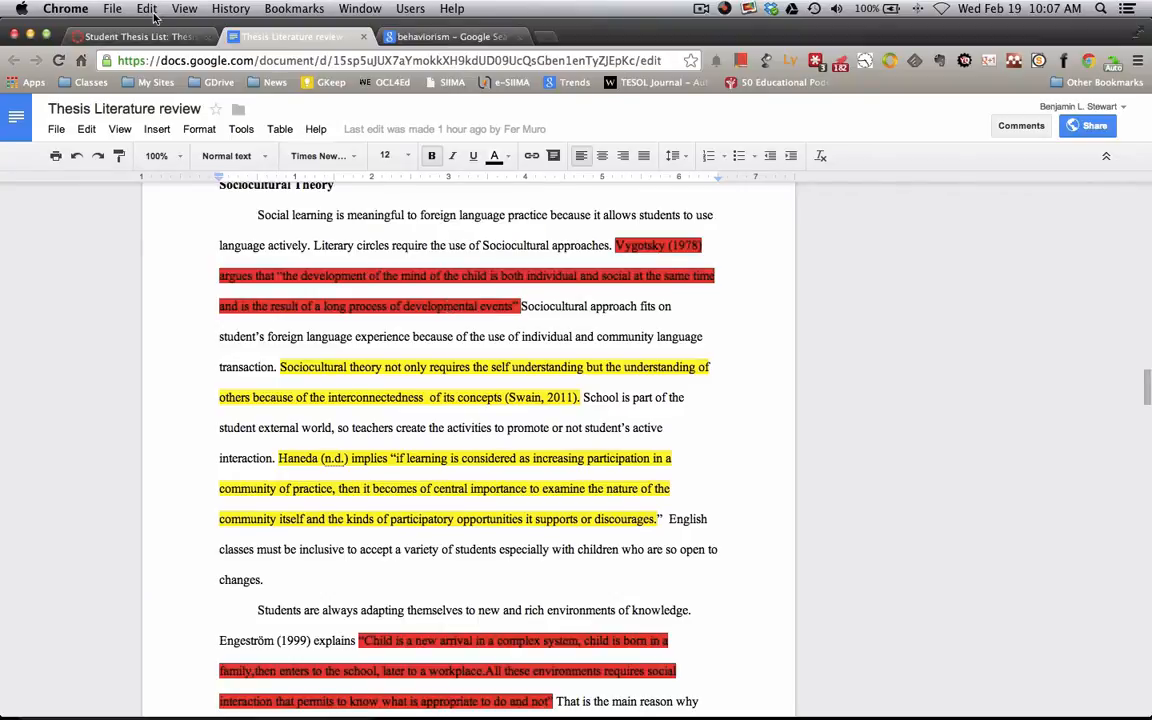
Switch to the Canvas tab and open the Thesis Seminar Assignments list
{"action": "left_click", "coordinate": [135, 37]}
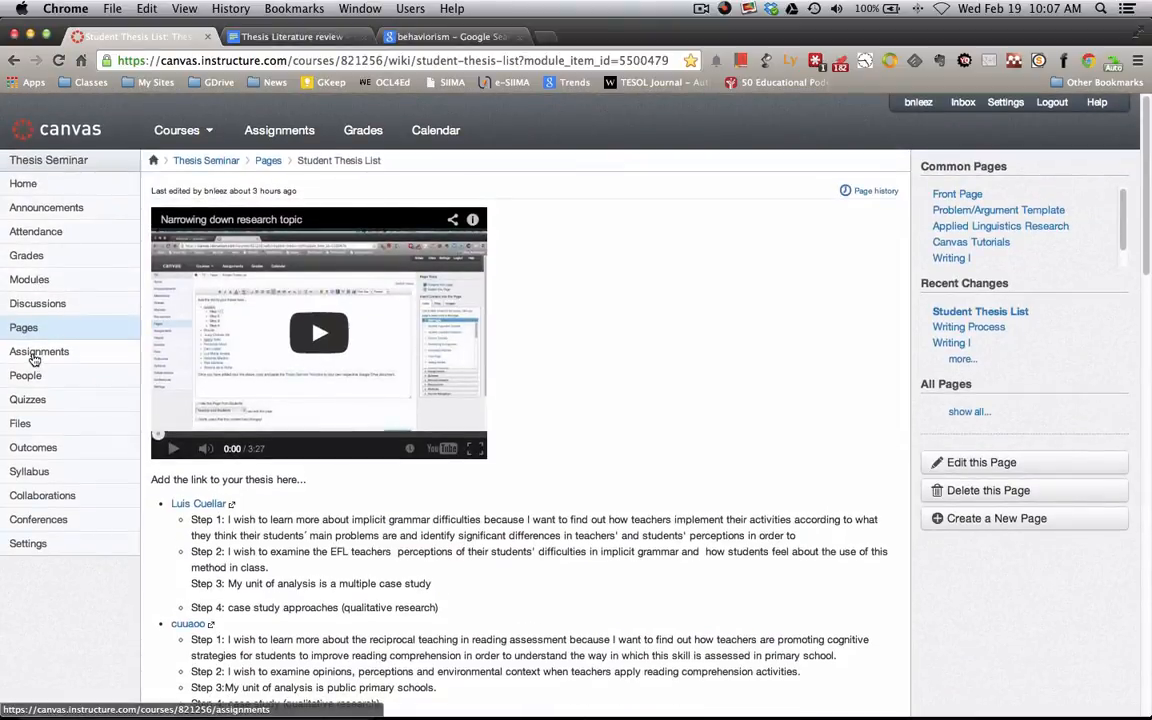
{"action": "left_click", "coordinate": [39, 351]}
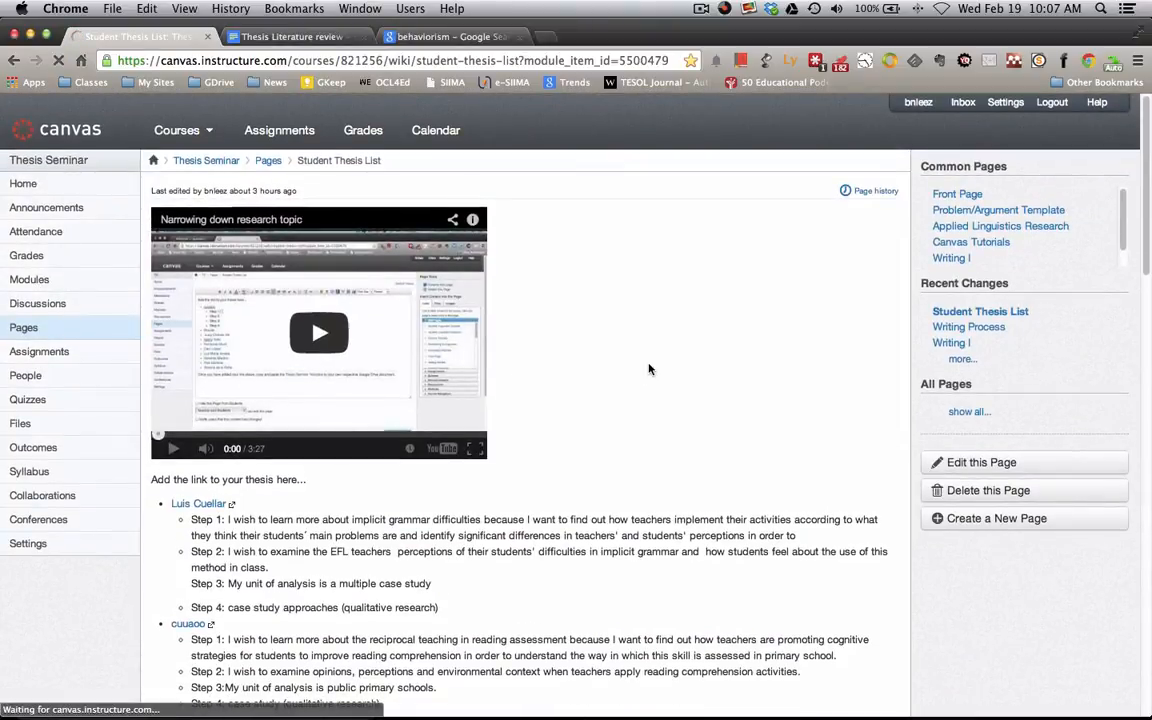
{"action": "left_click", "coordinate": [39, 351]}
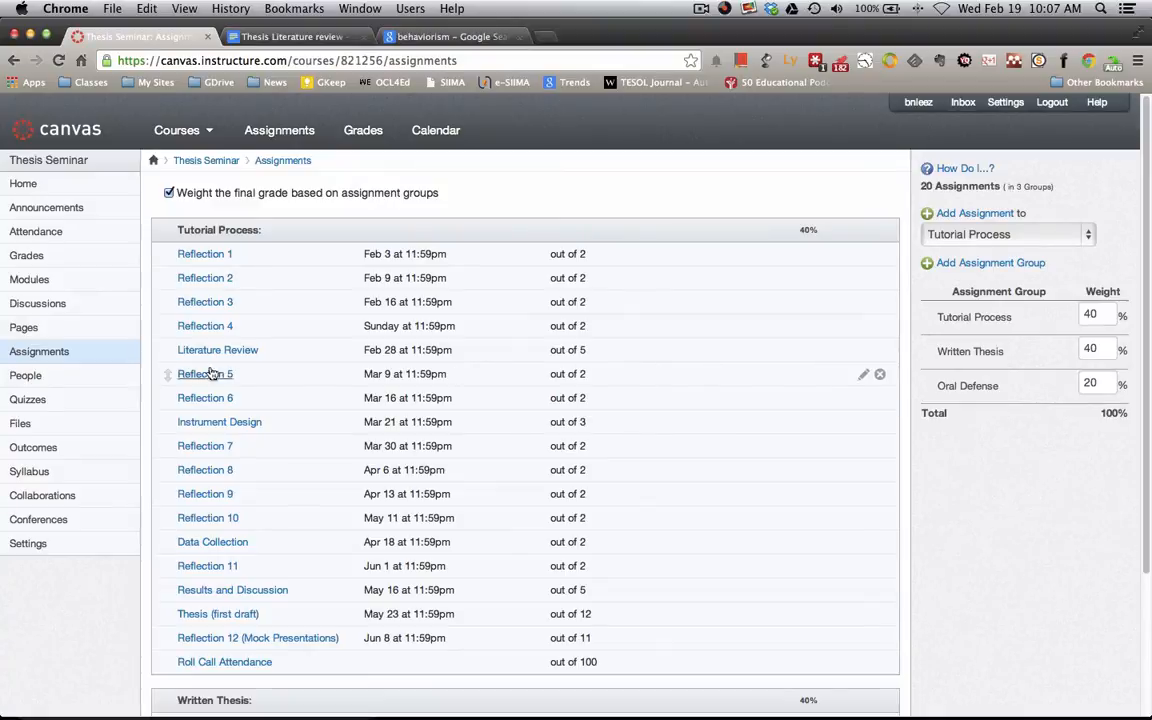
{"action": "mouse_move", "coordinate": [217, 349]}
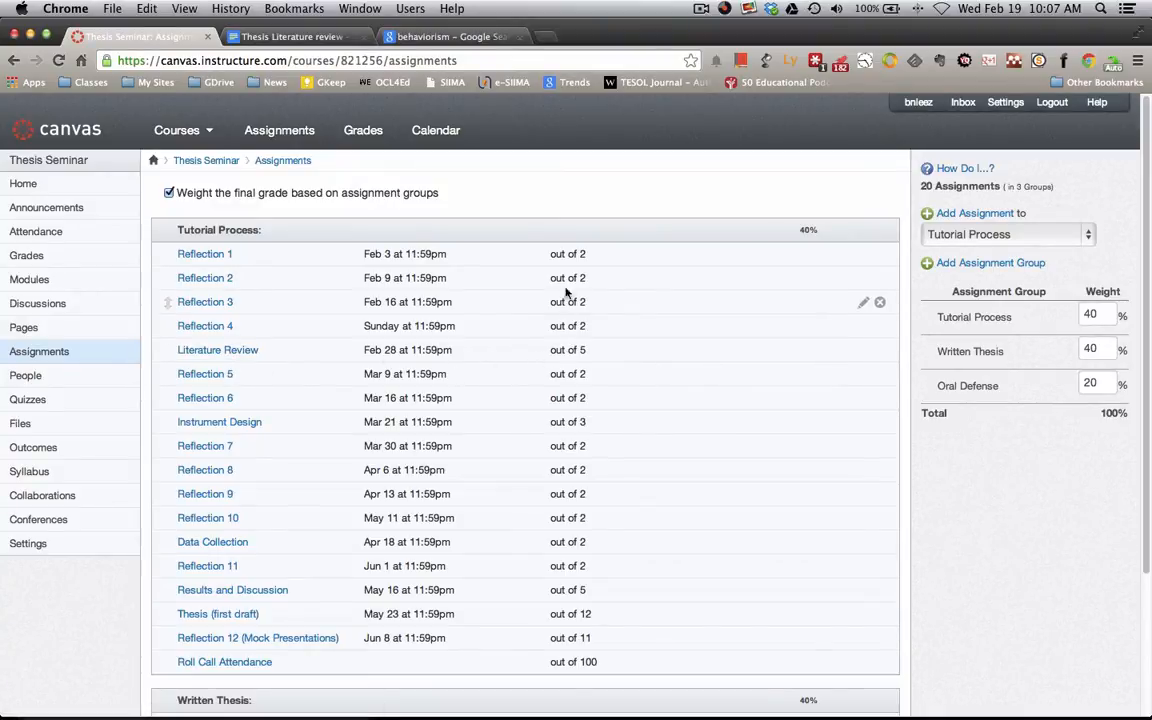
{"action": "mouse_move", "coordinate": [200, 357]}
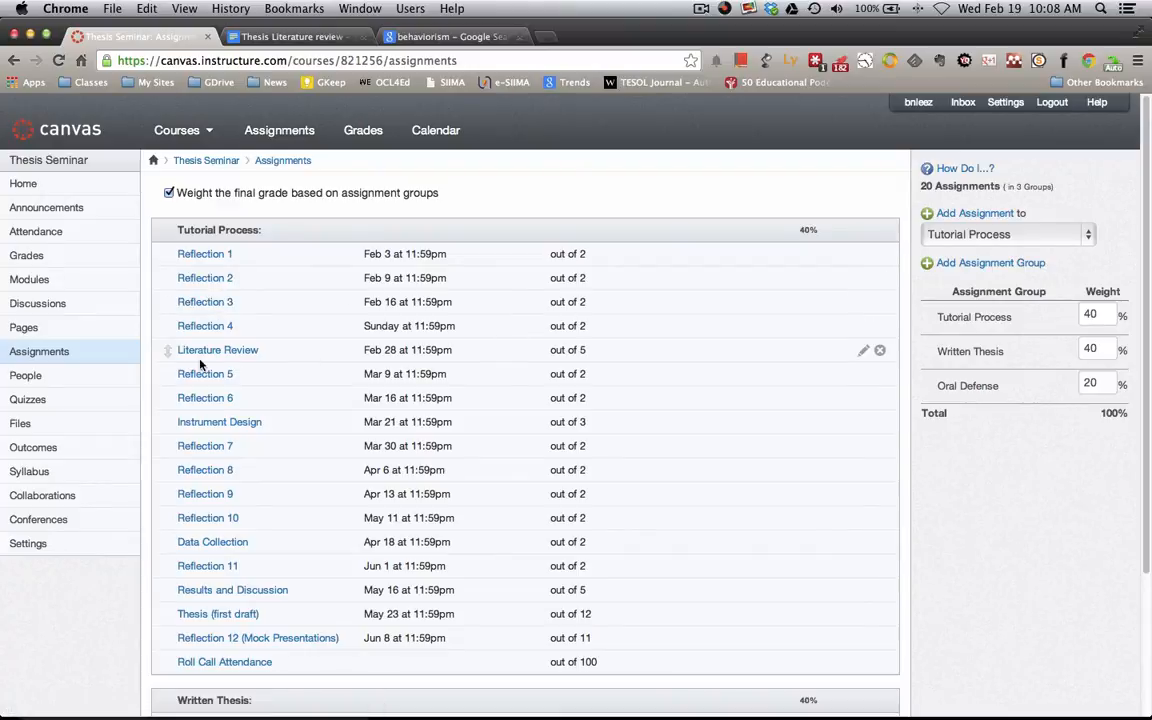
{"action": "mouse_move", "coordinate": [205, 373]}
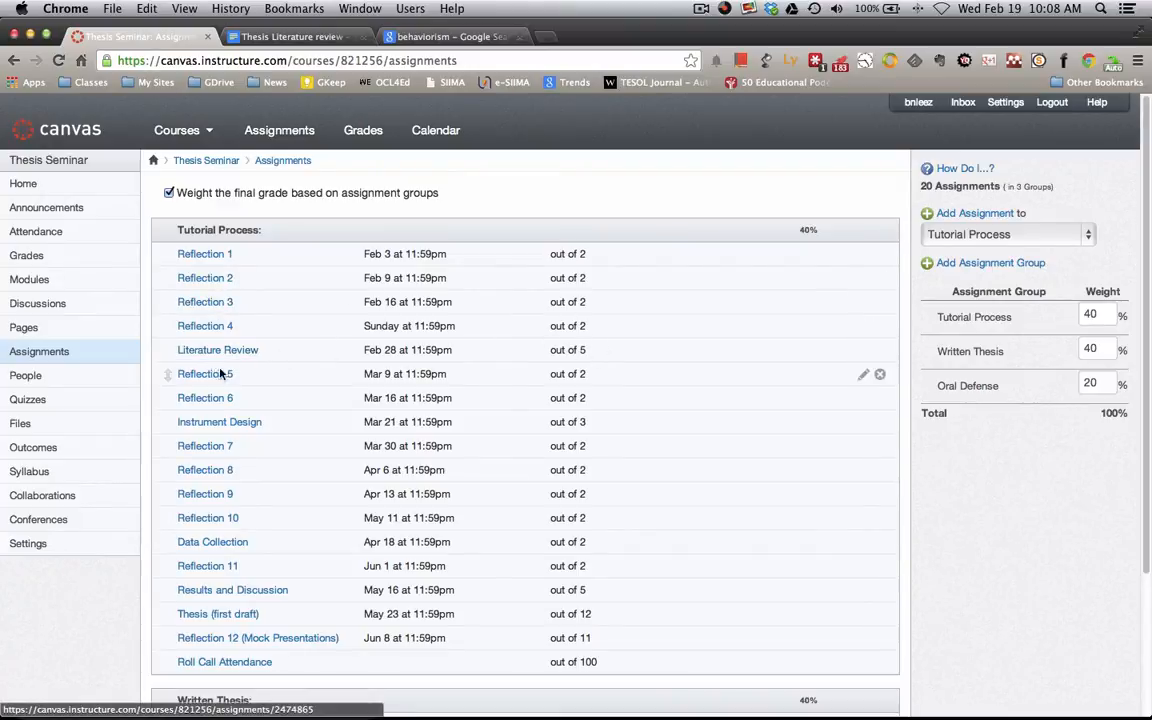
{"action": "mouse_move", "coordinate": [263, 429]}
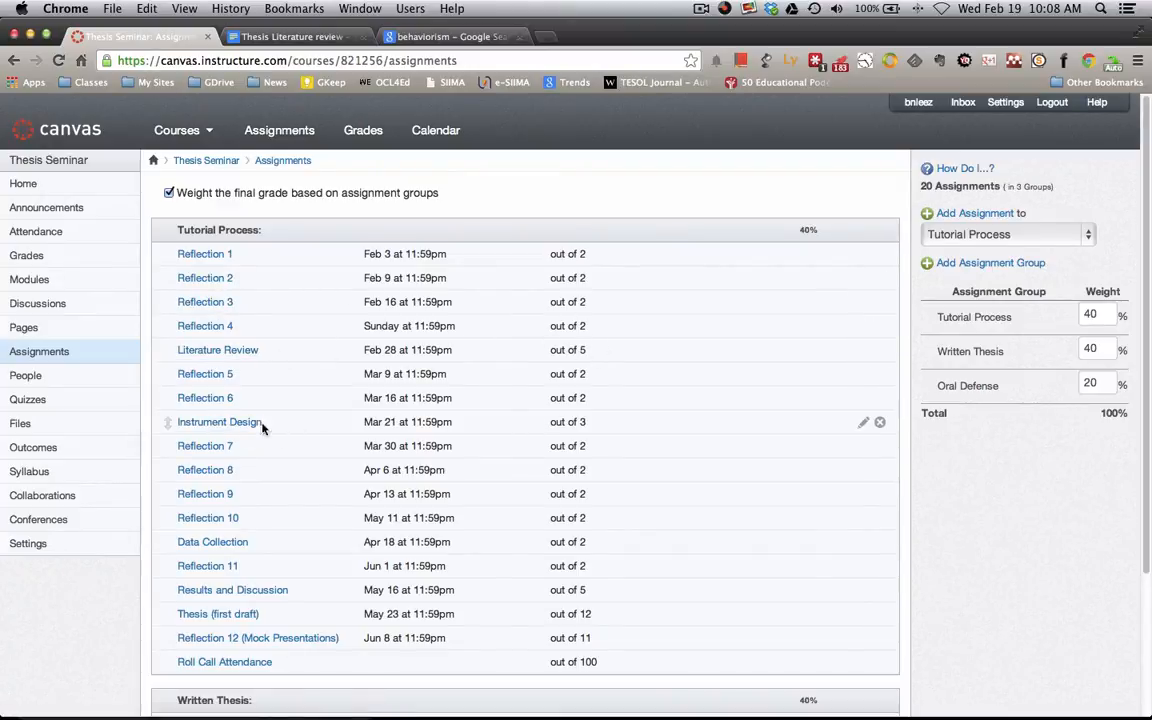
{"action": "scroll", "scroll_direction": "down", "scroll_amount": 3}
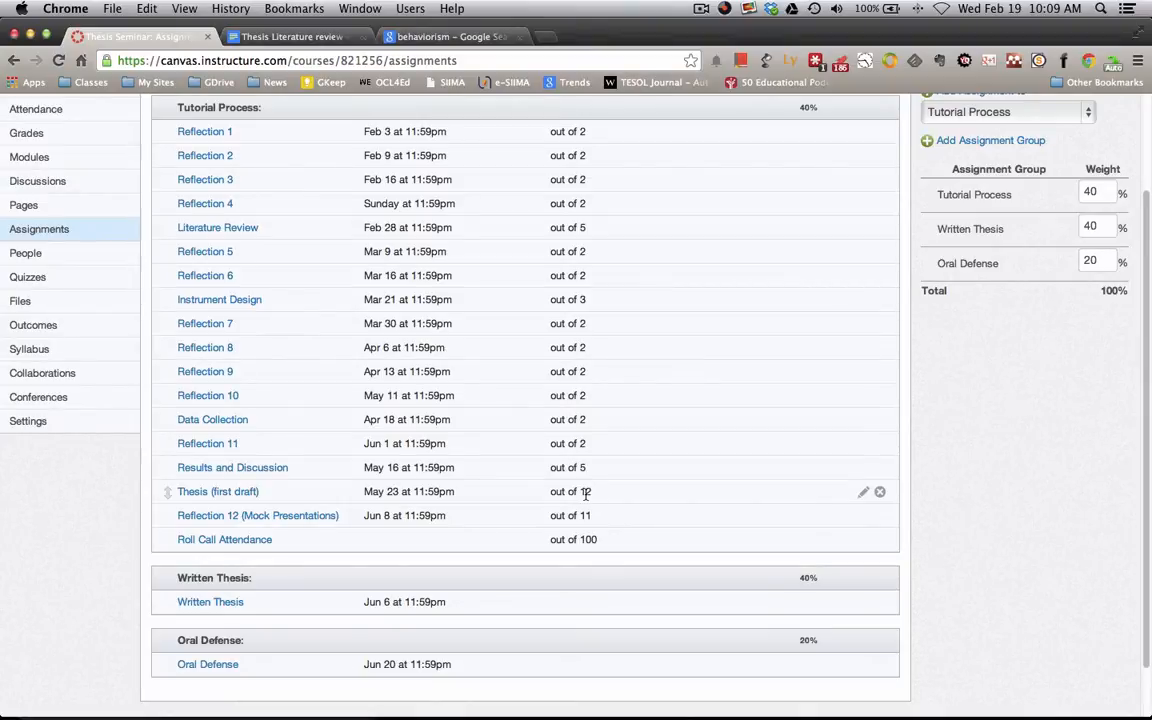
{"action": "mouse_move", "coordinate": [345, 323]}
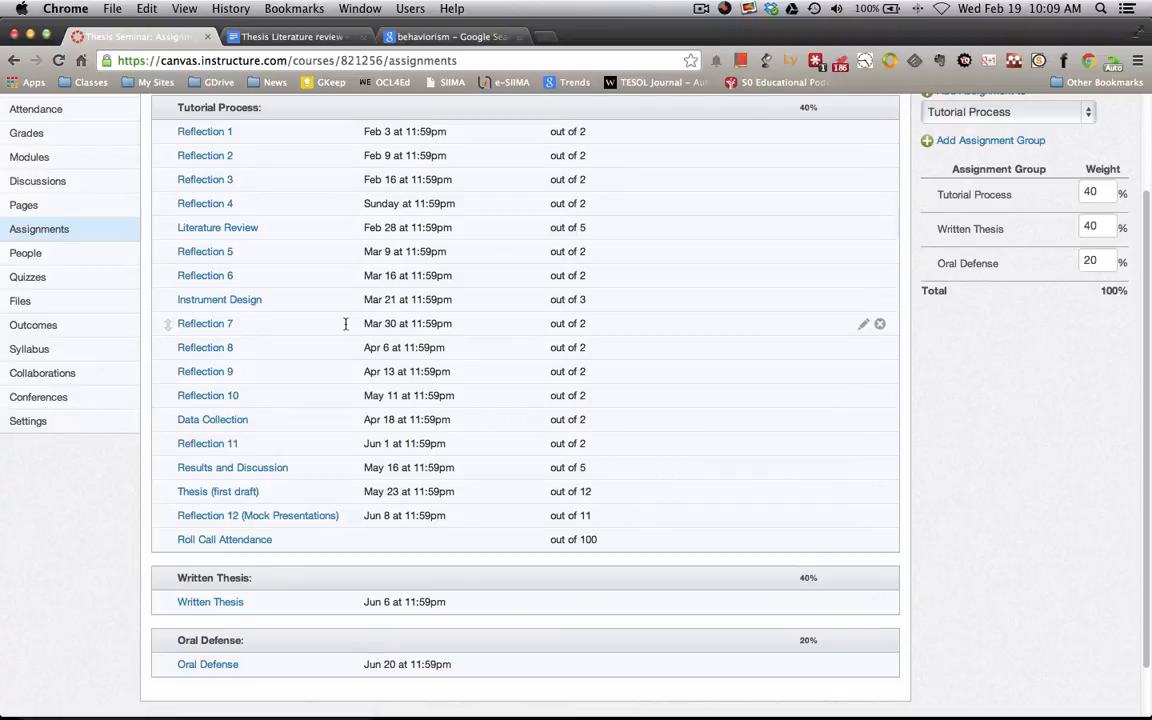
{"action": "mouse_move", "coordinate": [556, 251]}
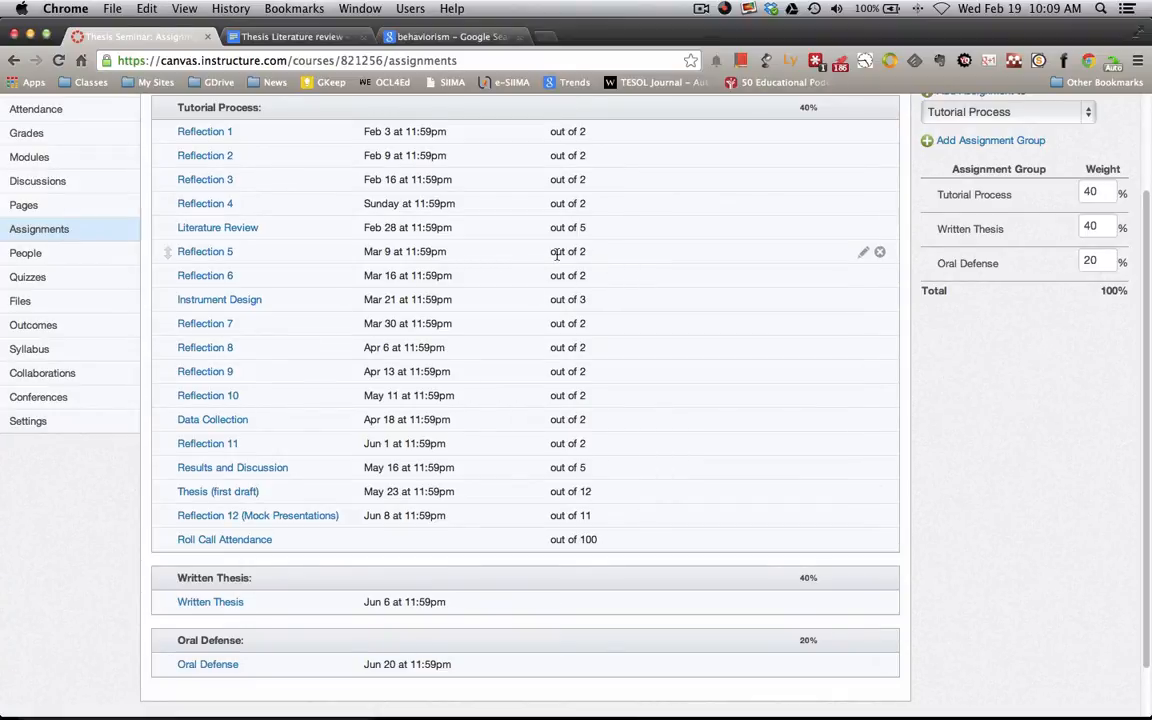
{"action": "mouse_move", "coordinate": [560, 323]}
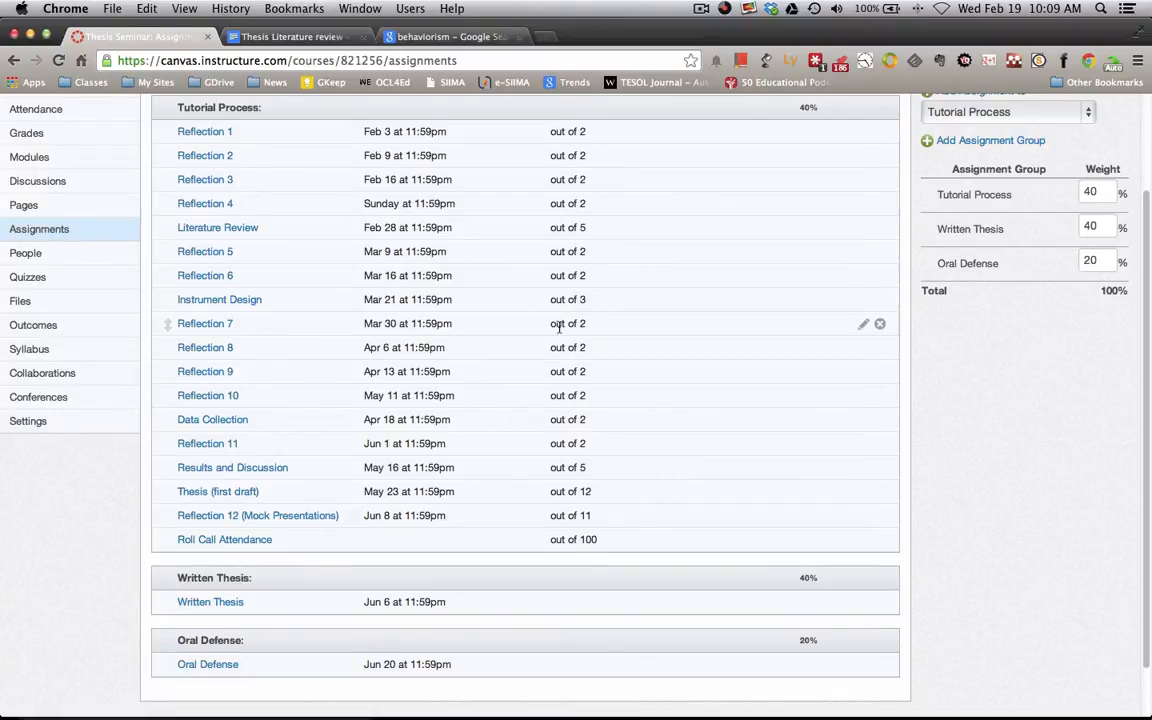
{"action": "mouse_move", "coordinate": [407, 533]}
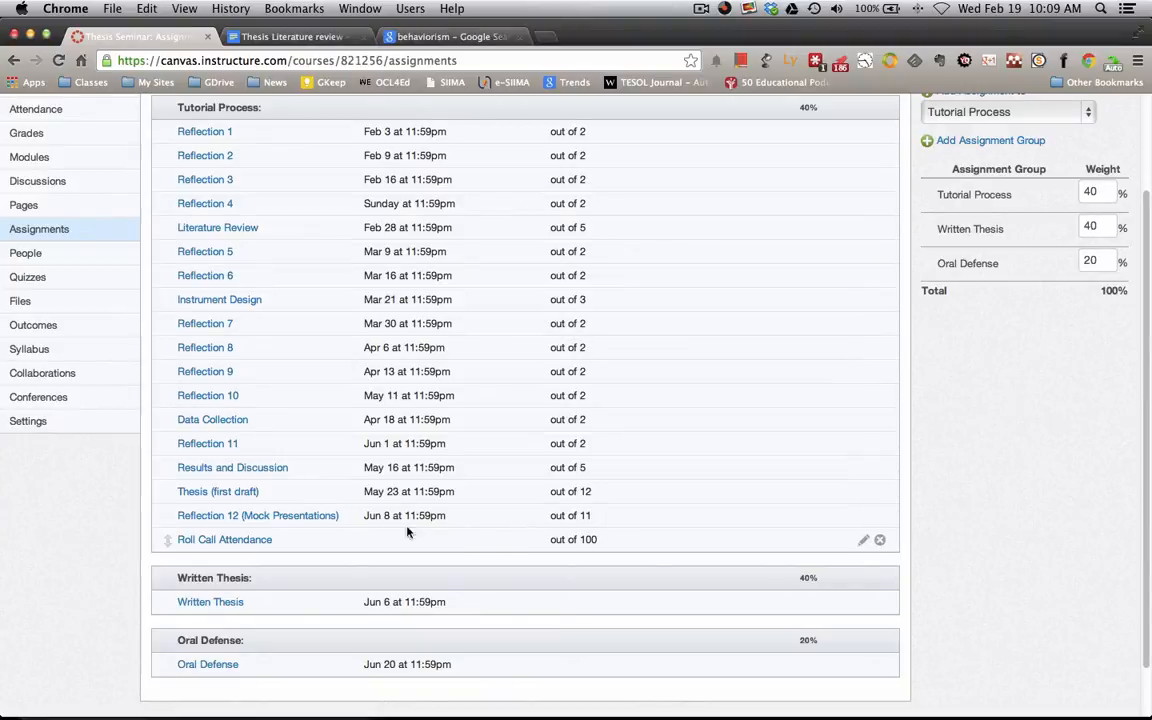
{"action": "mouse_move", "coordinate": [286, 510]}
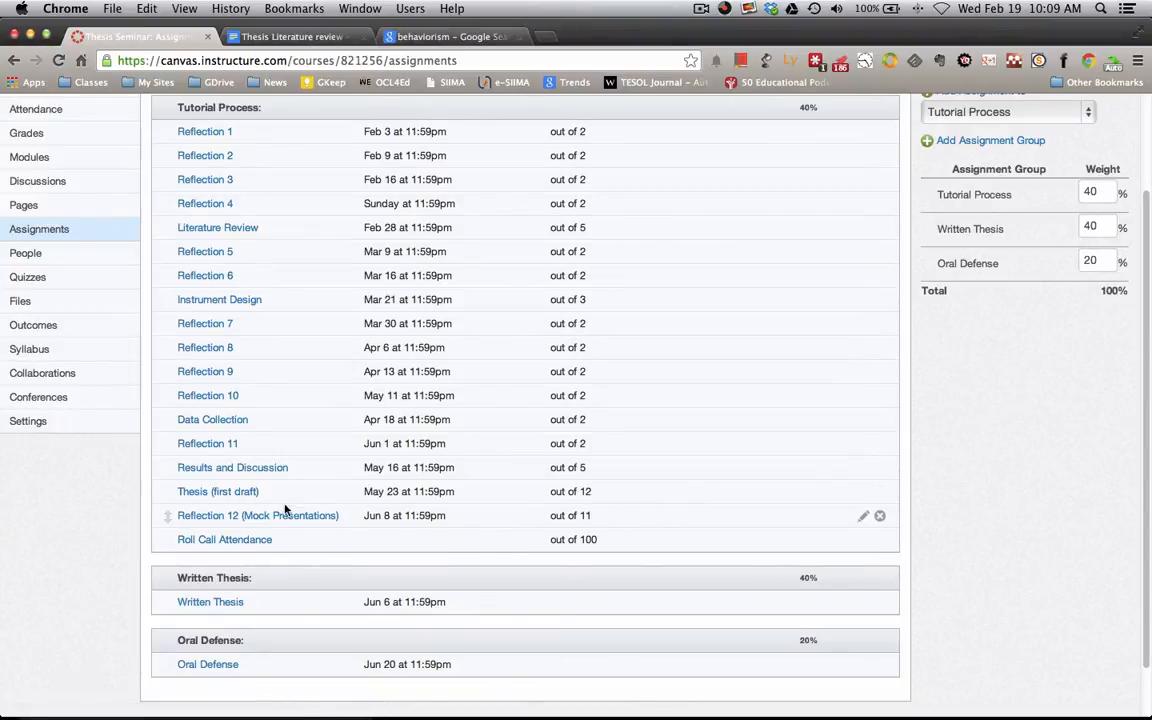
{"action": "mouse_move", "coordinate": [598, 491]}
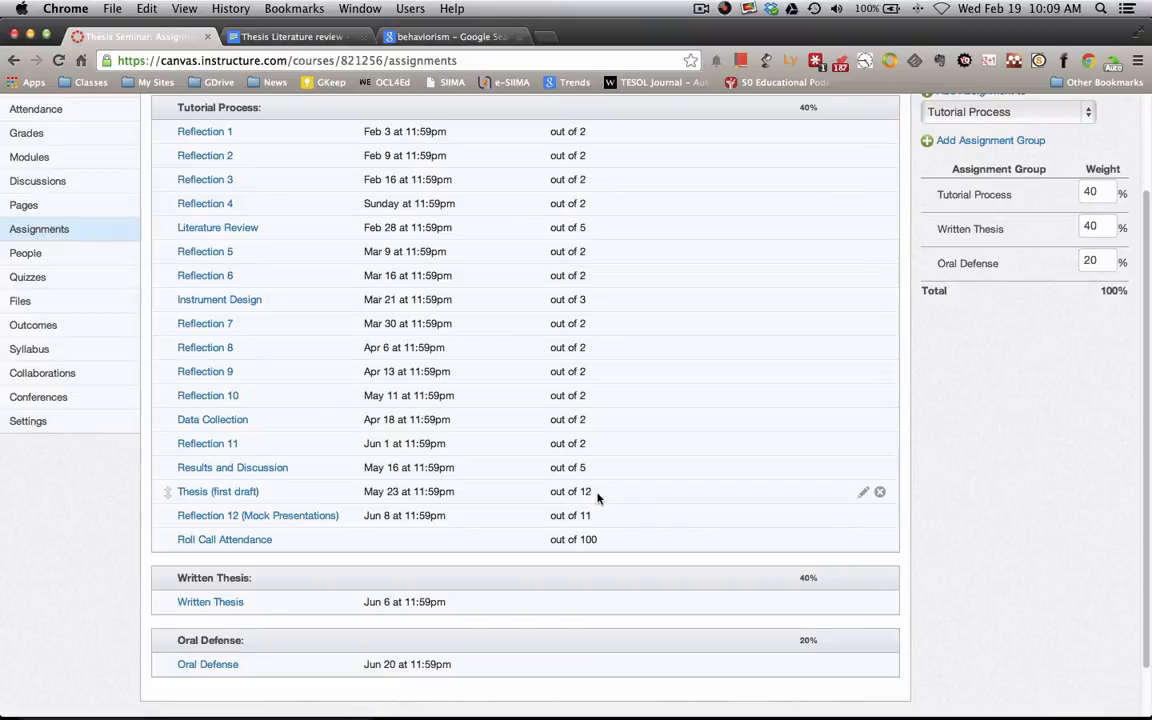
{"action": "mouse_move", "coordinate": [208, 503]}
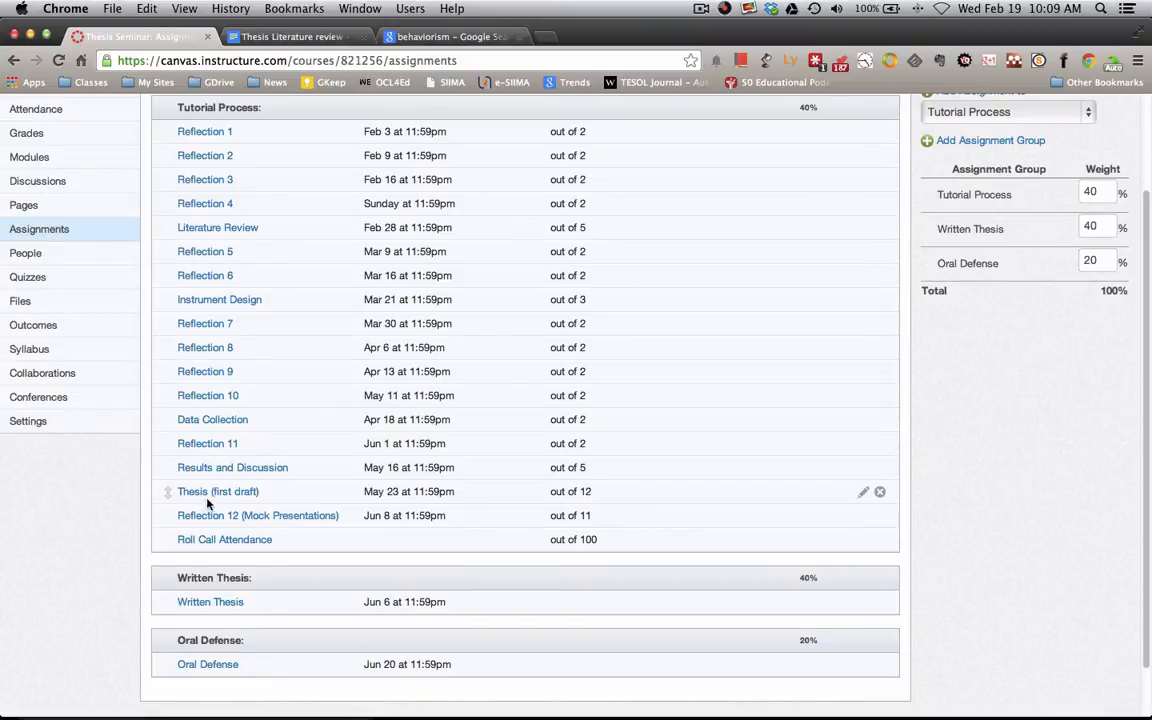
{"action": "mouse_move", "coordinate": [440, 515]}
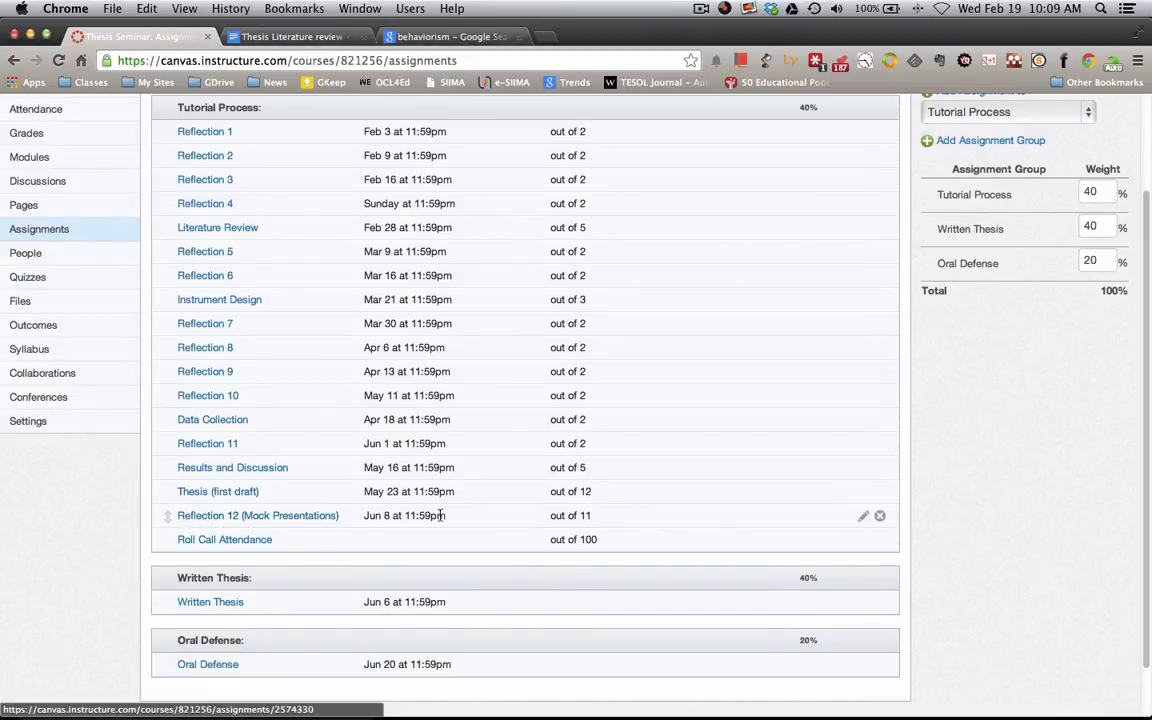
{"action": "mouse_move", "coordinate": [307, 522]}
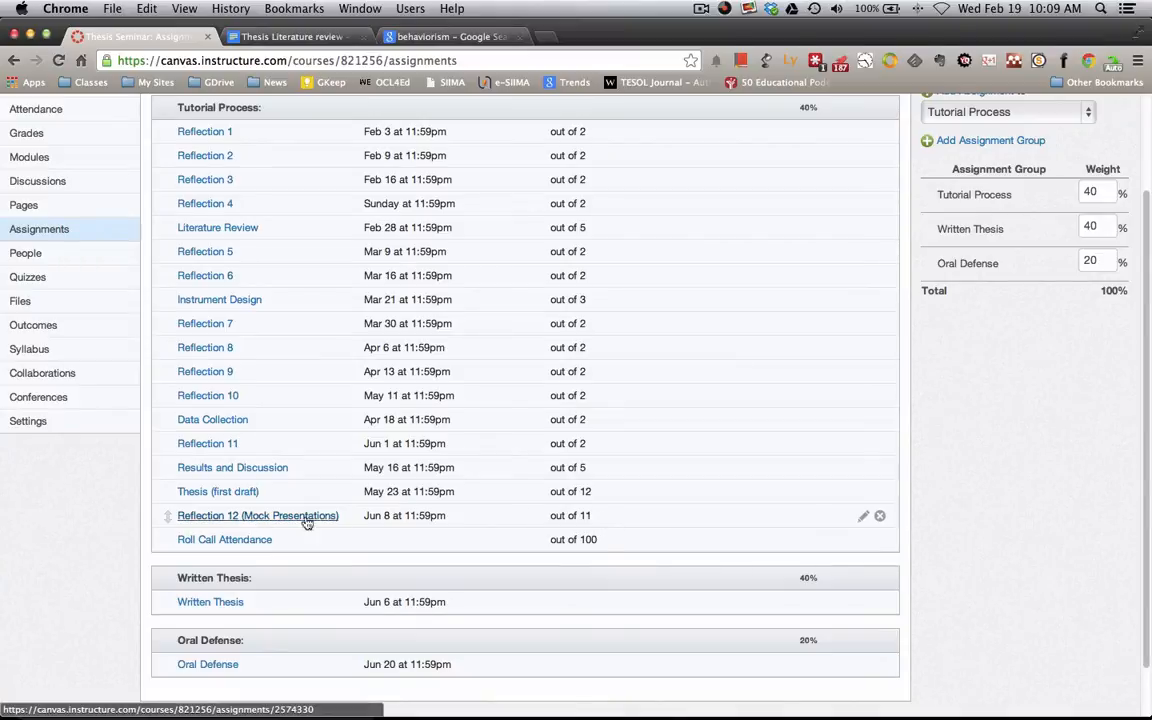
{"action": "mouse_move", "coordinate": [598, 520]}
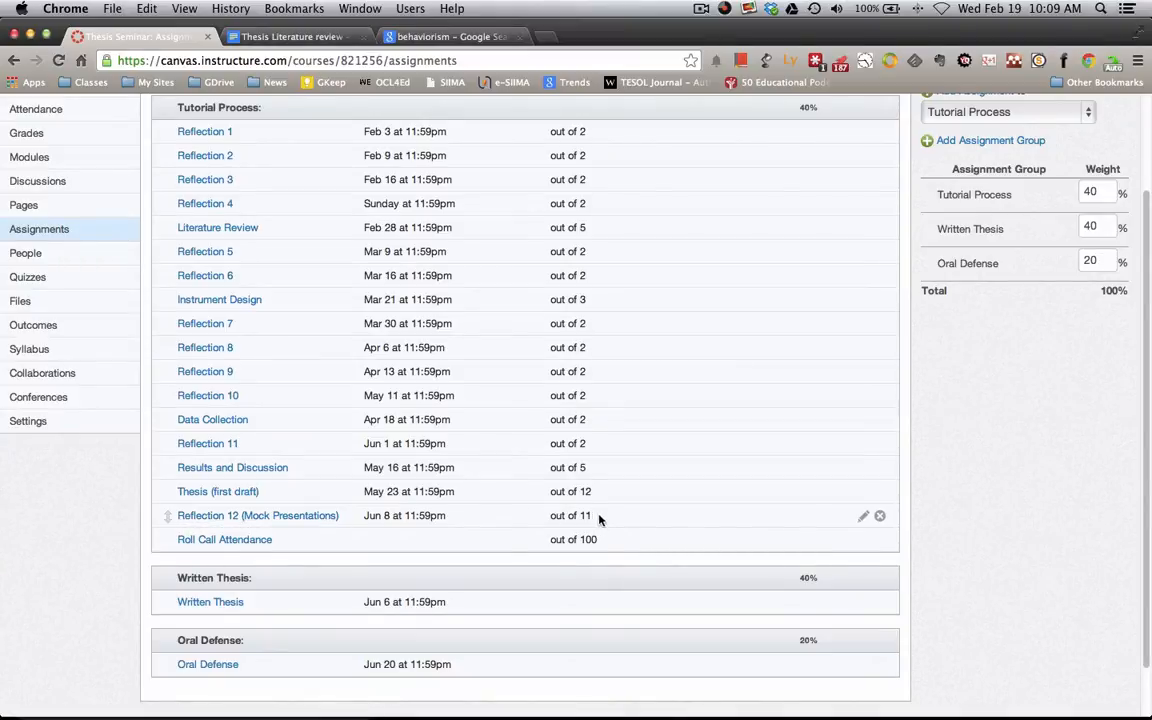
{"action": "mouse_move", "coordinate": [446, 347]}
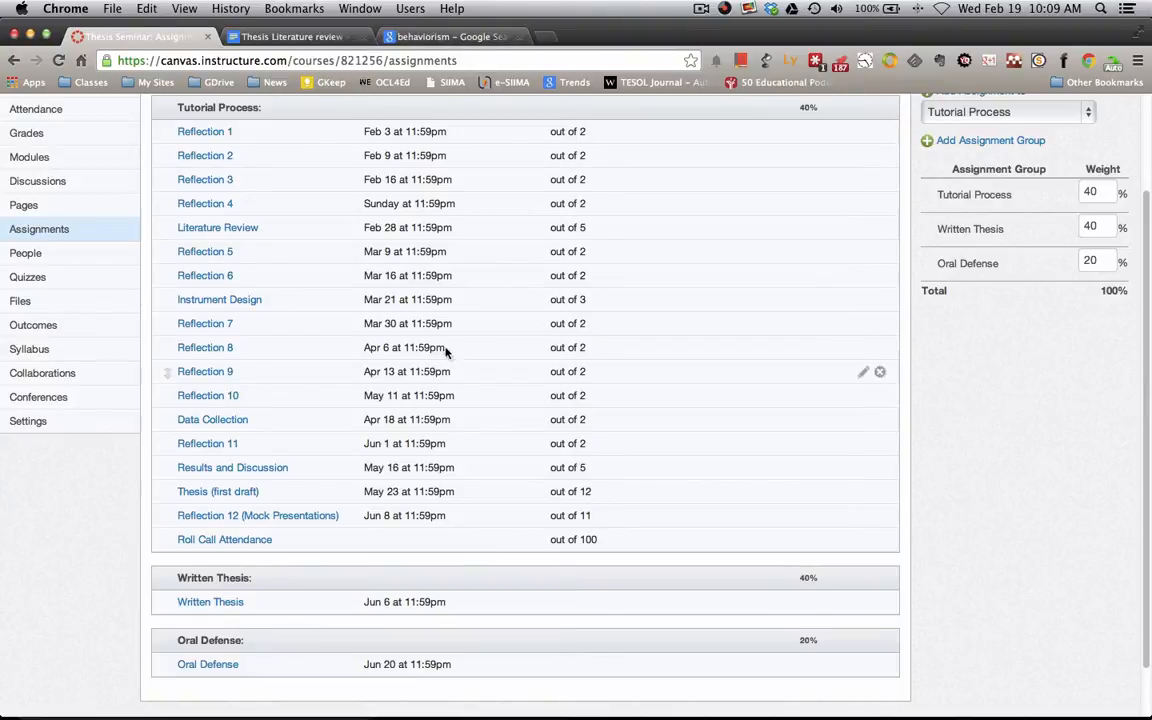
{"action": "mouse_move", "coordinate": [453, 236]}
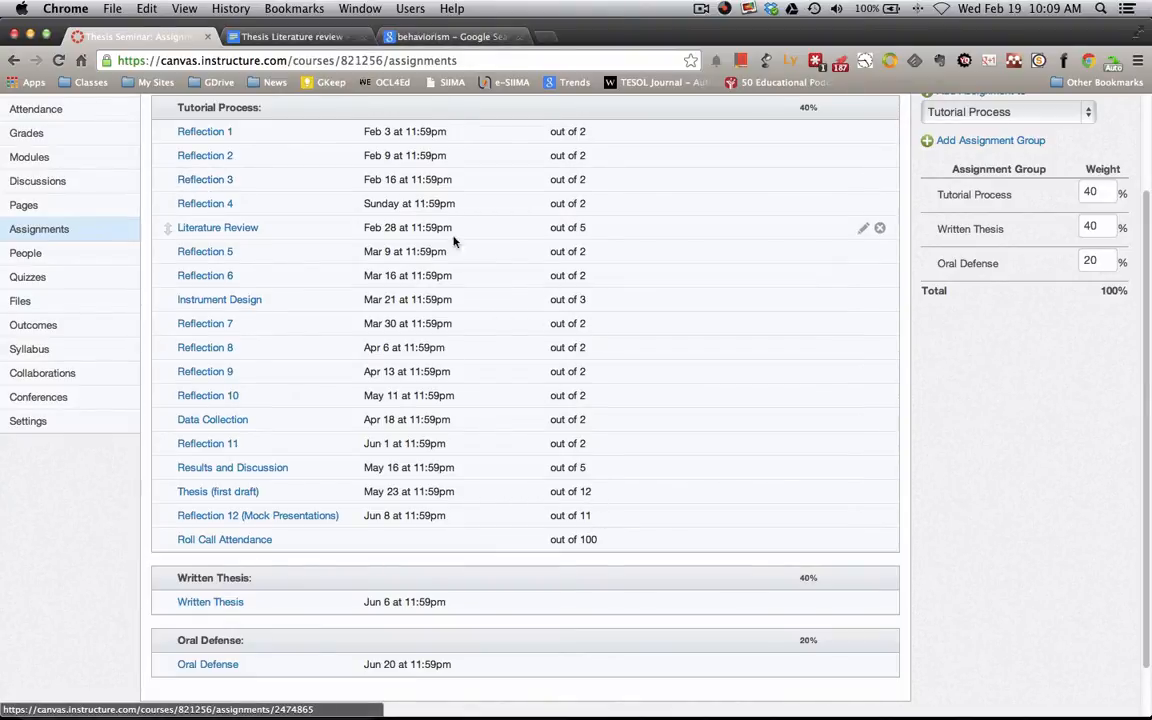
{"action": "mouse_move", "coordinate": [217, 227]}
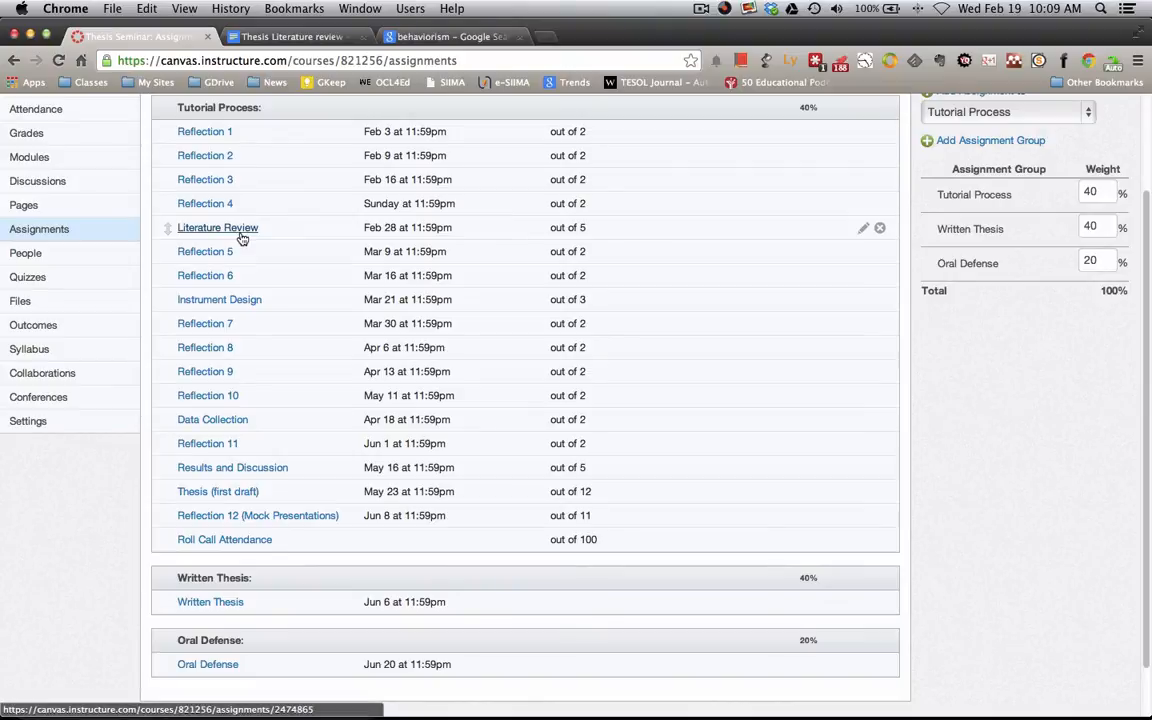
{"action": "mouse_move", "coordinate": [487, 280]}
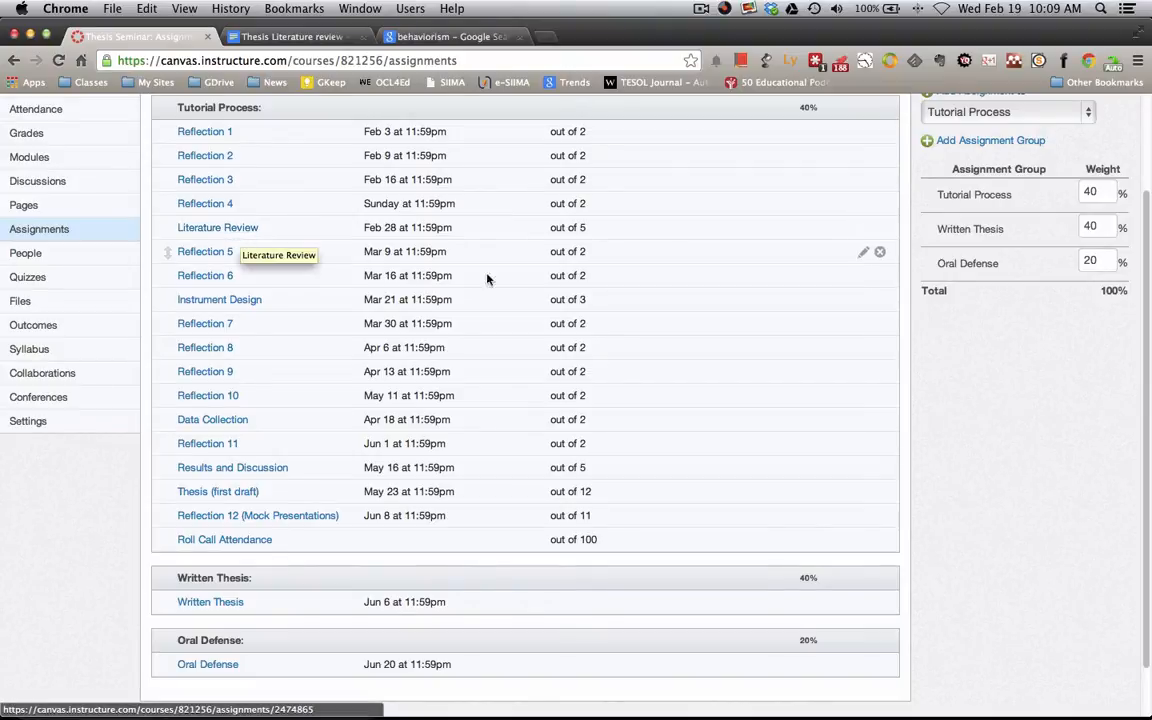
{"action": "scroll", "scroll_direction": "up", "scroll_amount": 3}
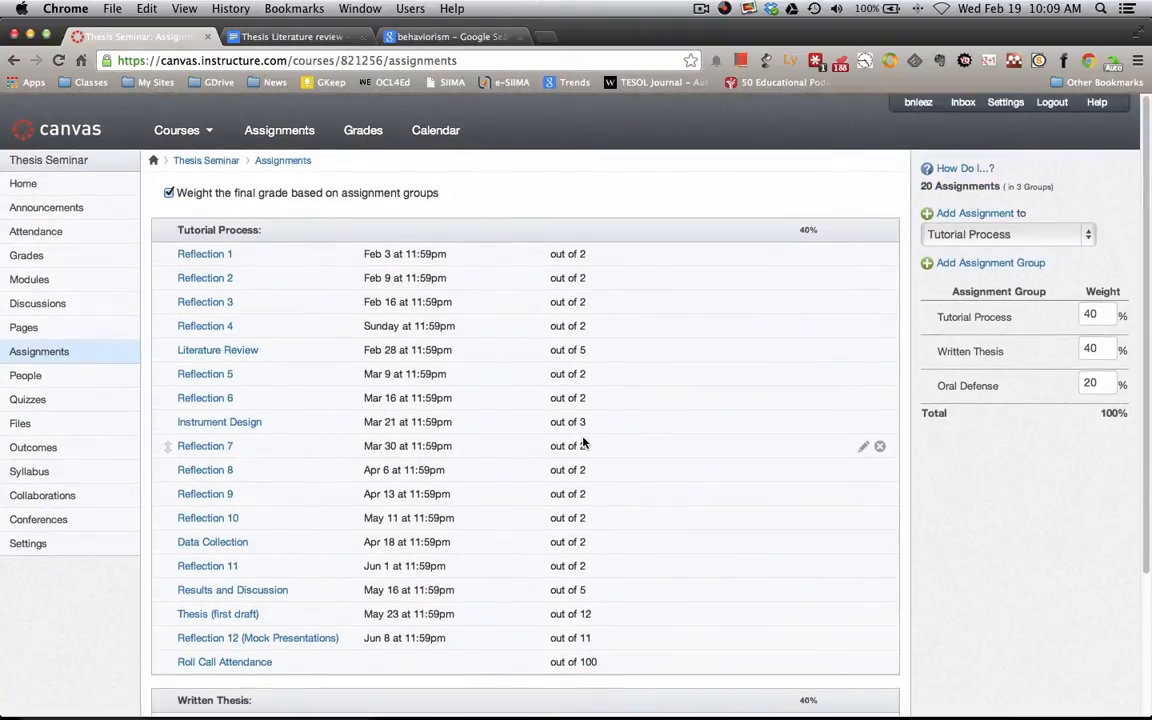
{"action": "scroll", "scroll_direction": "down", "scroll_amount": 3}
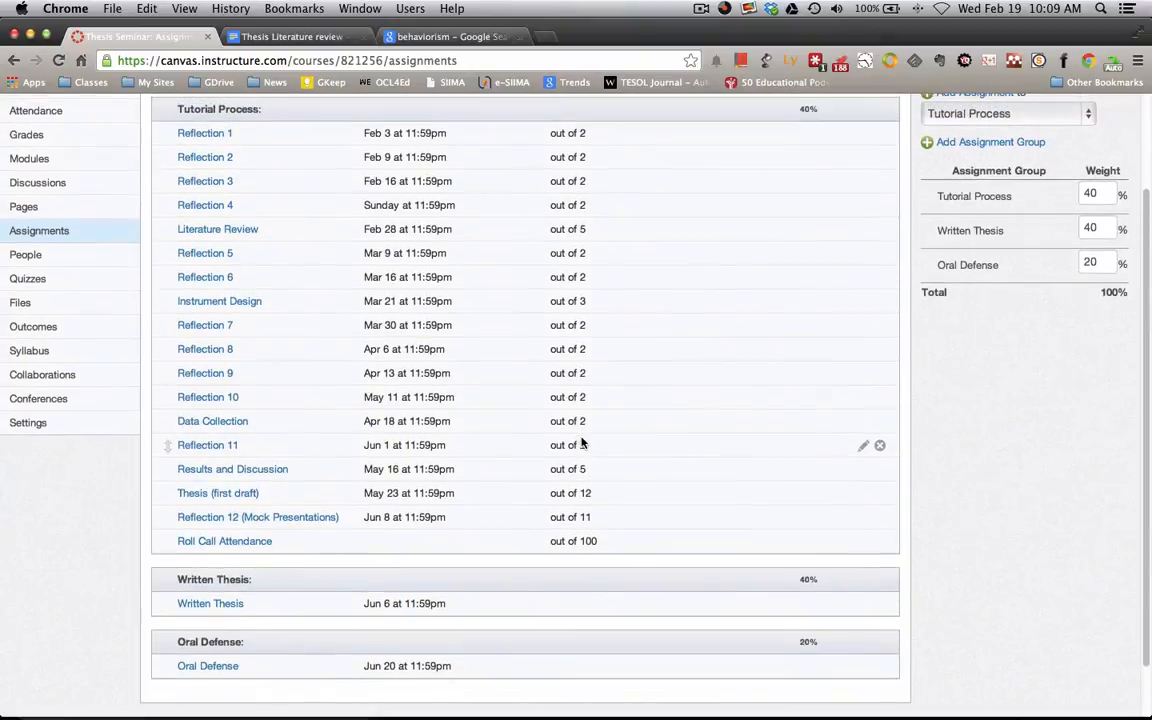
{"action": "scroll", "scroll_direction": "down", "scroll_amount": 3}
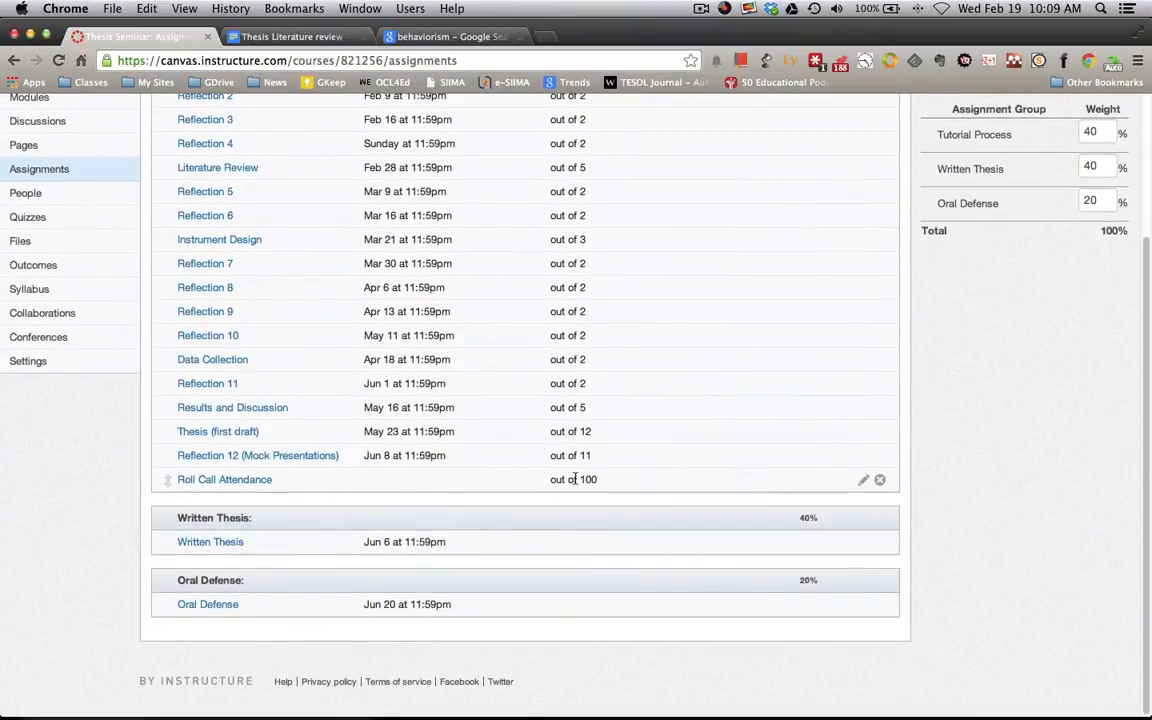
{"action": "scroll", "scroll_direction": "up", "scroll_amount": 3}
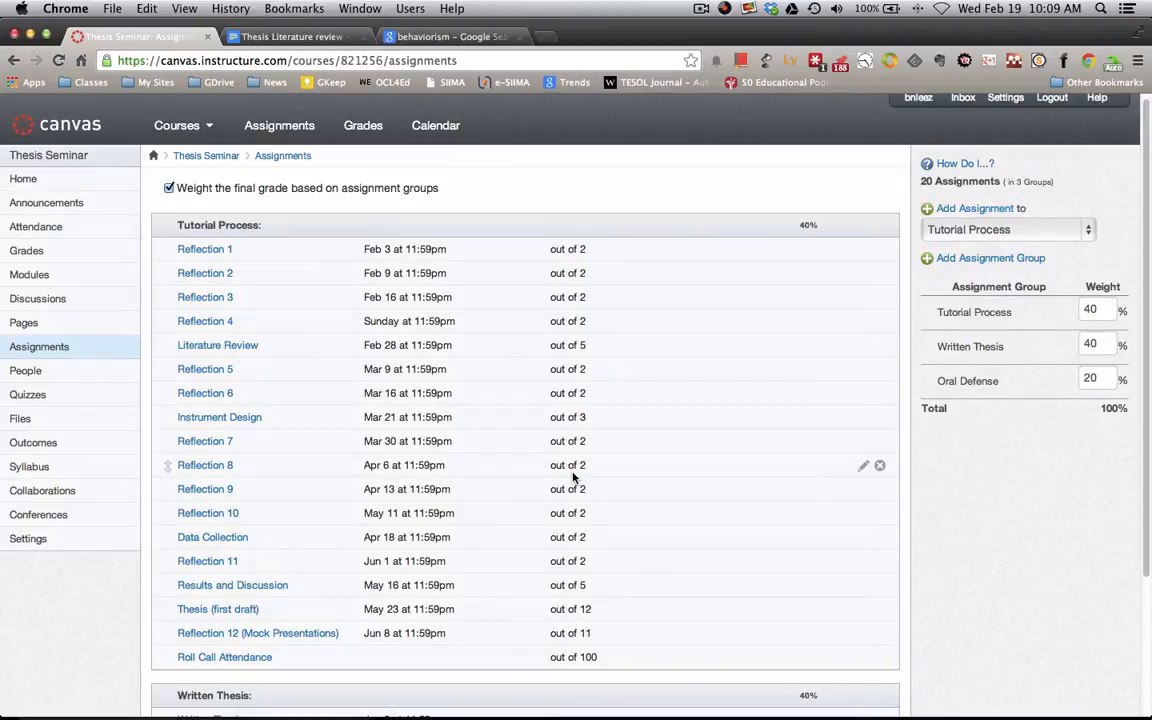
{"action": "scroll", "scroll_direction": "down", "scroll_amount": 3}
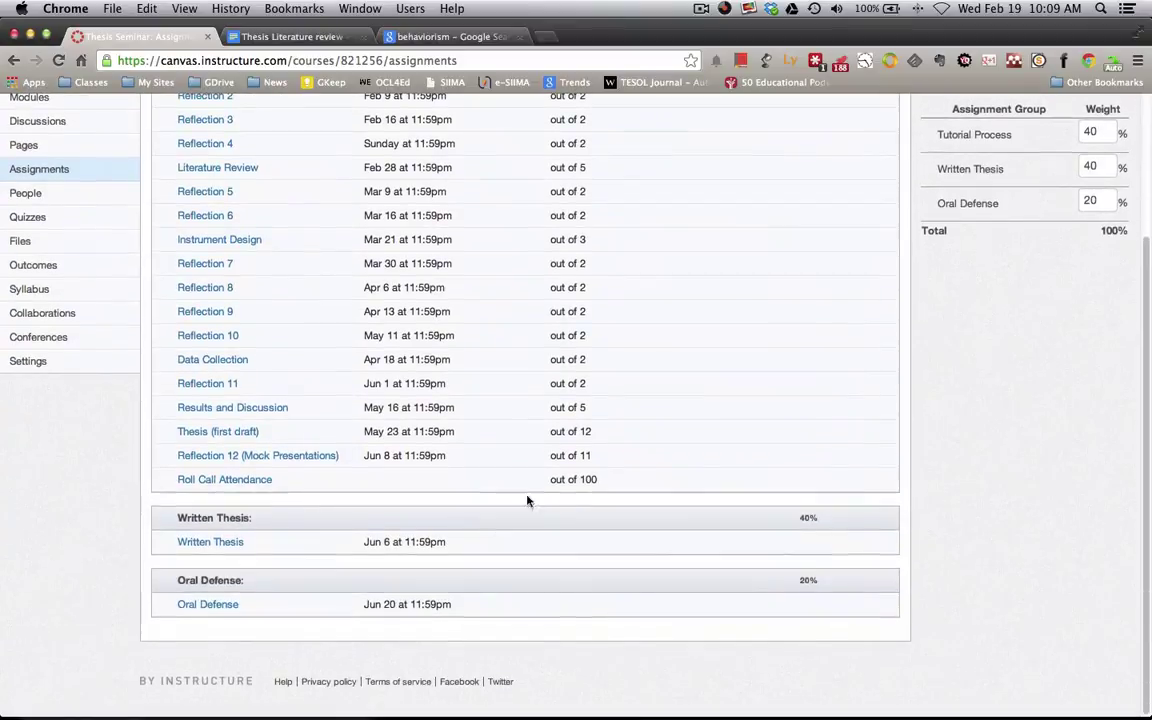
{"action": "scroll", "scroll_direction": "up", "scroll_amount": 3}
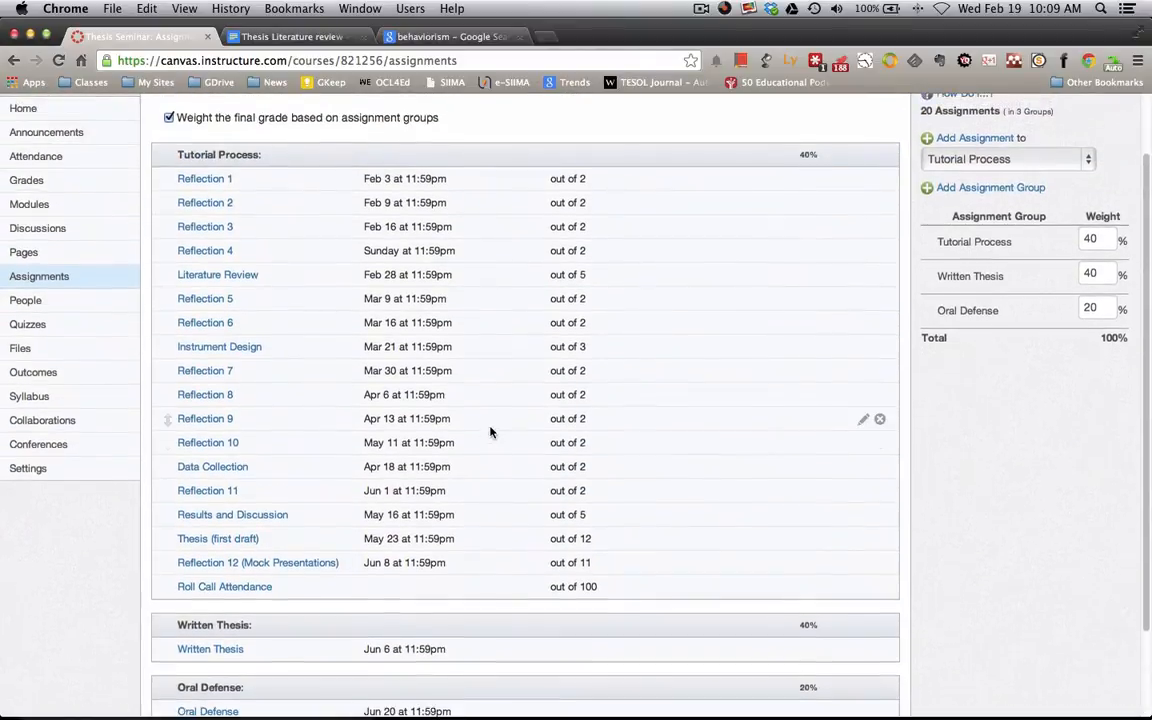
{"action": "mouse_move", "coordinate": [217, 274]}
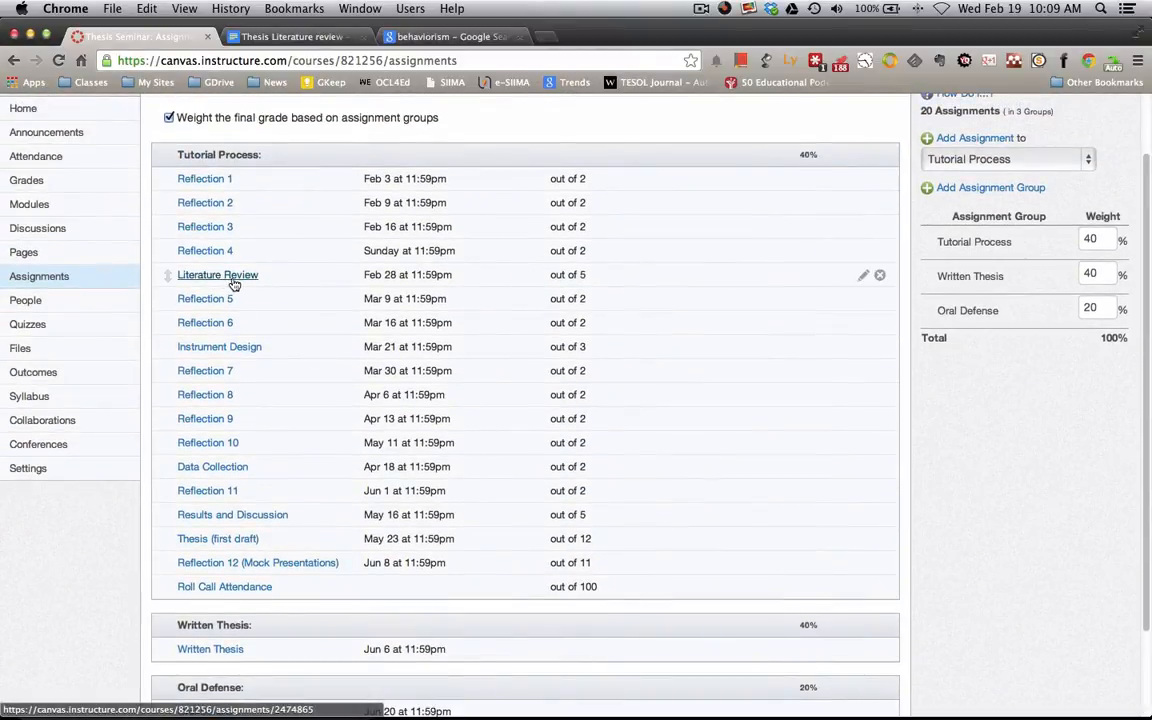
{"action": "mouse_move", "coordinate": [217, 274]}
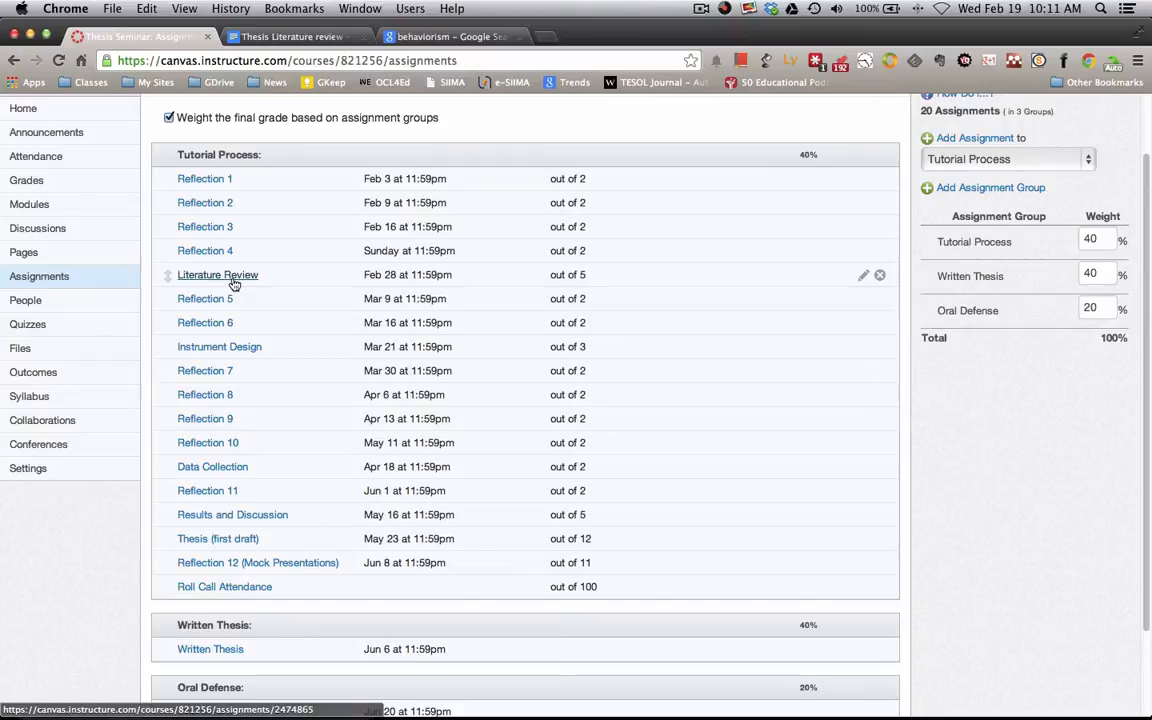
{"action": "mouse_move", "coordinate": [255, 168]}
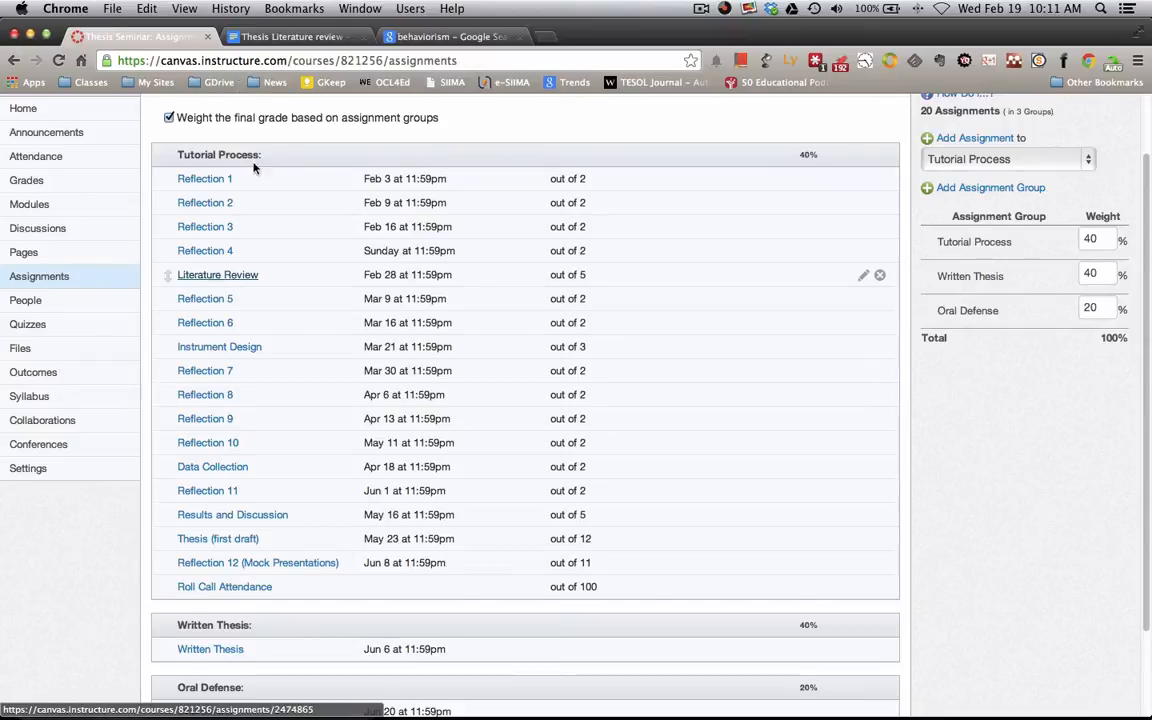
Switch to the thesis and scroll to Activity Theory's highlighted Wells and Jacknick quotations
{"action": "left_click", "coordinate": [290, 37]}
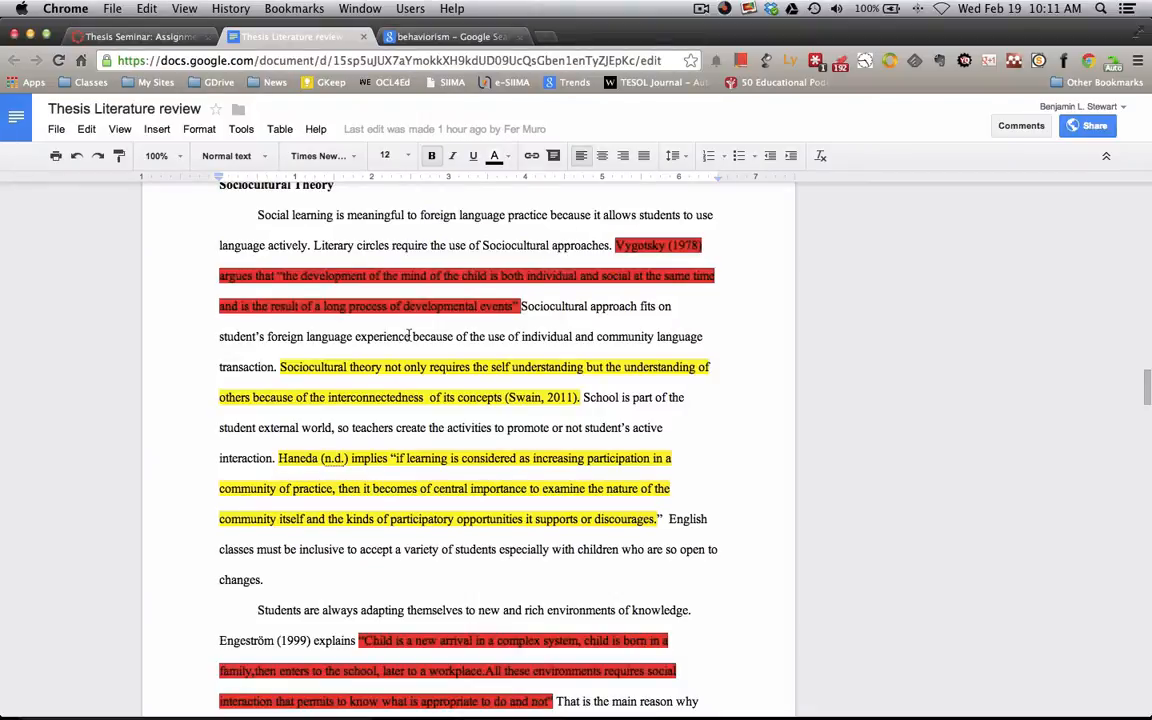
{"action": "scroll", "scroll_direction": "up", "scroll_amount": 3}
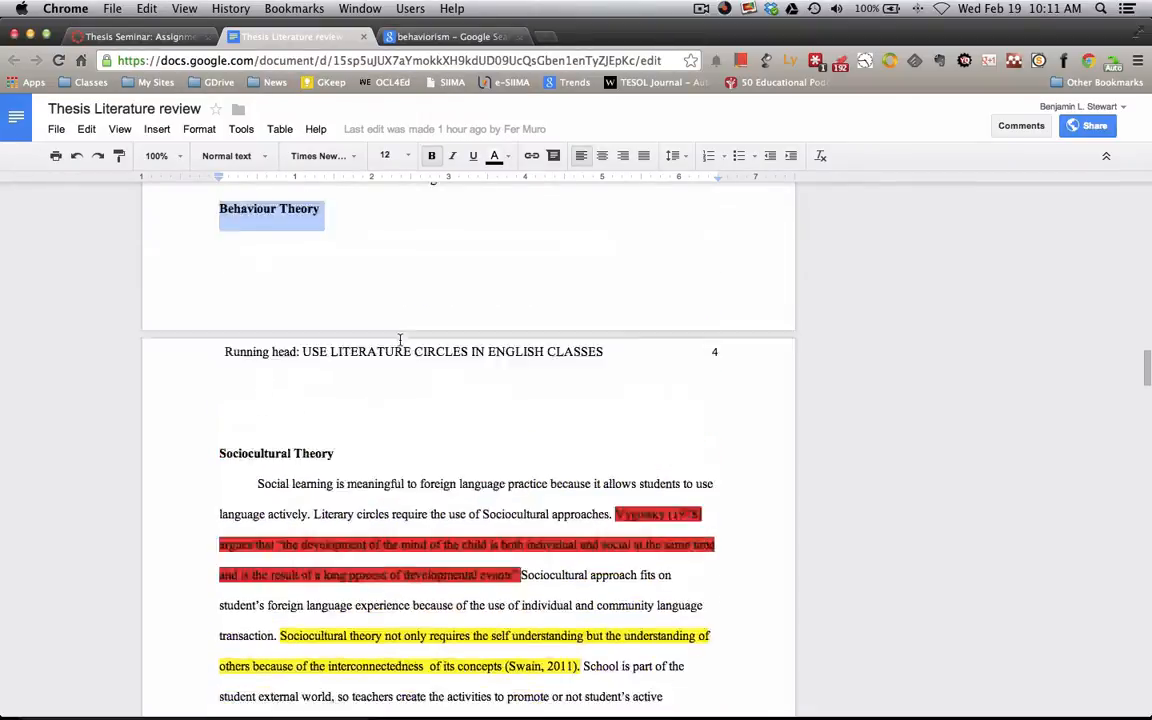
{"action": "scroll", "scroll_direction": "down", "scroll_amount": 3}
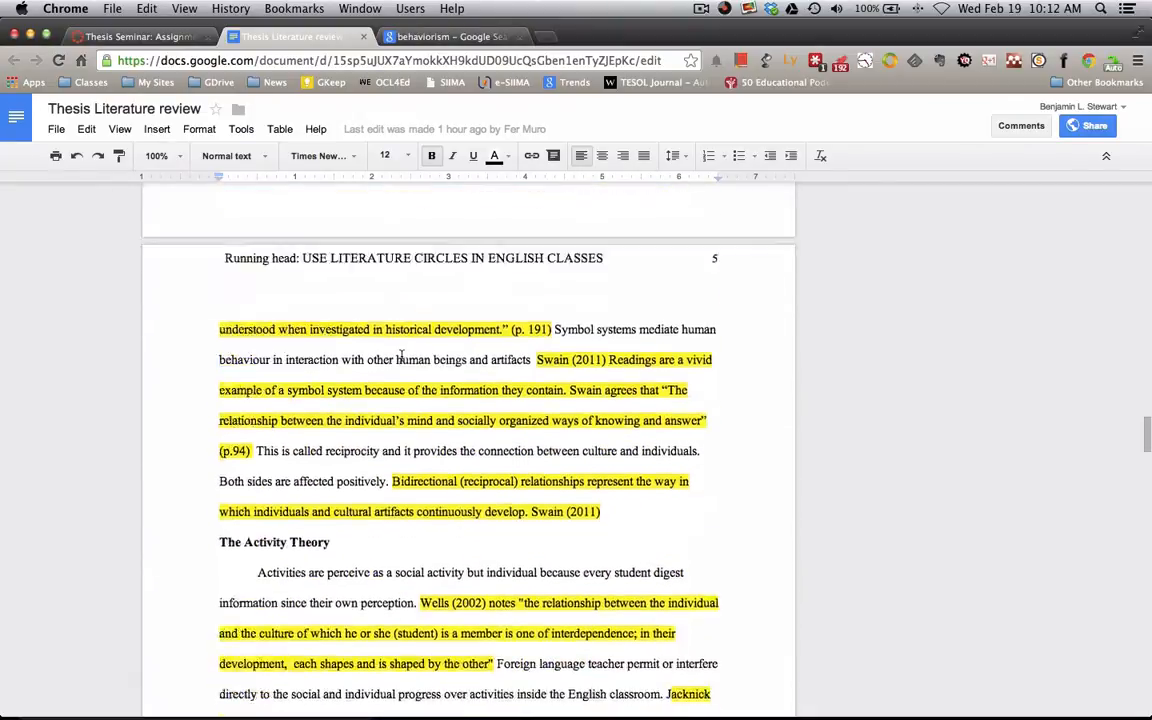
{"action": "scroll", "scroll_direction": "down", "scroll_amount": 3}
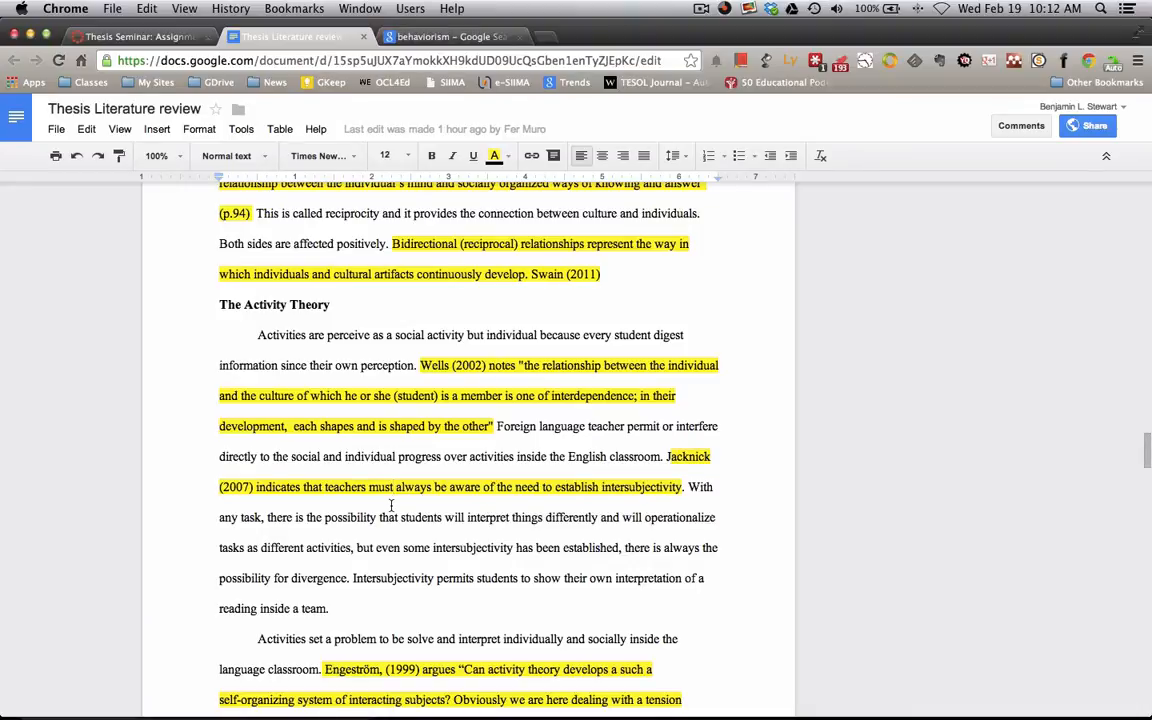
{"action": "scroll", "scroll_direction": "down", "scroll_amount": 3}
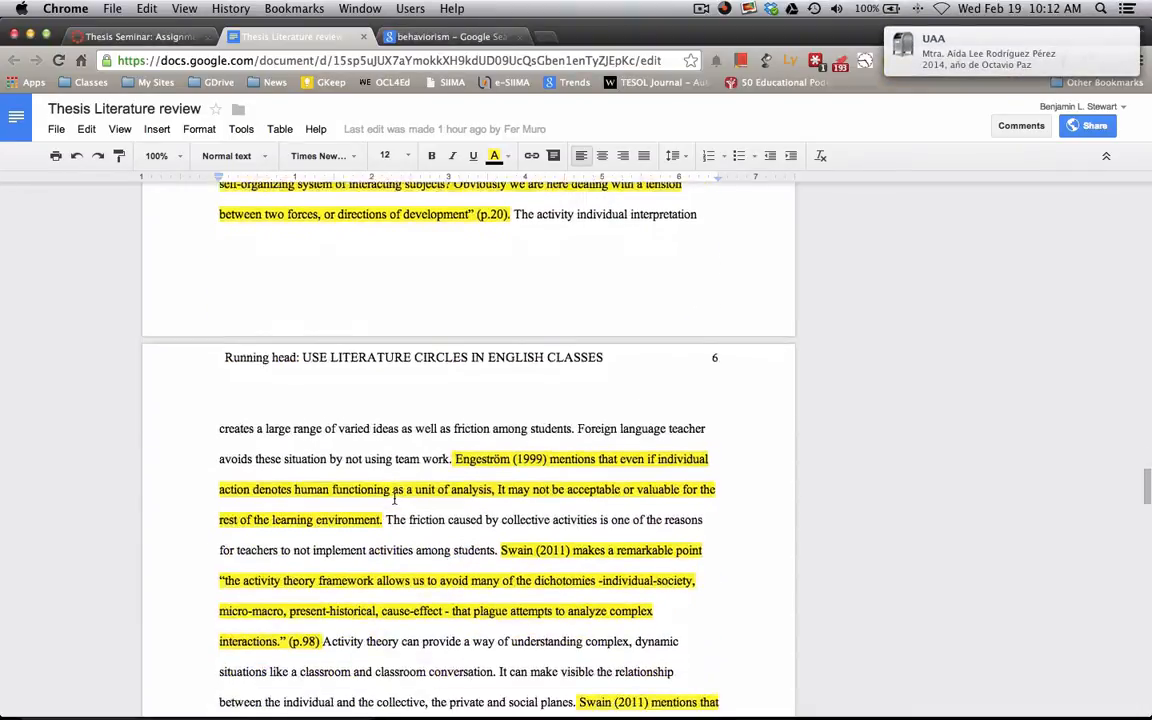
{"action": "scroll", "scroll_direction": "down", "scroll_amount": 3}
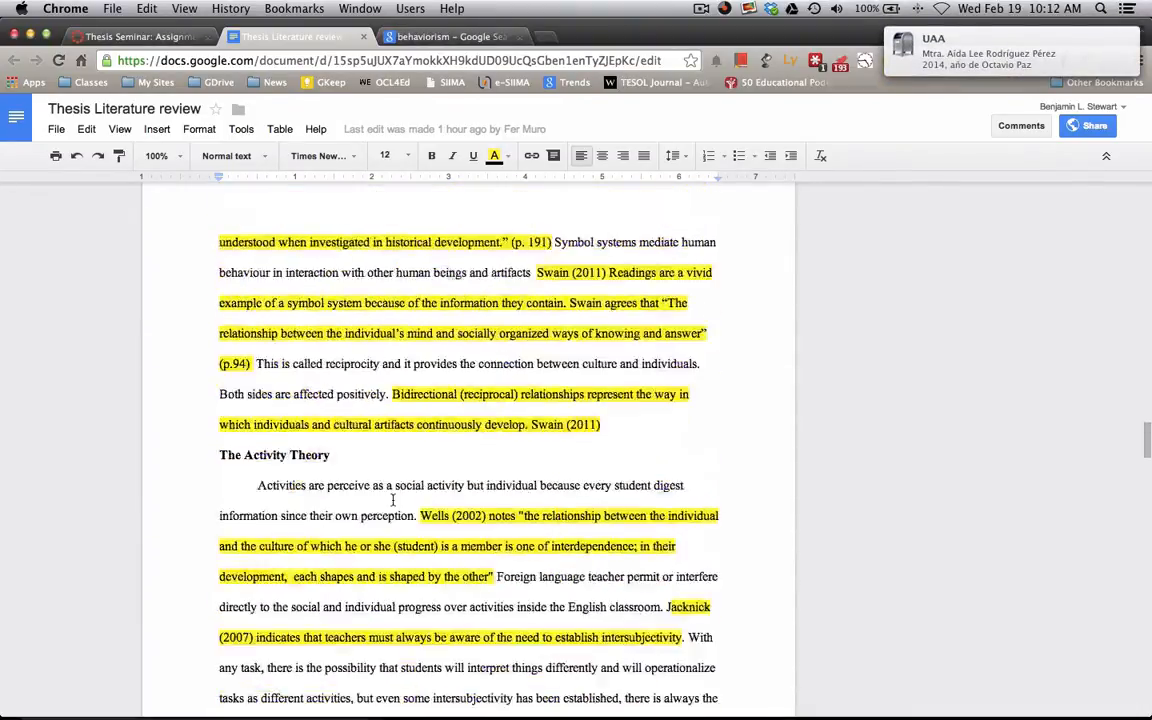